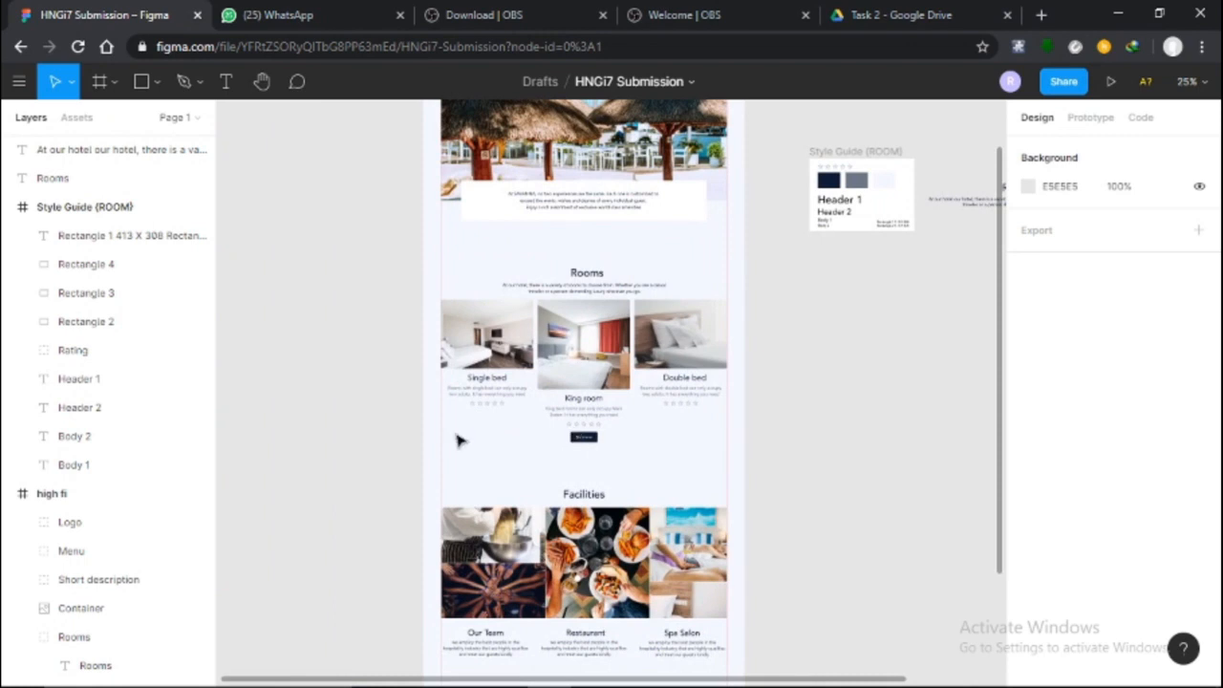
Add a Desktop 1440×1024 frame and give it a light F4F6F7 fill.
{"action": "scroll", "scroll_direction": "down", "scroll_amount": 3}
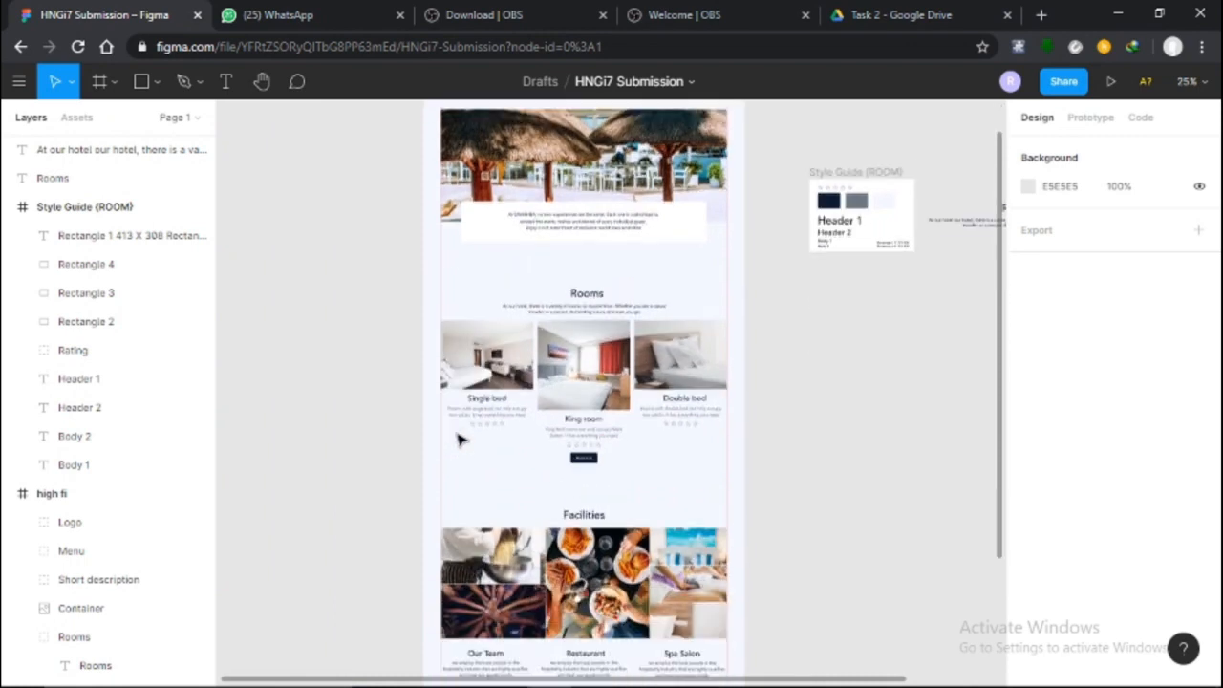
{"action": "scroll", "scroll_direction": "down", "scroll_amount": 3}
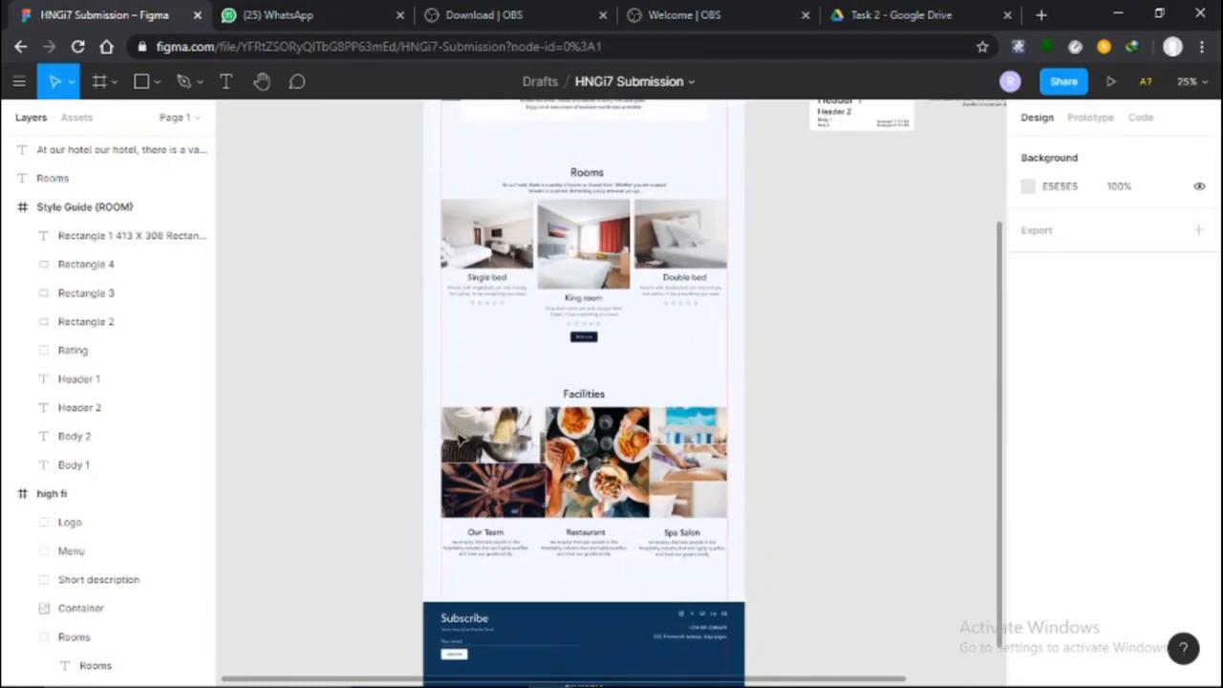
{"action": "scroll", "scroll_direction": "down", "scroll_amount": 3}
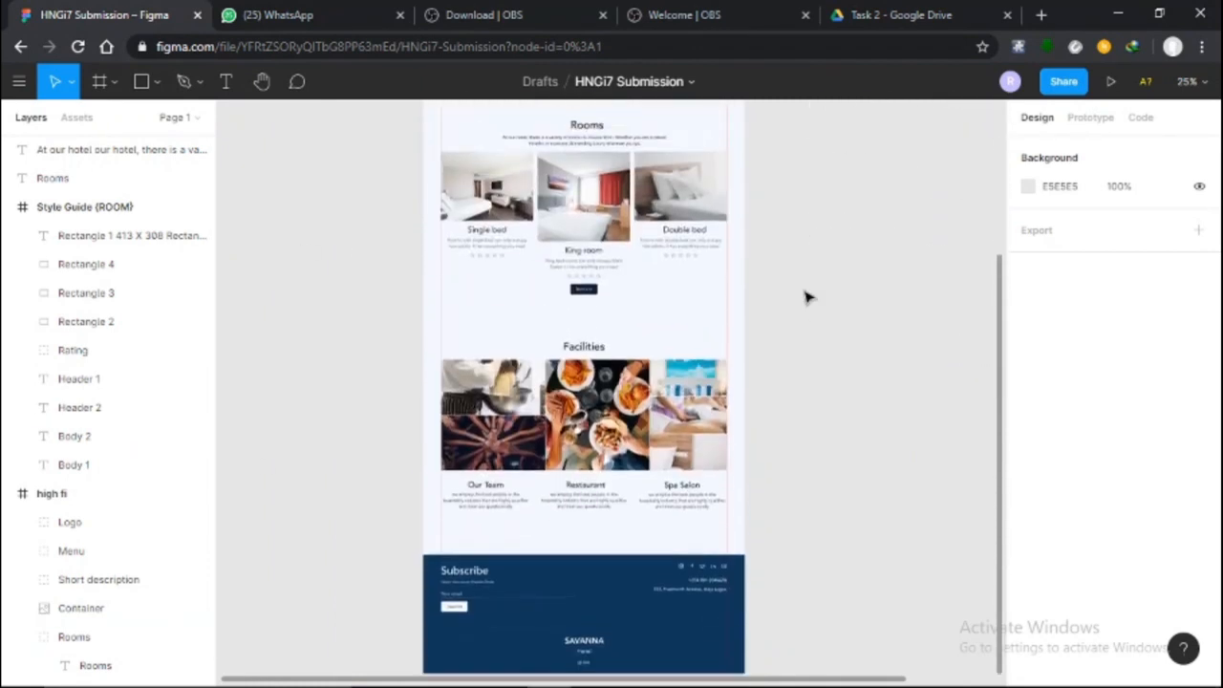
{"action": "left_click", "coordinate": [73, 636]}
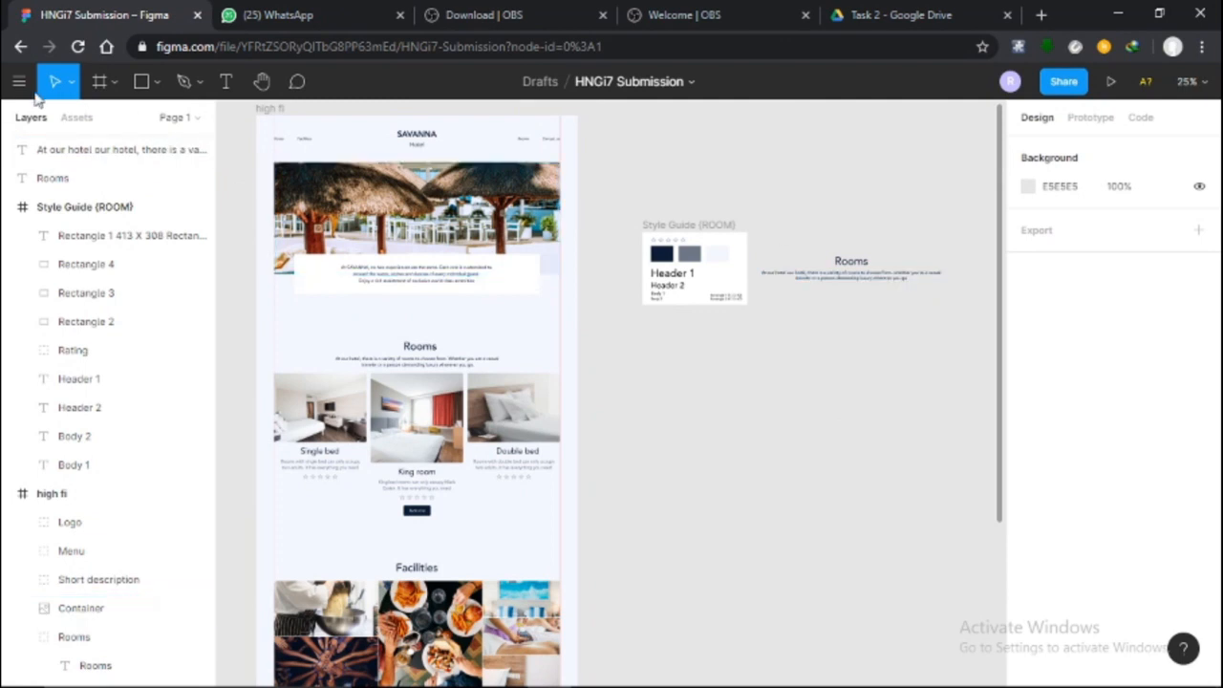
{"action": "left_click", "coordinate": [96, 81]}
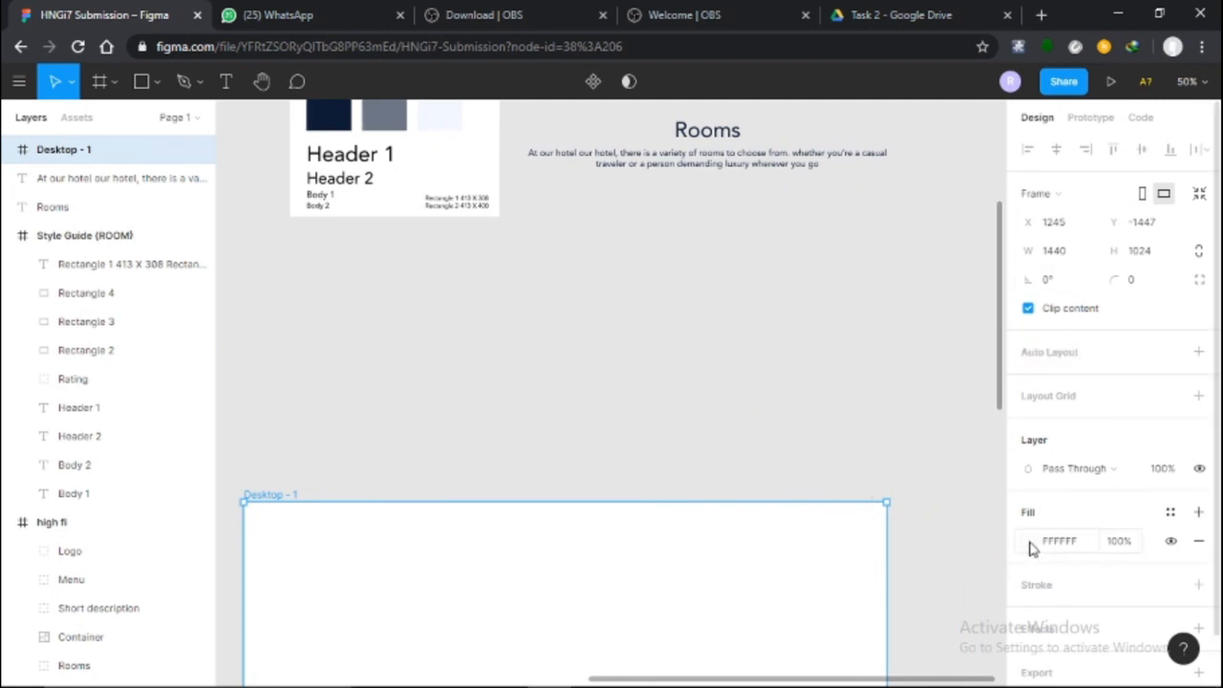
{"action": "left_click", "coordinate": [1028, 541]}
{"action": "type", "text": "F4F6FF"}
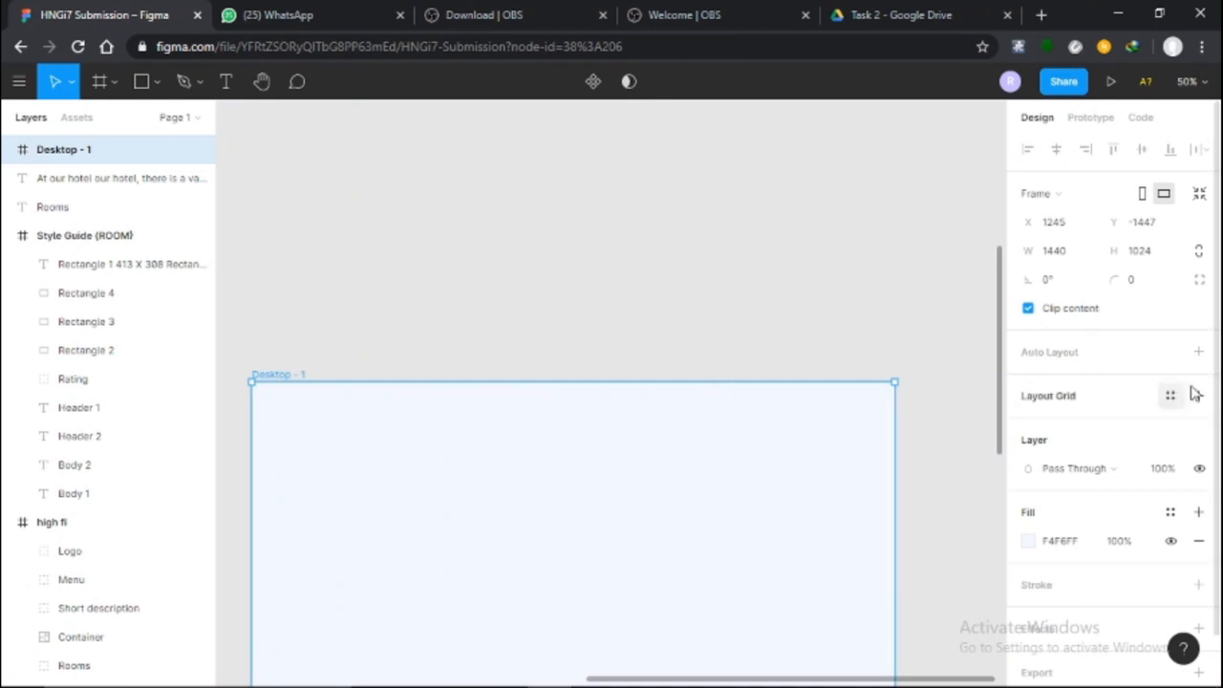
Add a layout grid to the frame as Columns with an 80 px margin.
{"action": "left_click", "coordinate": [1198, 395]}
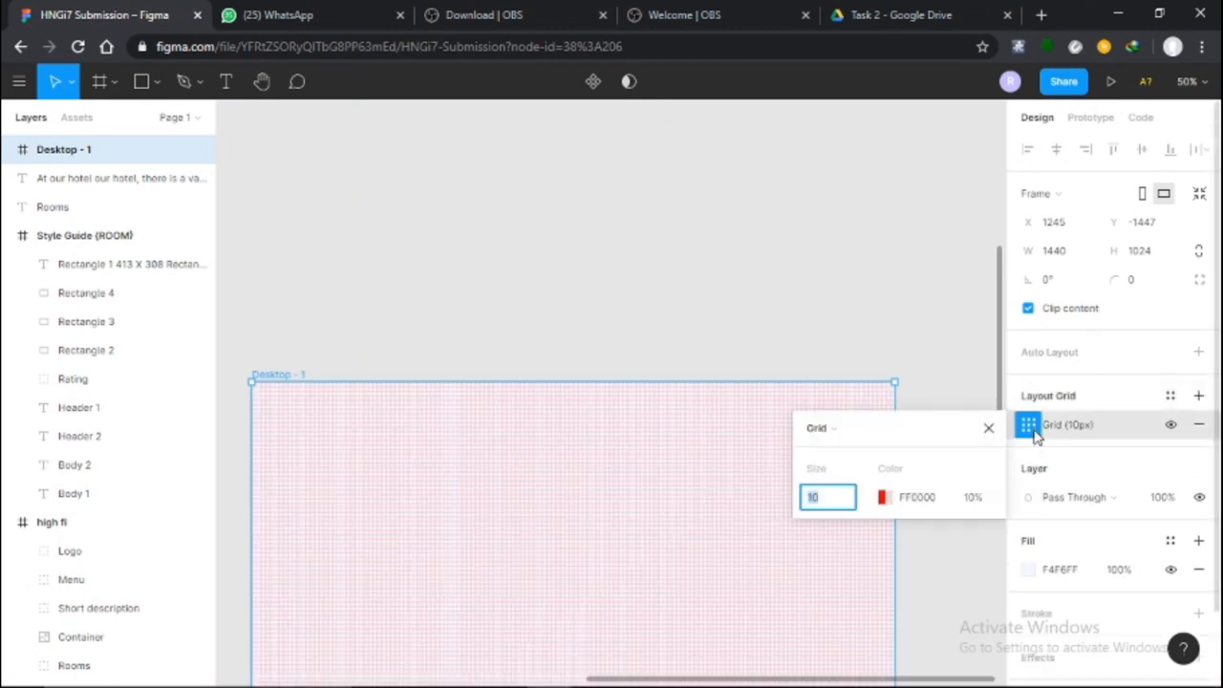
{"action": "left_click", "coordinate": [819, 428]}
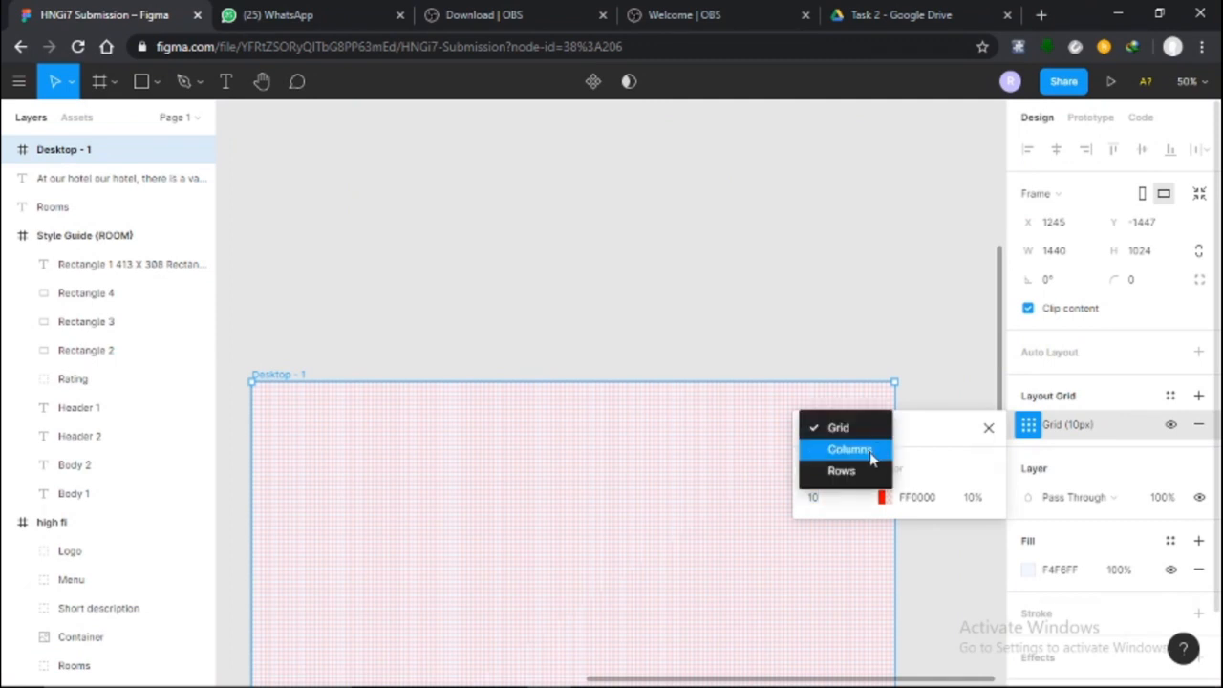
{"action": "left_click", "coordinate": [849, 448]}
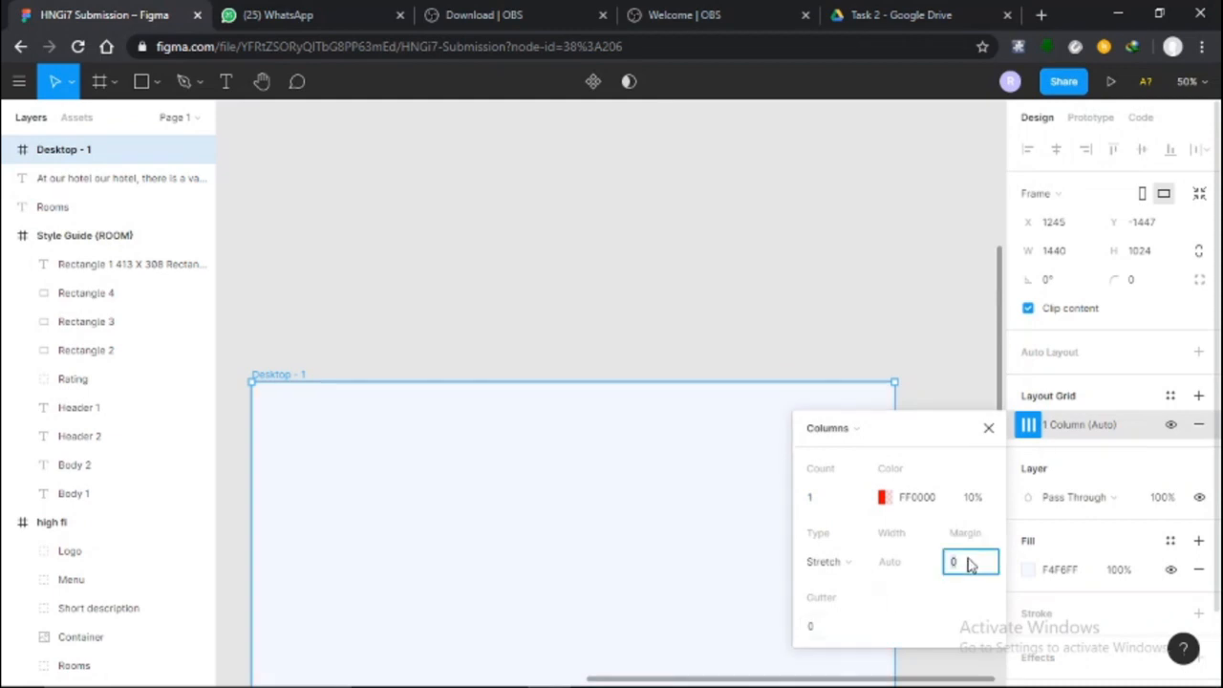
{"action": "type", "text": "80"}
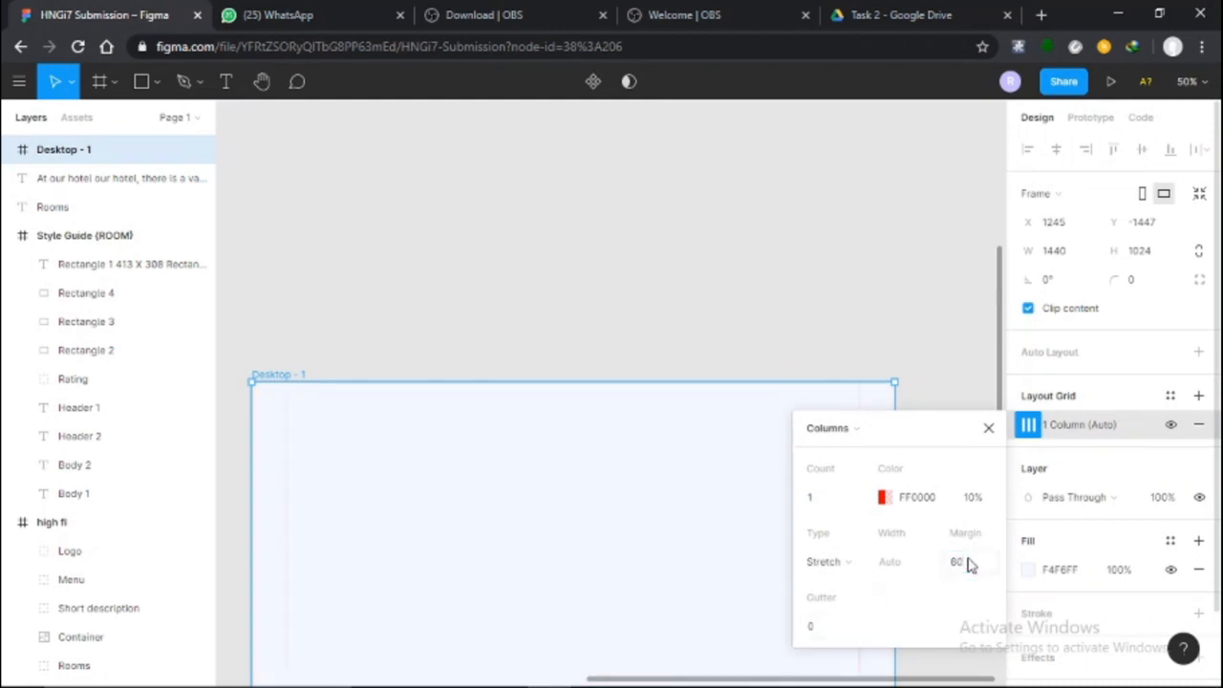
{"action": "left_click", "coordinate": [990, 428]}
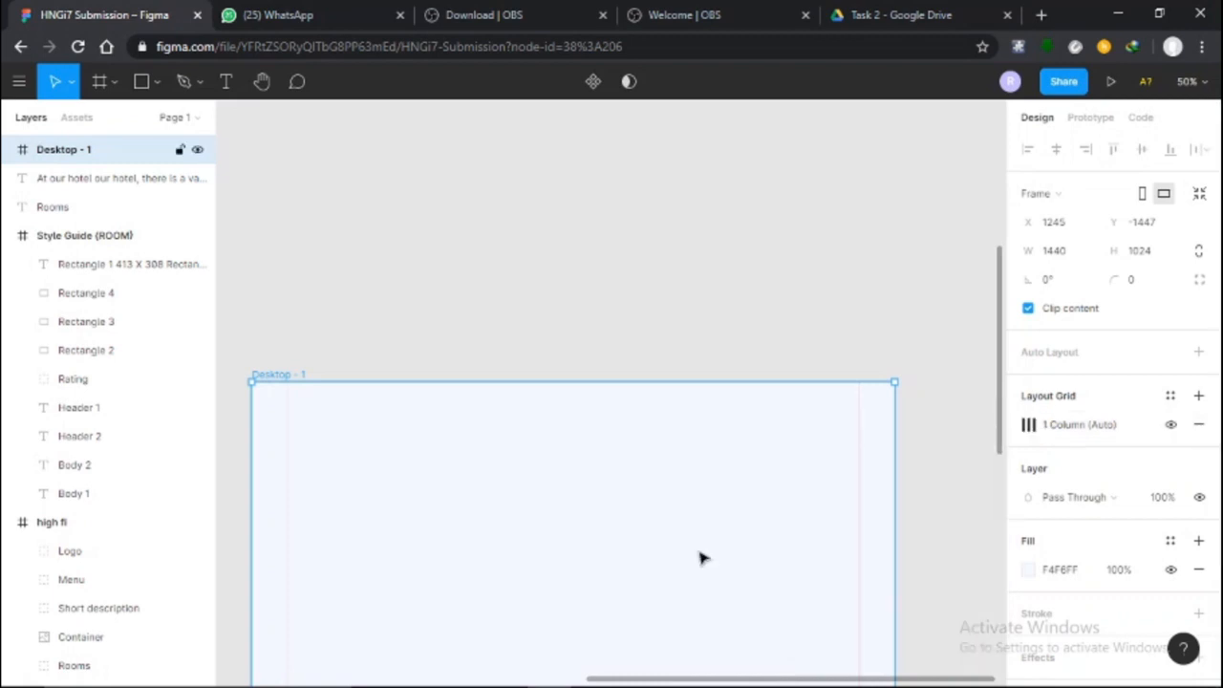
{"action": "scroll", "scroll_direction": "down", "scroll_amount": 3}
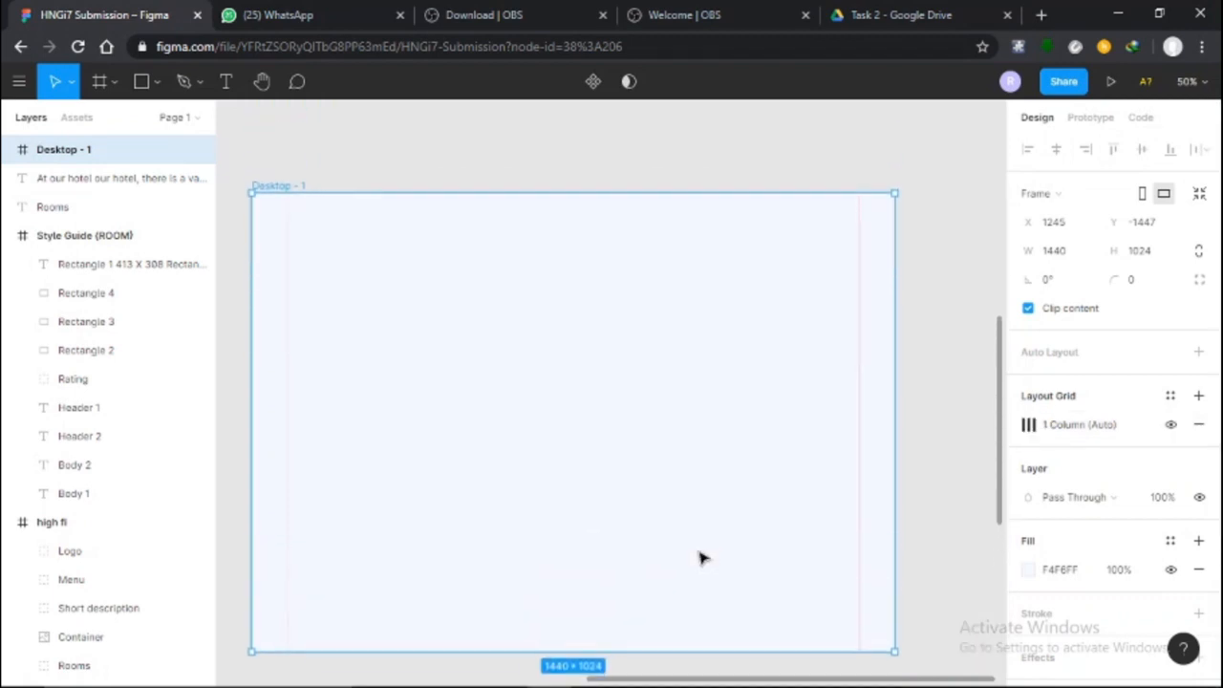
Add a 'Buttons' text label in the frame and wrap it in auto layout with 10 px padding.
{"action": "left_click", "coordinate": [225, 80]}
{"action": "type", "text": "Buttons"}
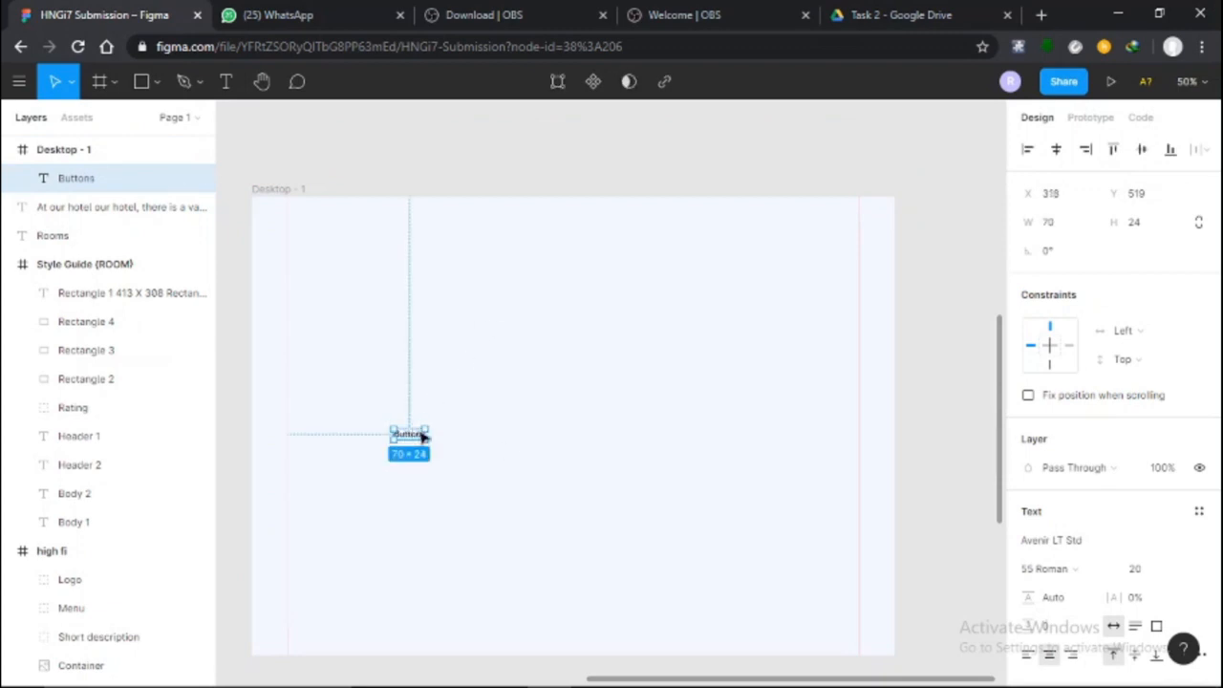
{"action": "left_click_drag", "start_coordinate": [409, 441], "coordinate": [532, 443]}
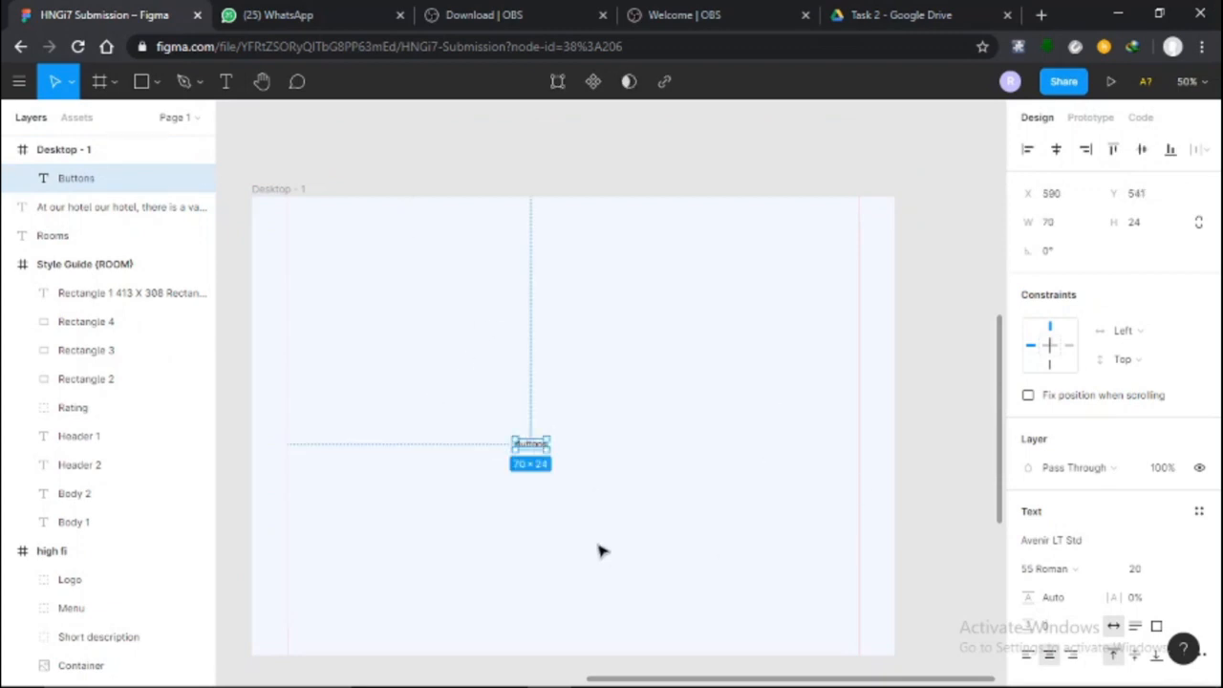
{"action": "left_click_drag", "start_coordinate": [531, 443], "coordinate": [507, 480]}
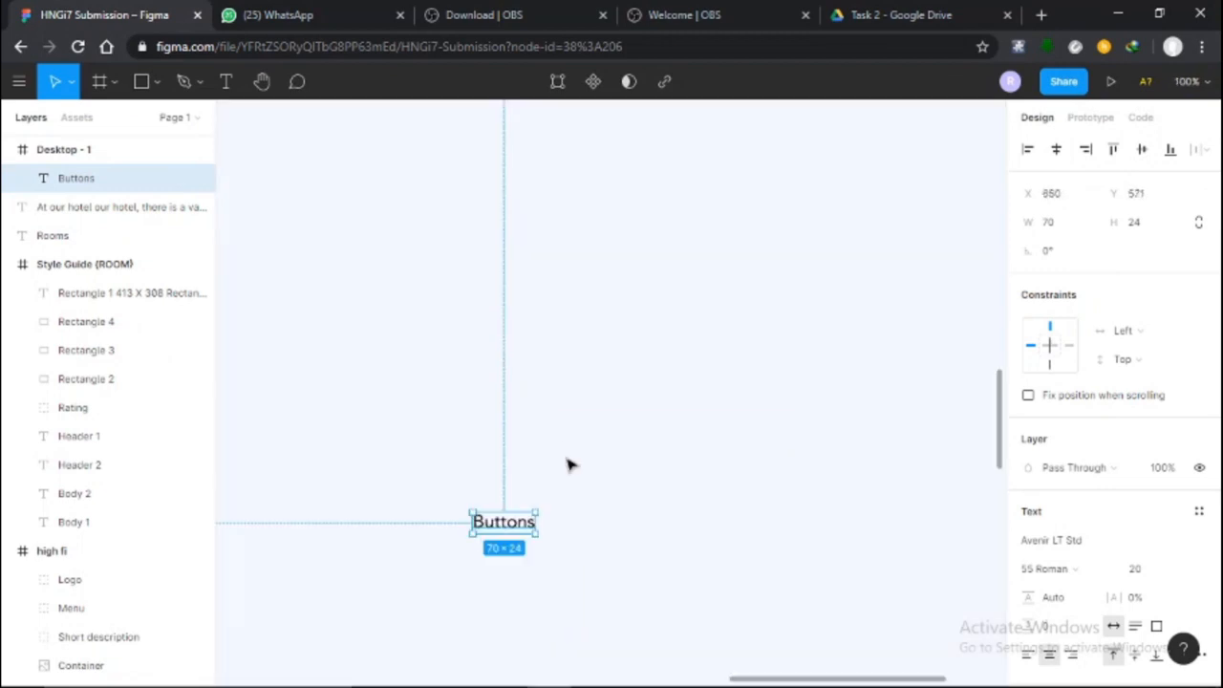
{"action": "double_click", "coordinate": [504, 522]}
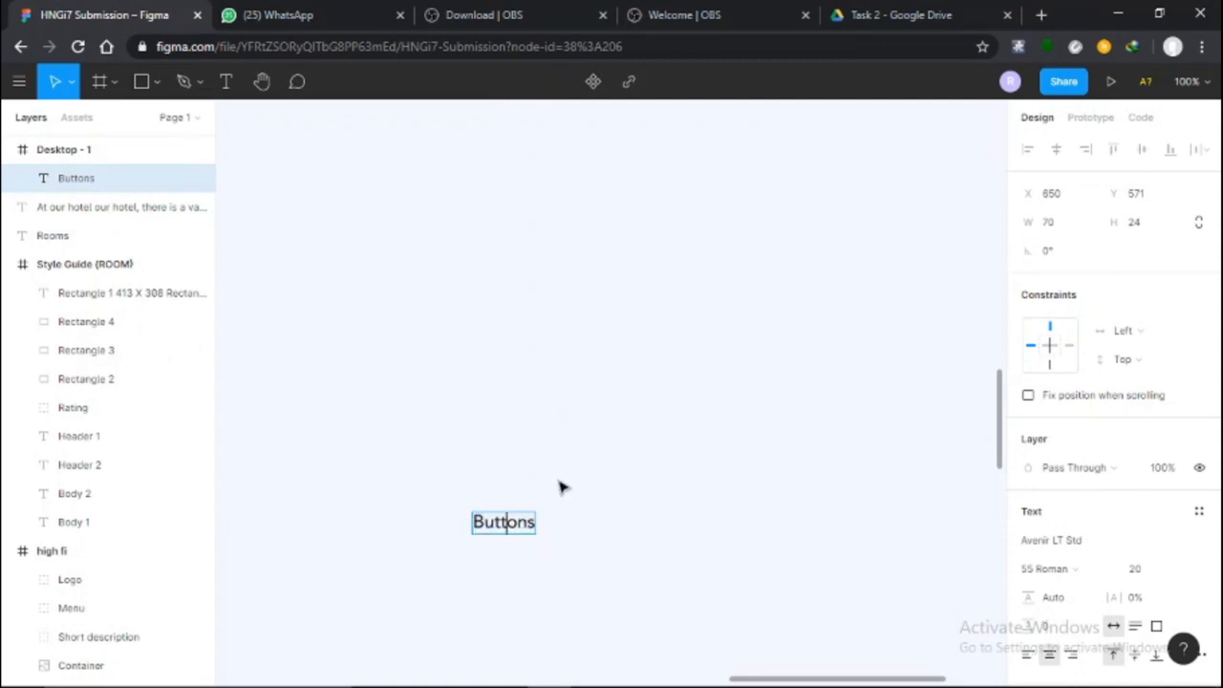
{"action": "mouse_move", "coordinate": [621, 493]}
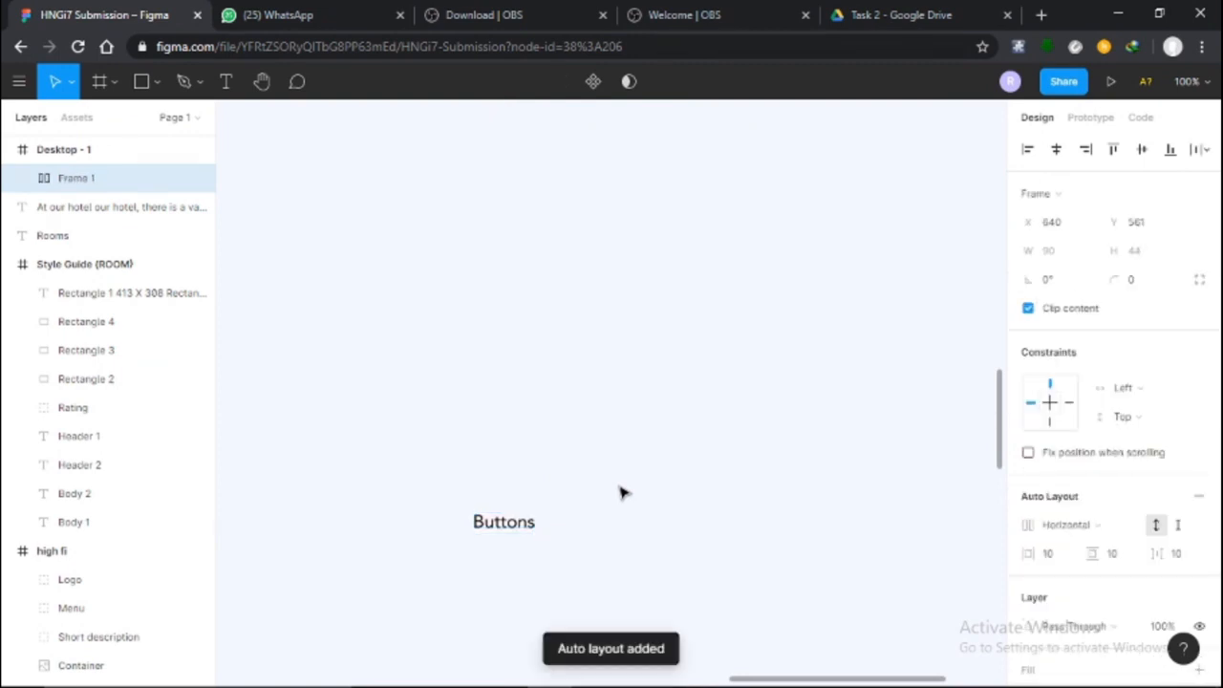
{"action": "left_click", "coordinate": [504, 521]}
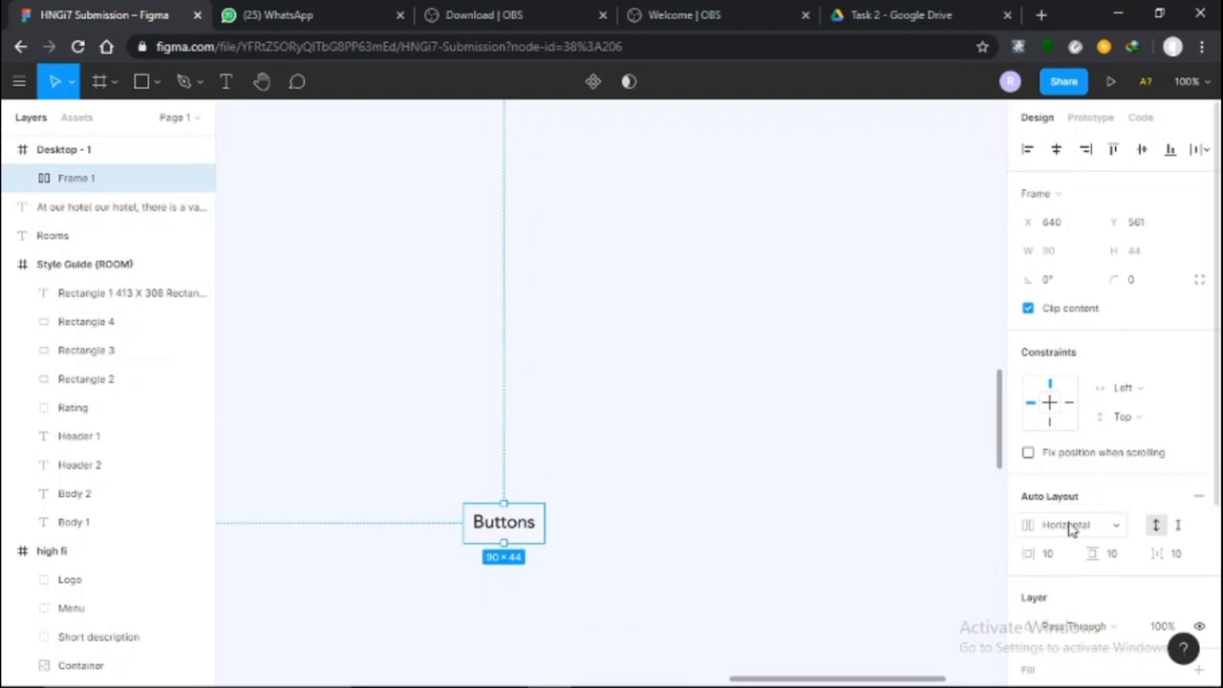
{"action": "mouse_move", "coordinate": [104, 180]}
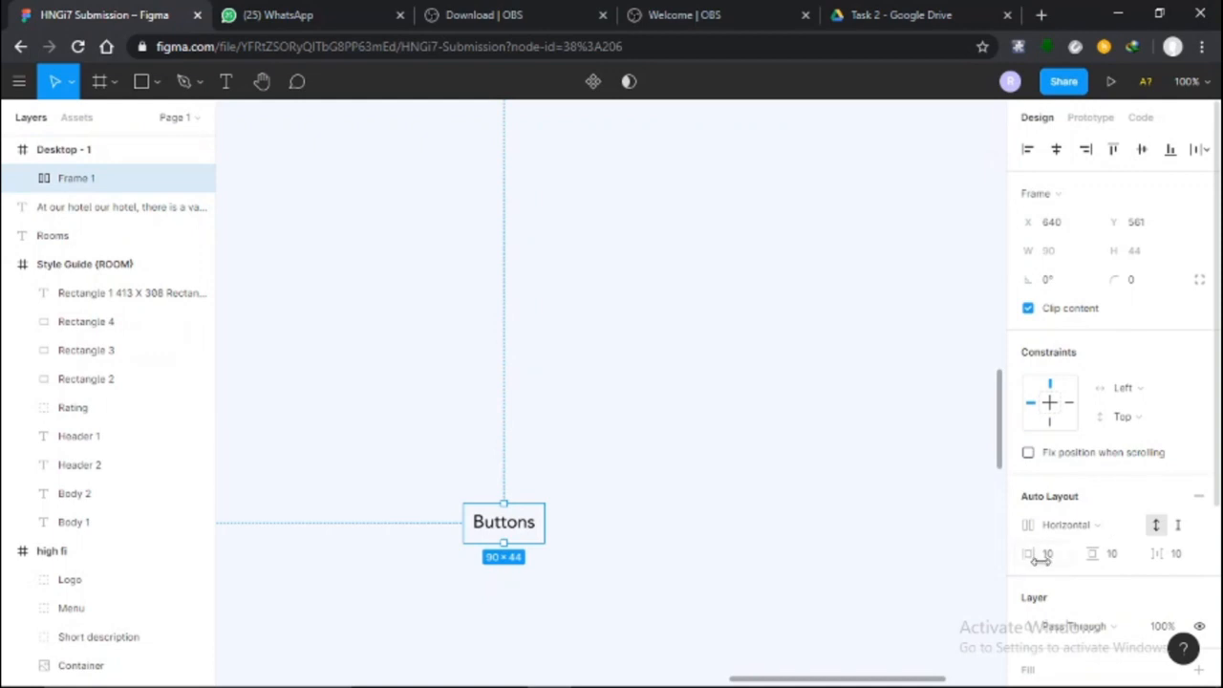
{"action": "mouse_move", "coordinate": [1081, 554]}
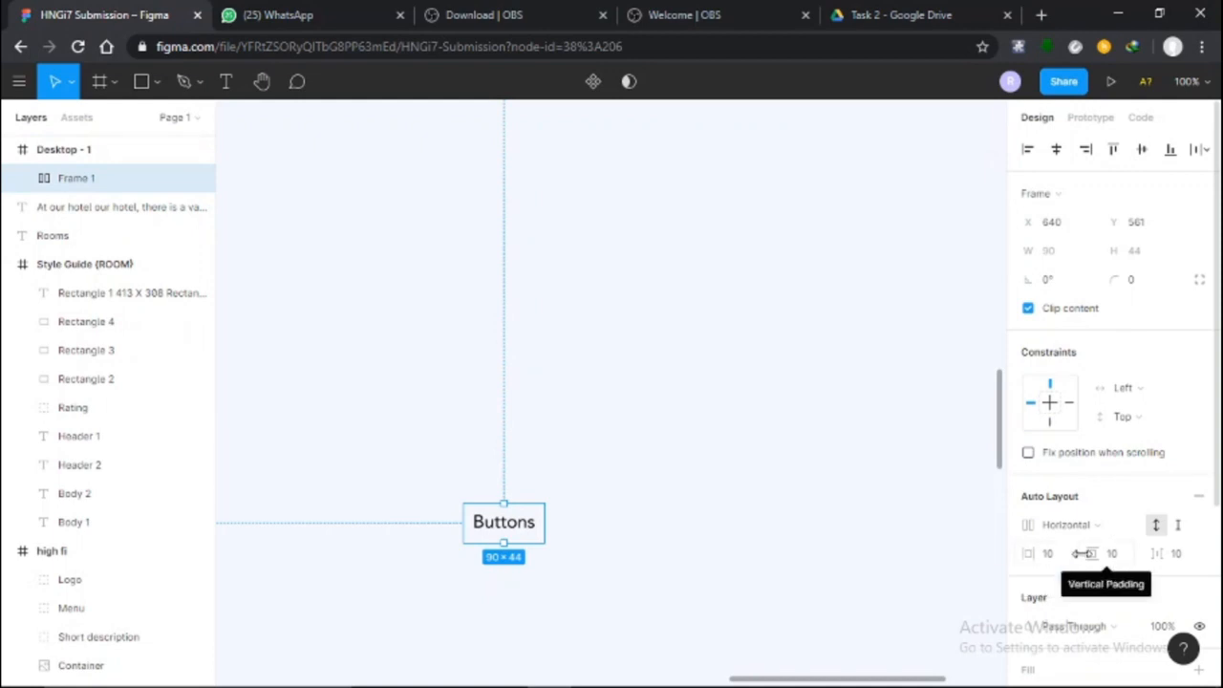
{"action": "mouse_move", "coordinate": [1177, 554]}
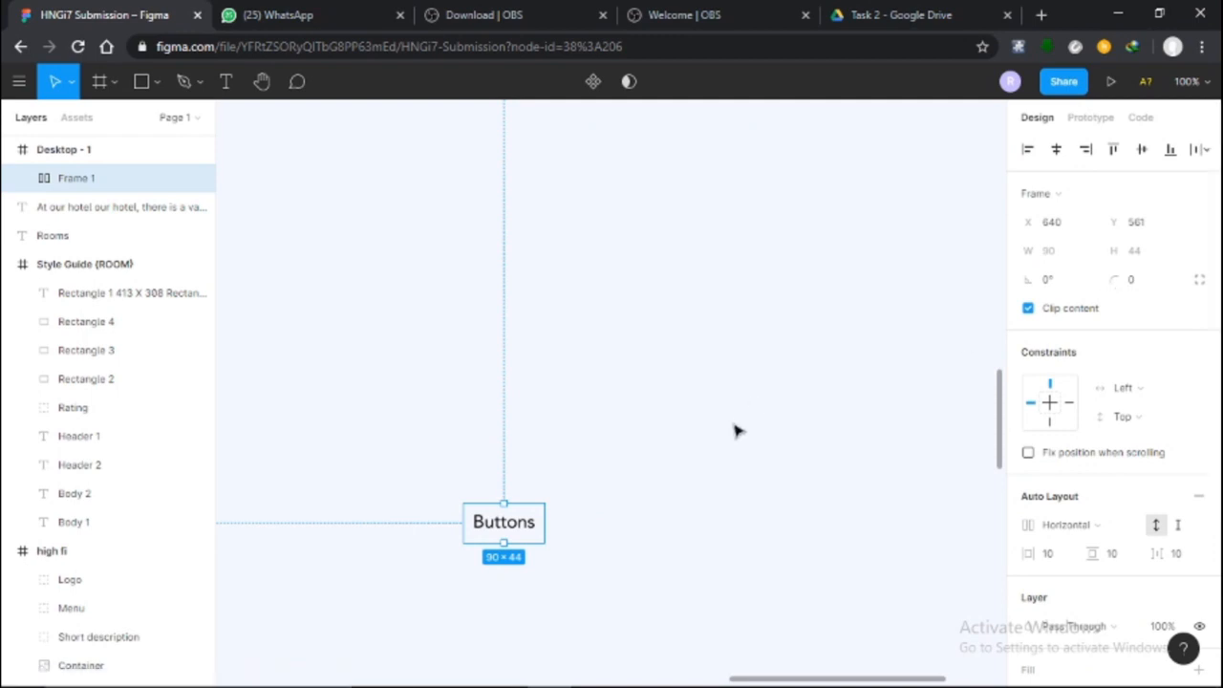
{"action": "mouse_move", "coordinate": [544, 526]}
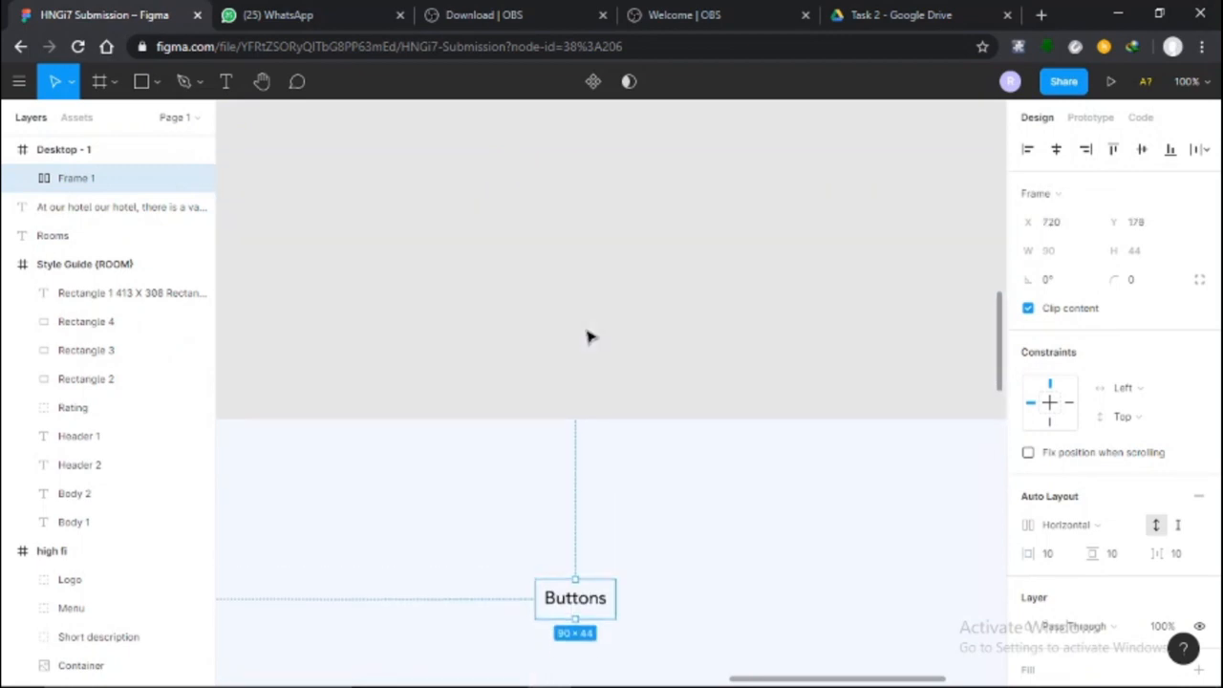
Give the Buttons auto-layout frame 24 px horizontal padding.
{"action": "scroll", "scroll_direction": "down", "scroll_amount": 3}
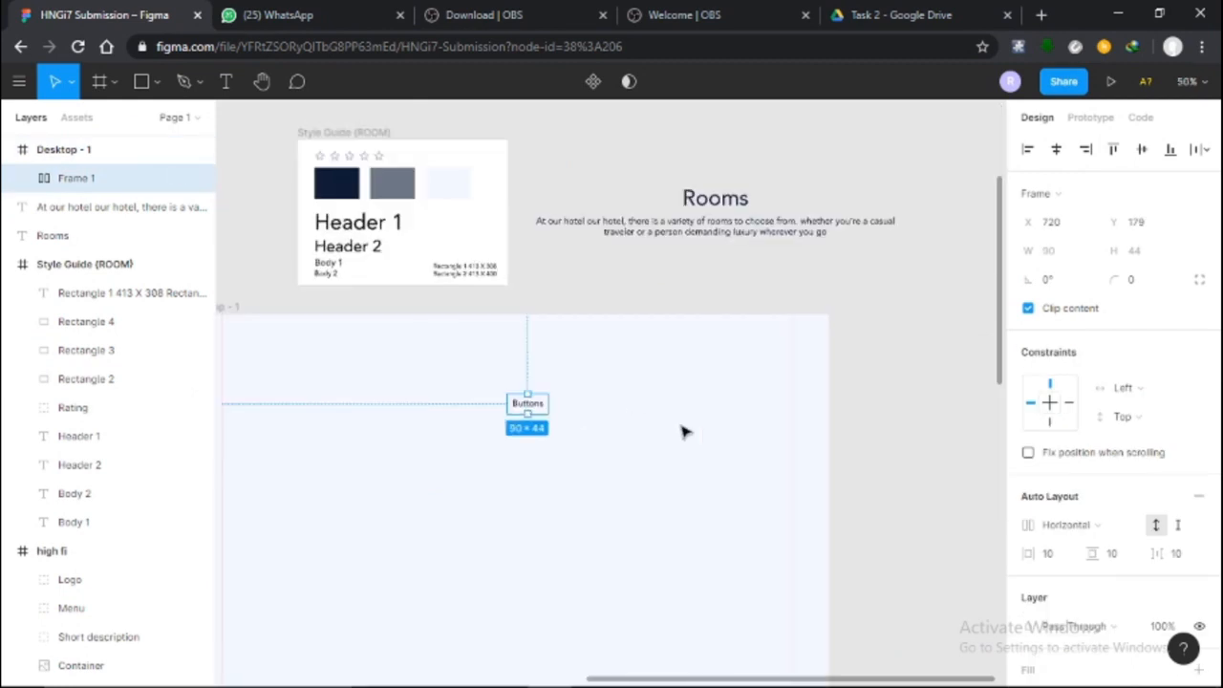
{"action": "mouse_move", "coordinate": [1085, 575]}
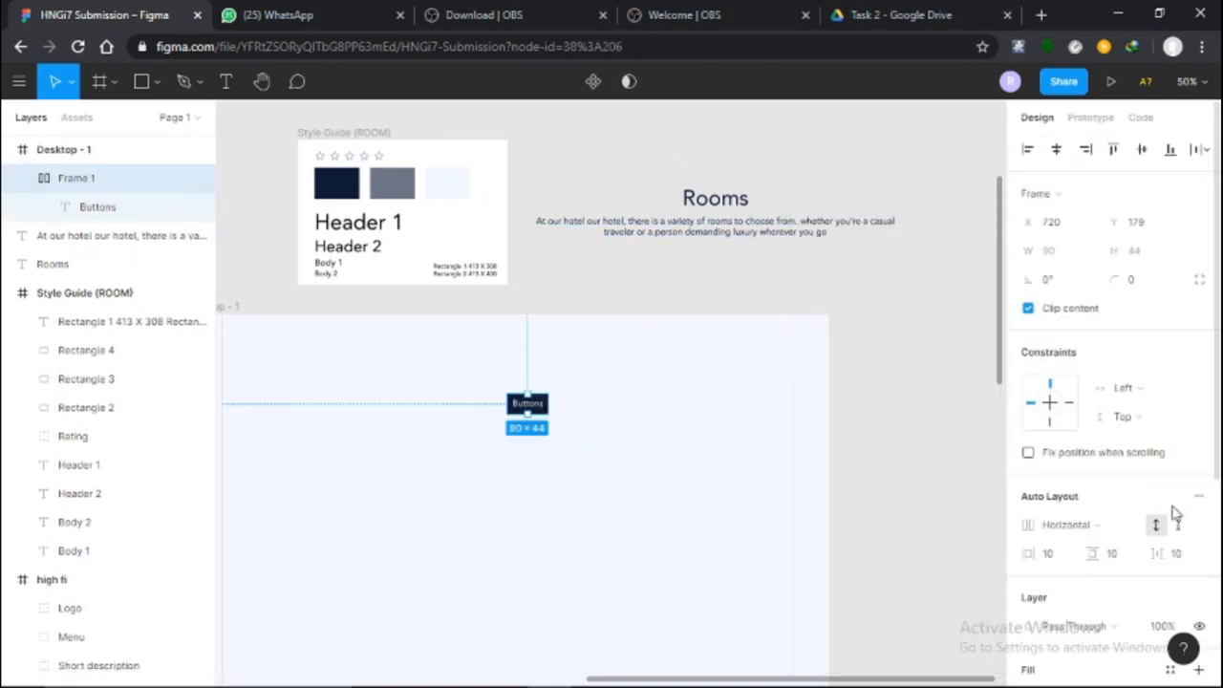
{"action": "left_click", "coordinate": [1047, 554]}
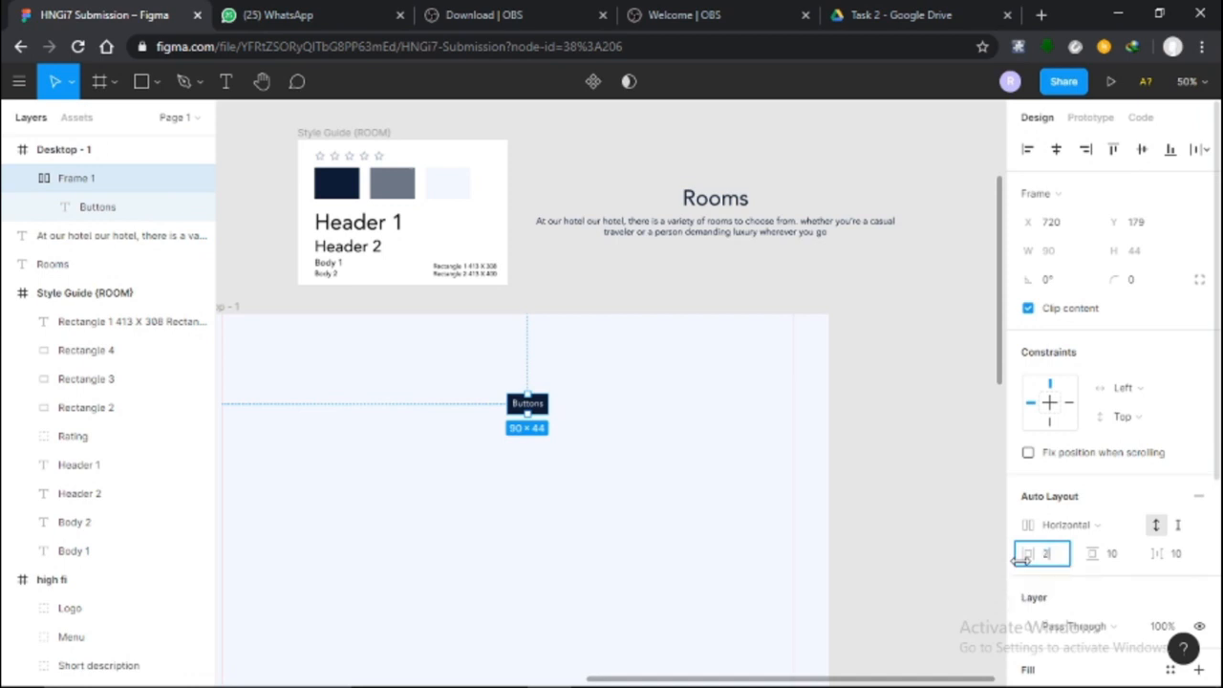
{"action": "type", "text": "24"}
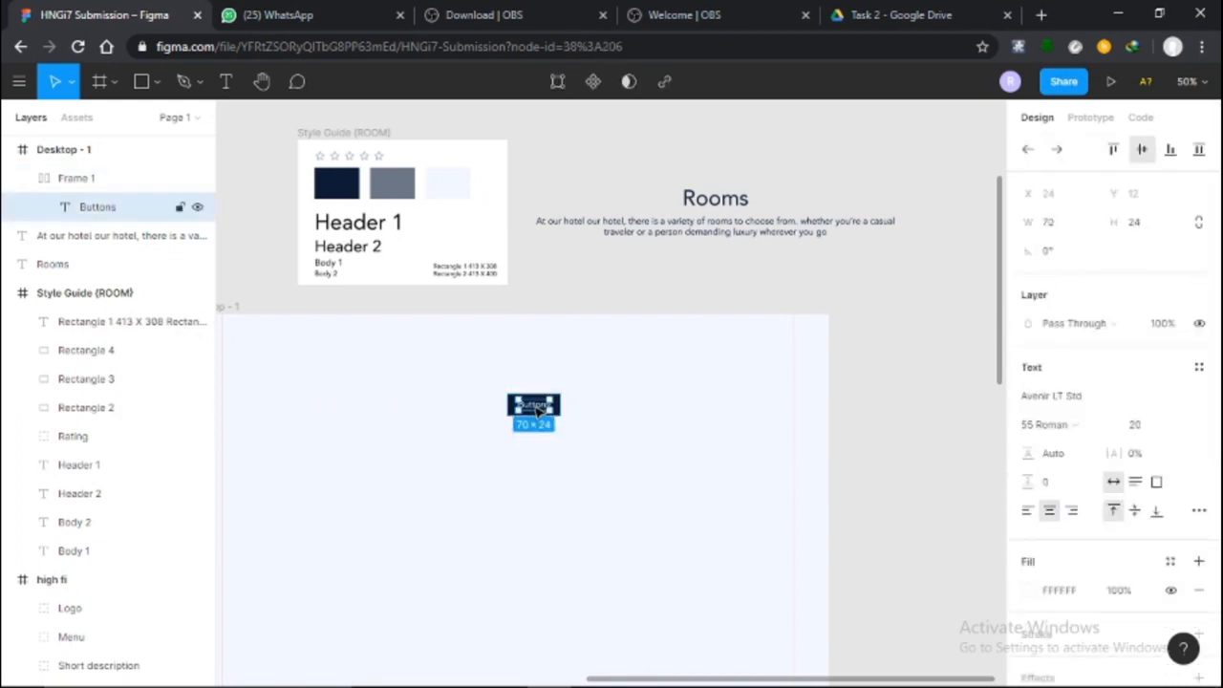
{"action": "left_click", "coordinate": [1143, 424]}
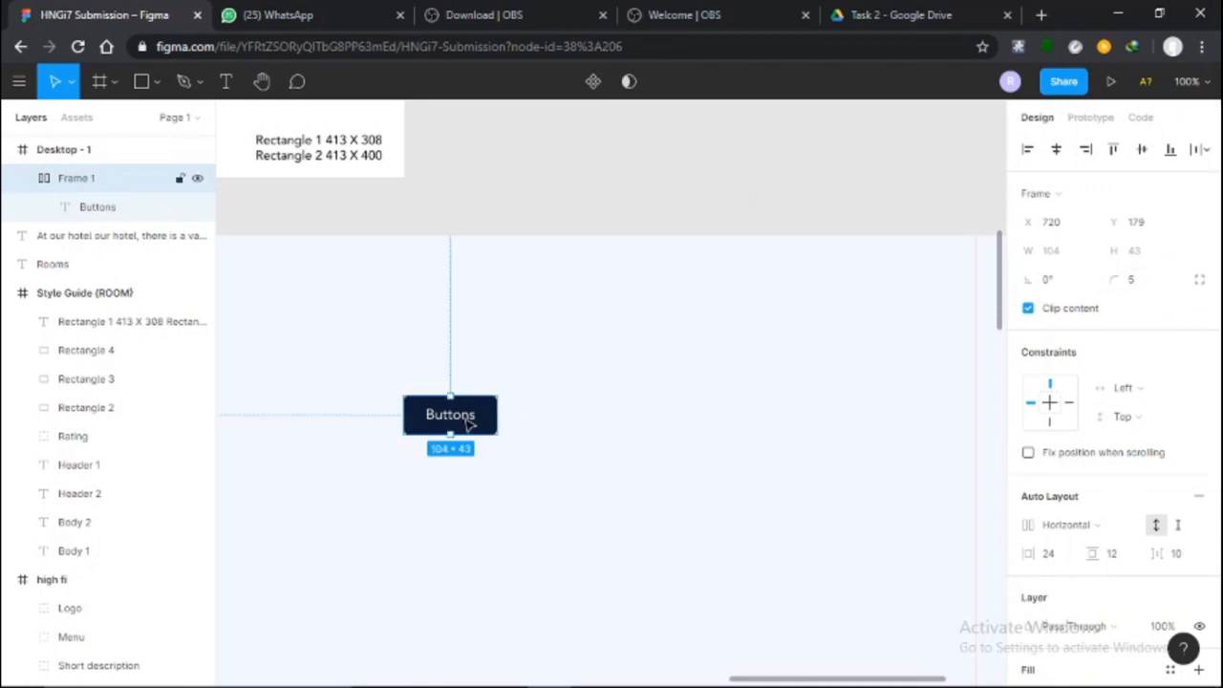
Move the Buttons frame to the top-left corner of Desktop - 1.
{"action": "left_click_drag", "start_coordinate": [451, 412], "coordinate": [569, 497]}
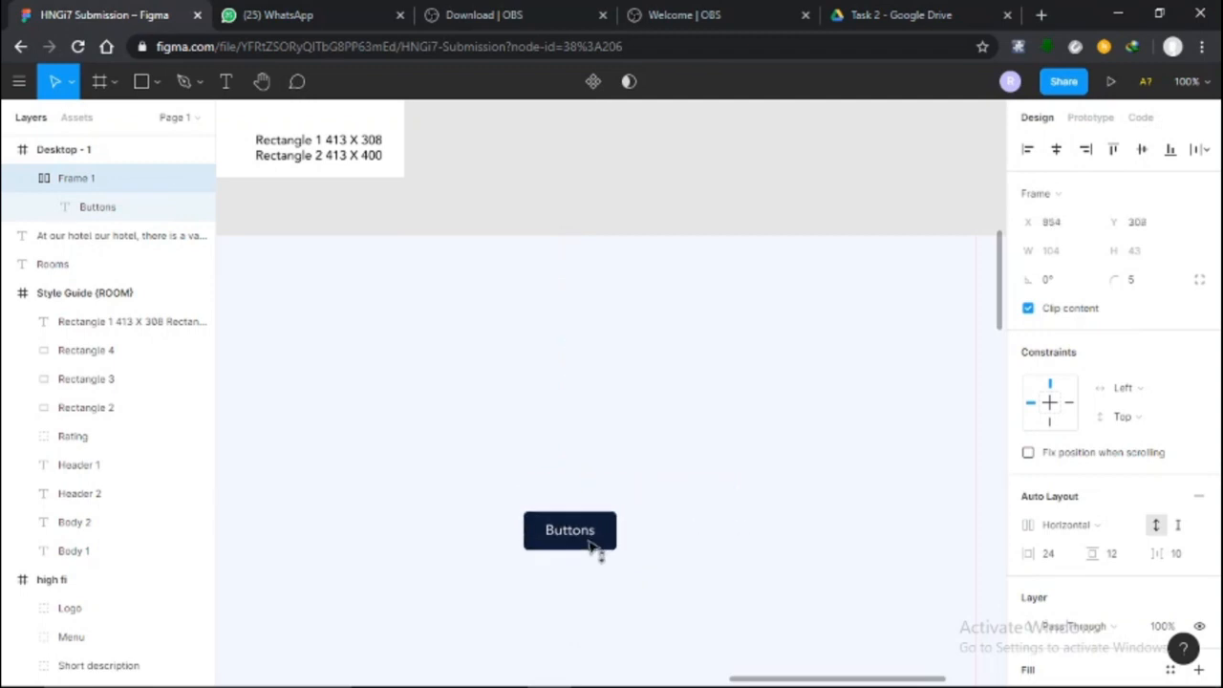
{"action": "left_click_drag", "start_coordinate": [570, 530], "coordinate": [233, 277]}
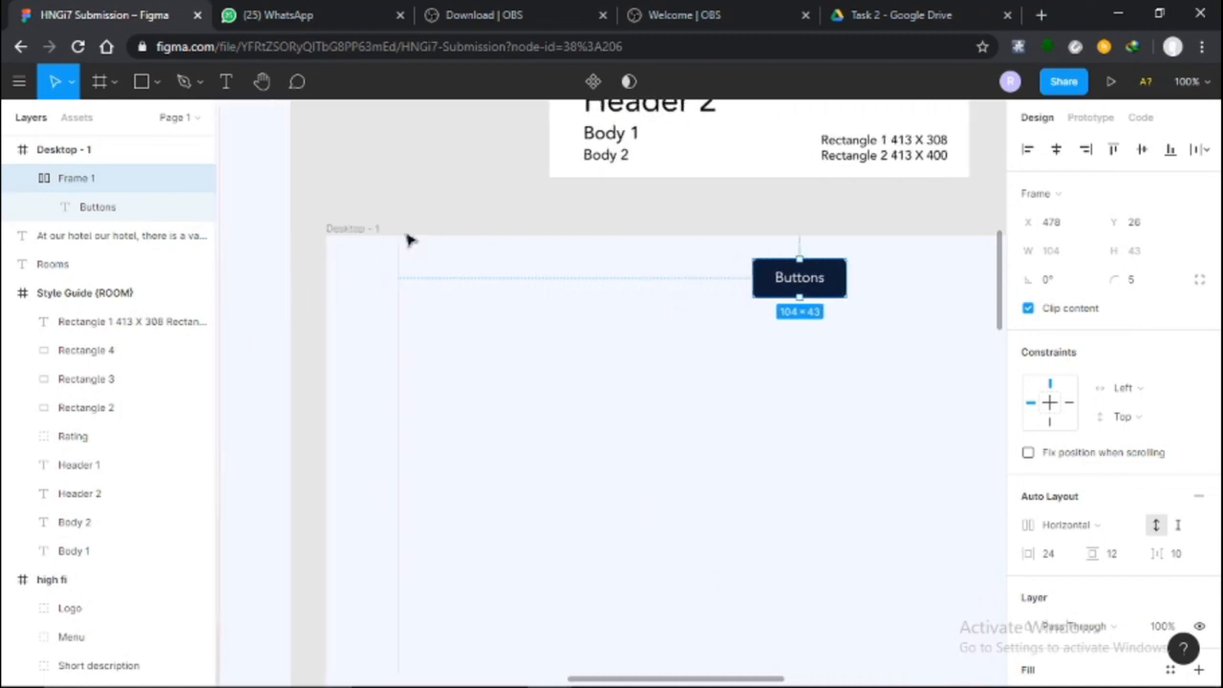
{"action": "left_click_drag", "start_coordinate": [798, 277], "coordinate": [443, 275]}
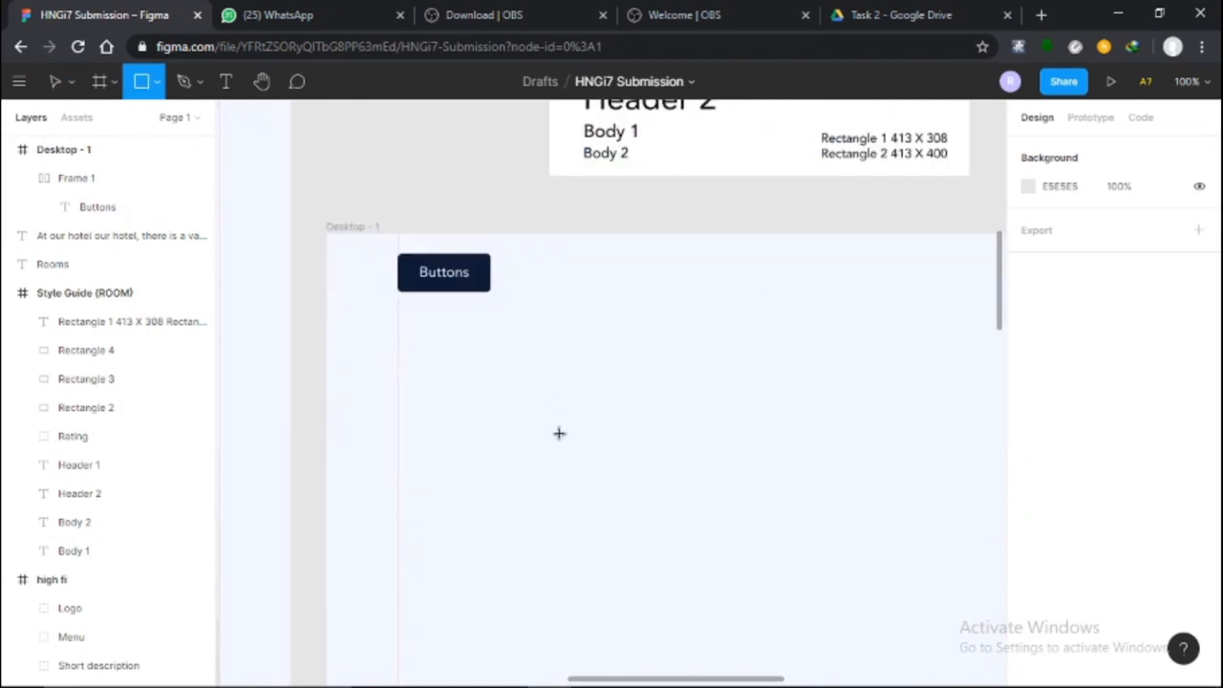
{"action": "mouse_move", "coordinate": [259, 303]}
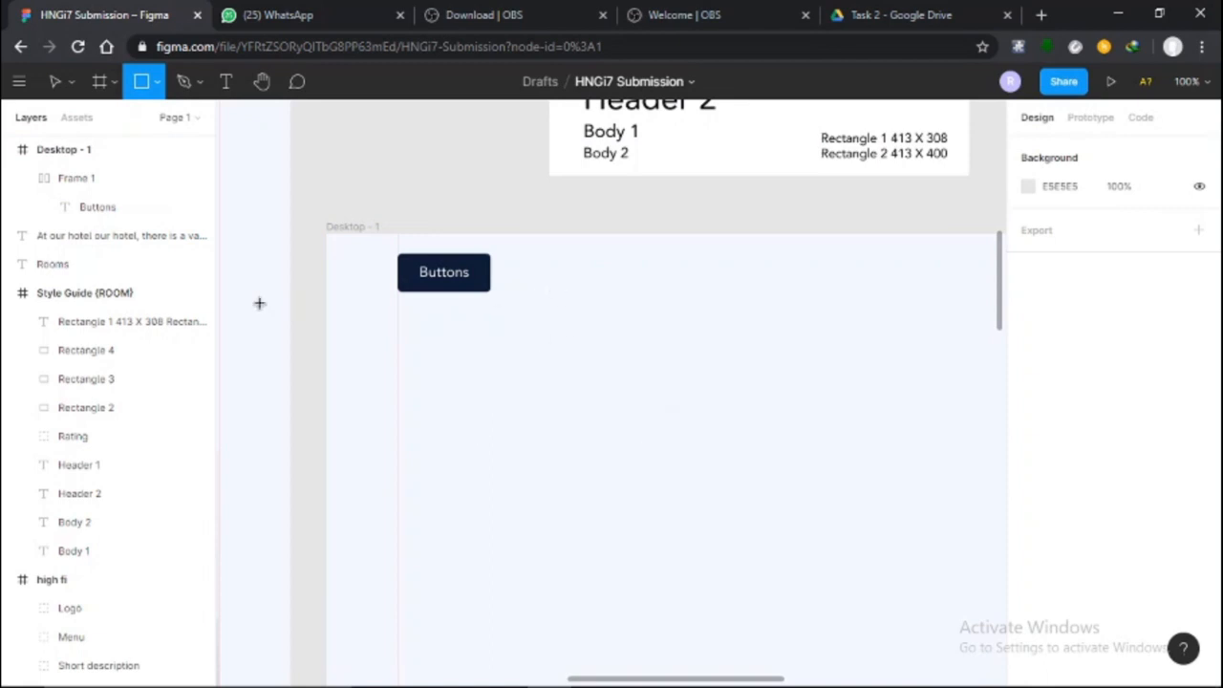
Add a 'King Bed' heading text box below the desktop frame's centre.
{"action": "scroll", "scroll_direction": "down", "scroll_amount": 3}
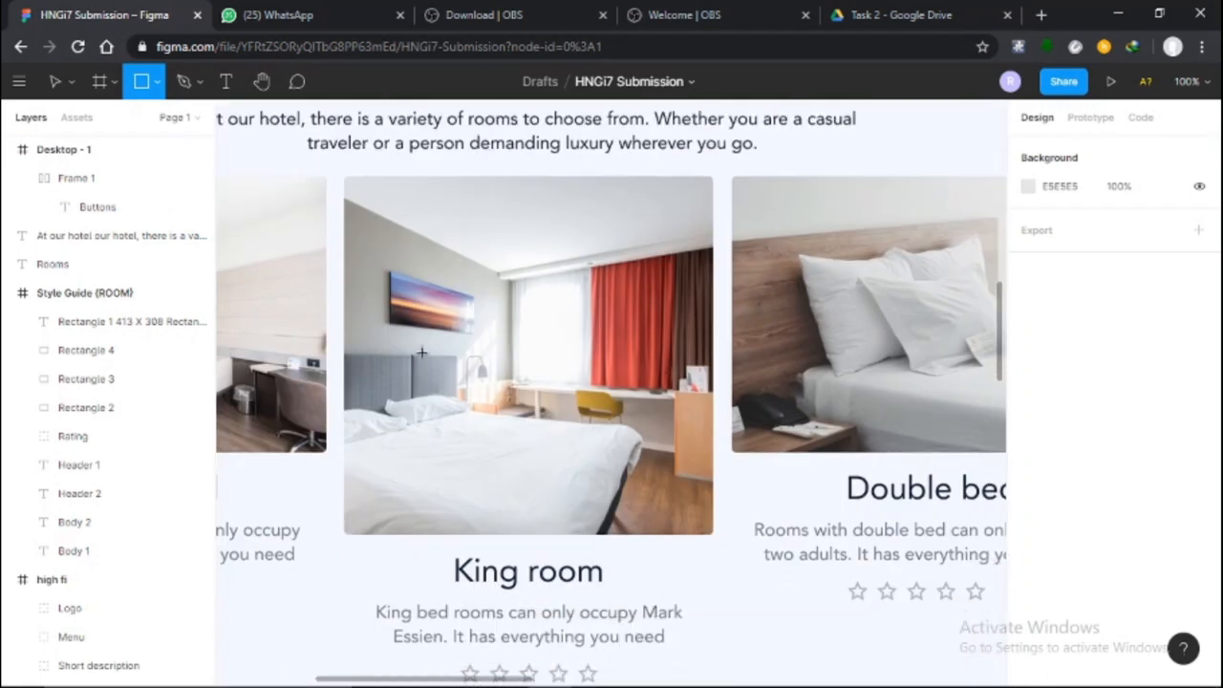
{"action": "scroll", "scroll_direction": "down", "scroll_amount": 3}
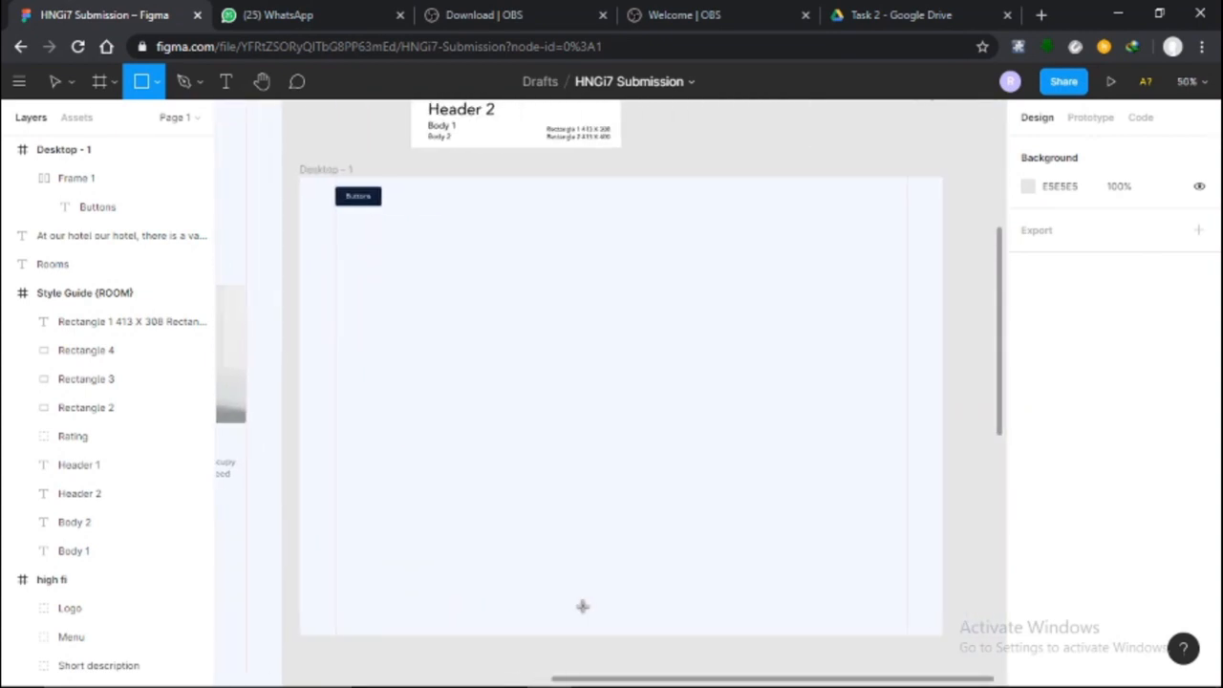
{"action": "mouse_move", "coordinate": [466, 279]}
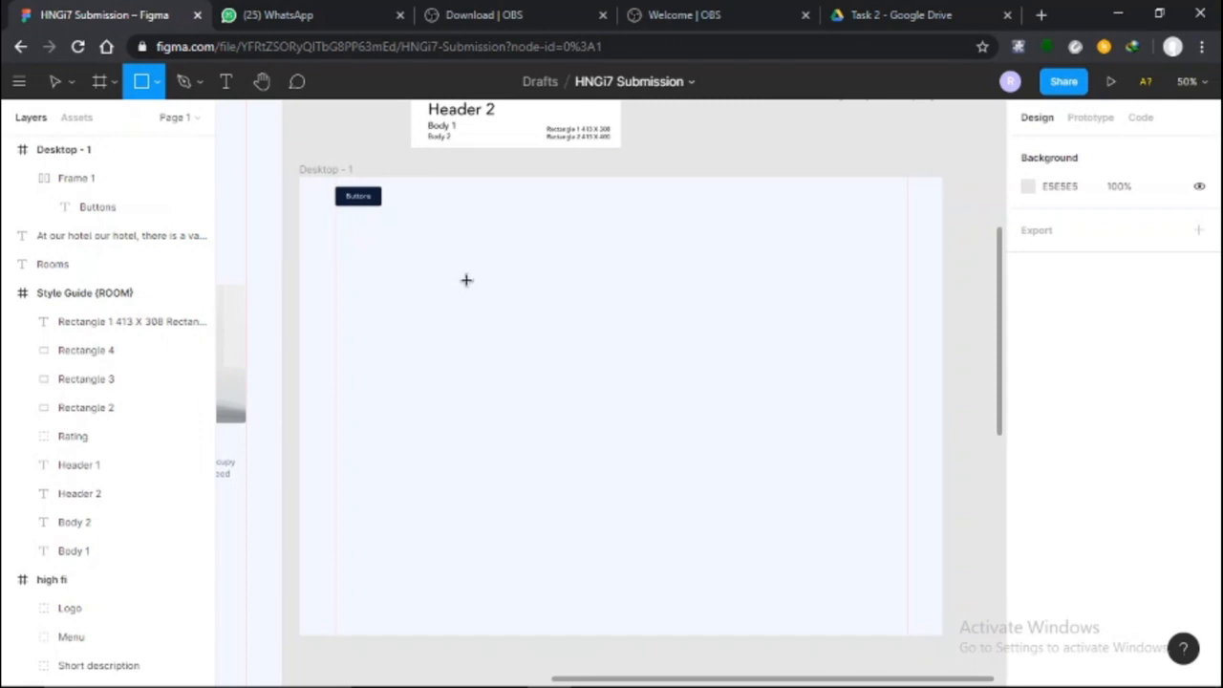
{"action": "left_click_drag", "start_coordinate": [466, 252], "coordinate": [493, 315]}
{"action": "type", "text": "King Bed"}
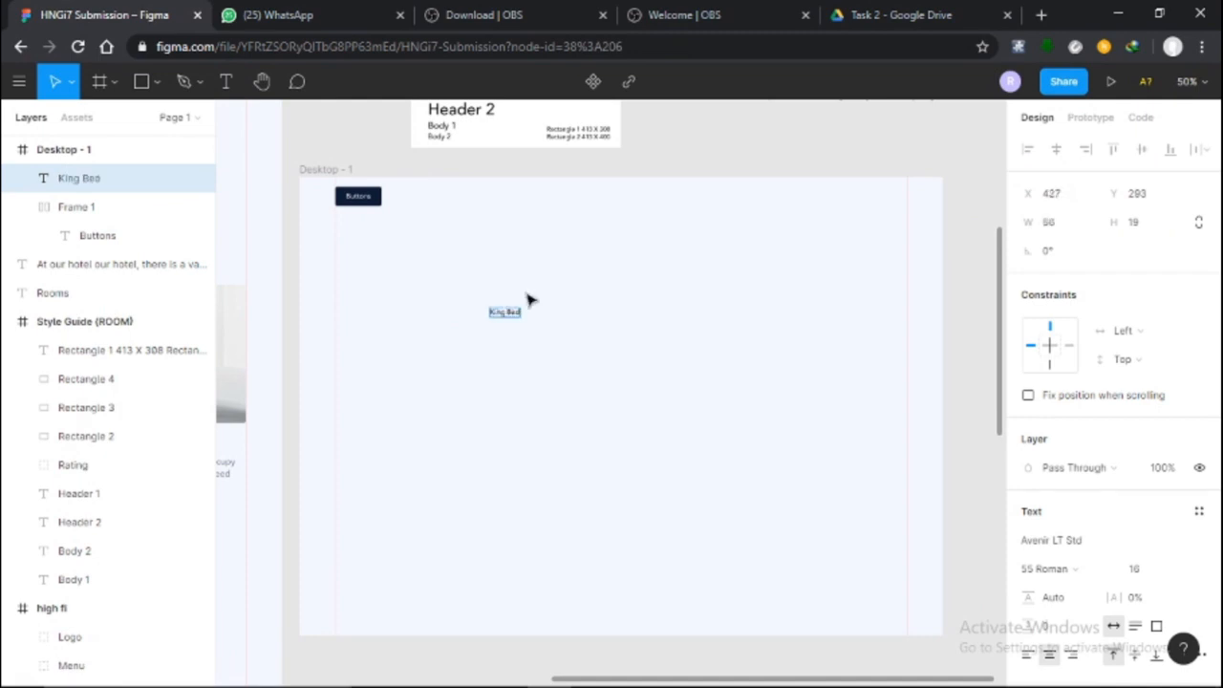
{"action": "left_click_drag", "start_coordinate": [504, 312], "coordinate": [542, 405]}
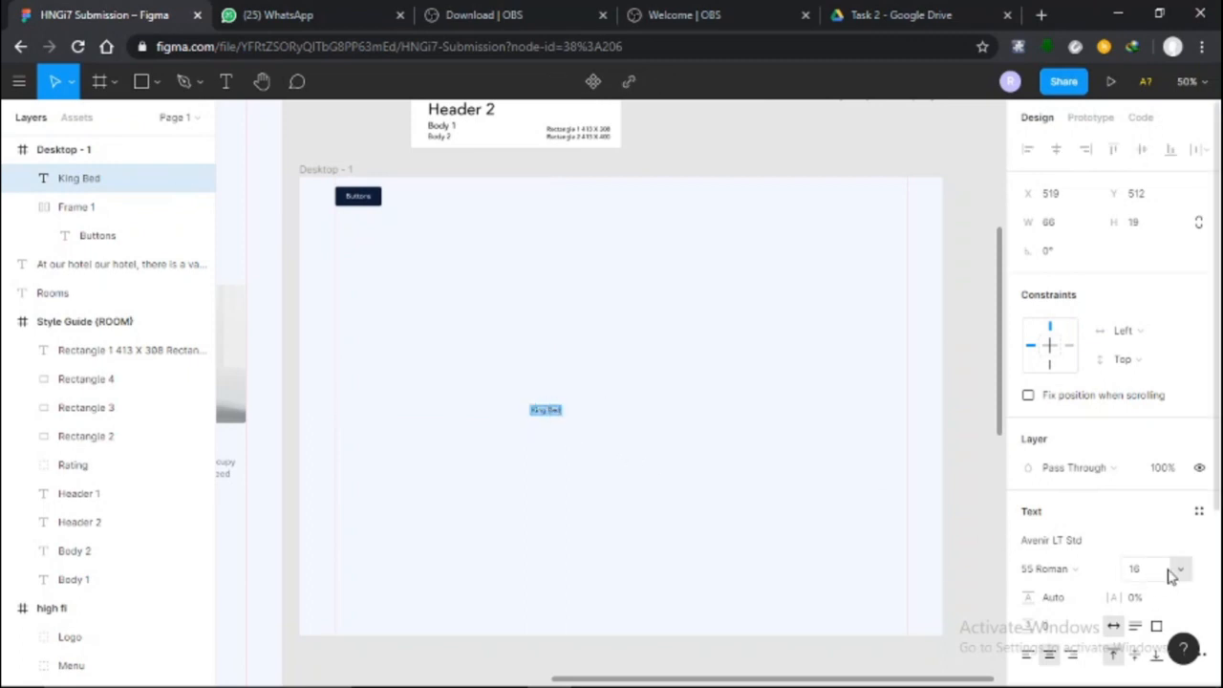
Set the King Bed heading to font size 36 with dark navy 001C36 fill.
{"action": "left_click", "coordinate": [1181, 569]}
{"action": "type", "text": "36"}
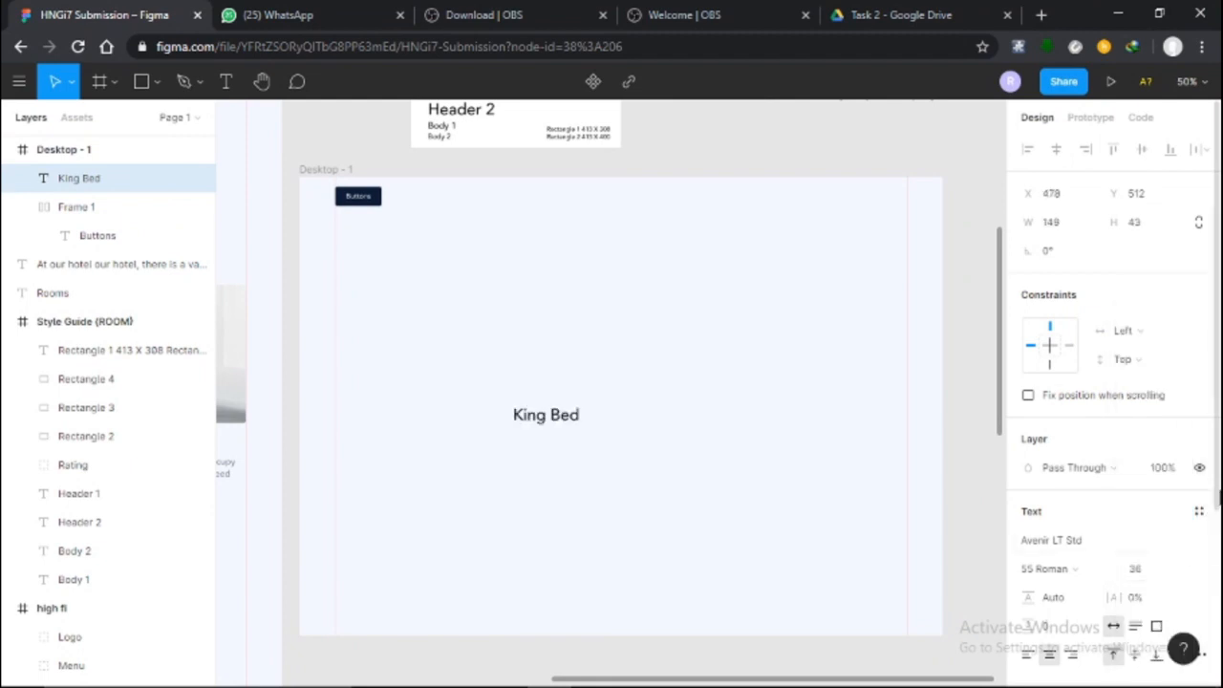
{"action": "left_click", "coordinate": [1028, 487]}
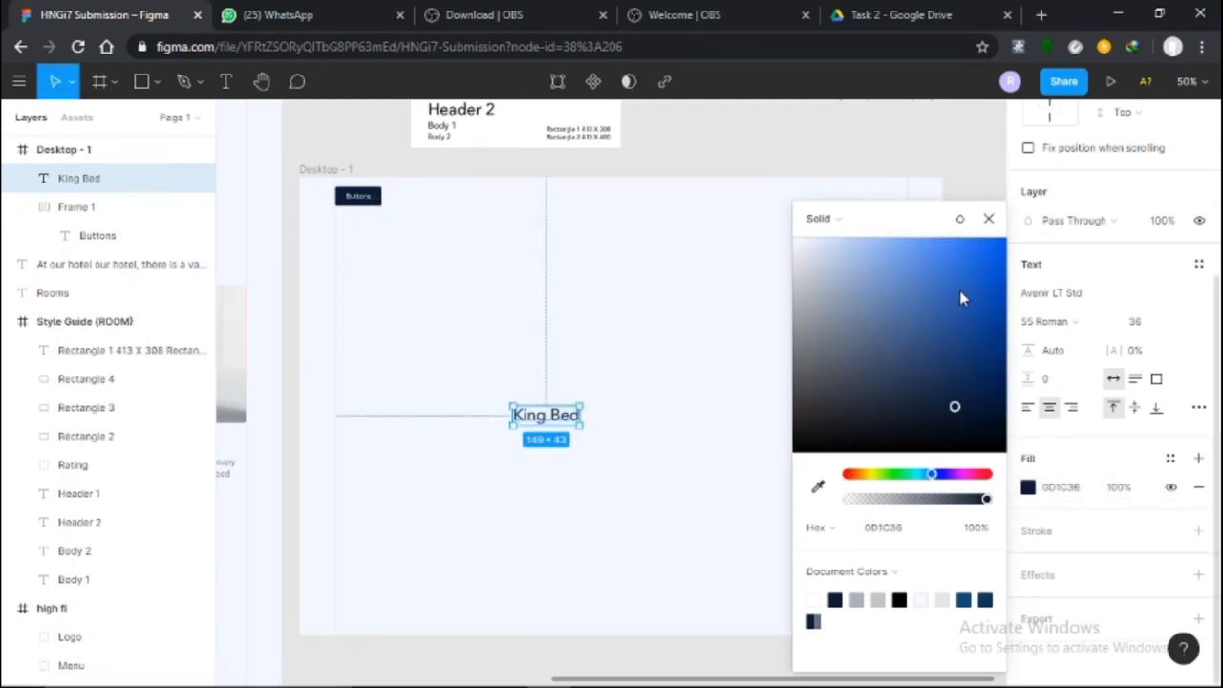
{"action": "left_click", "coordinate": [989, 218]}
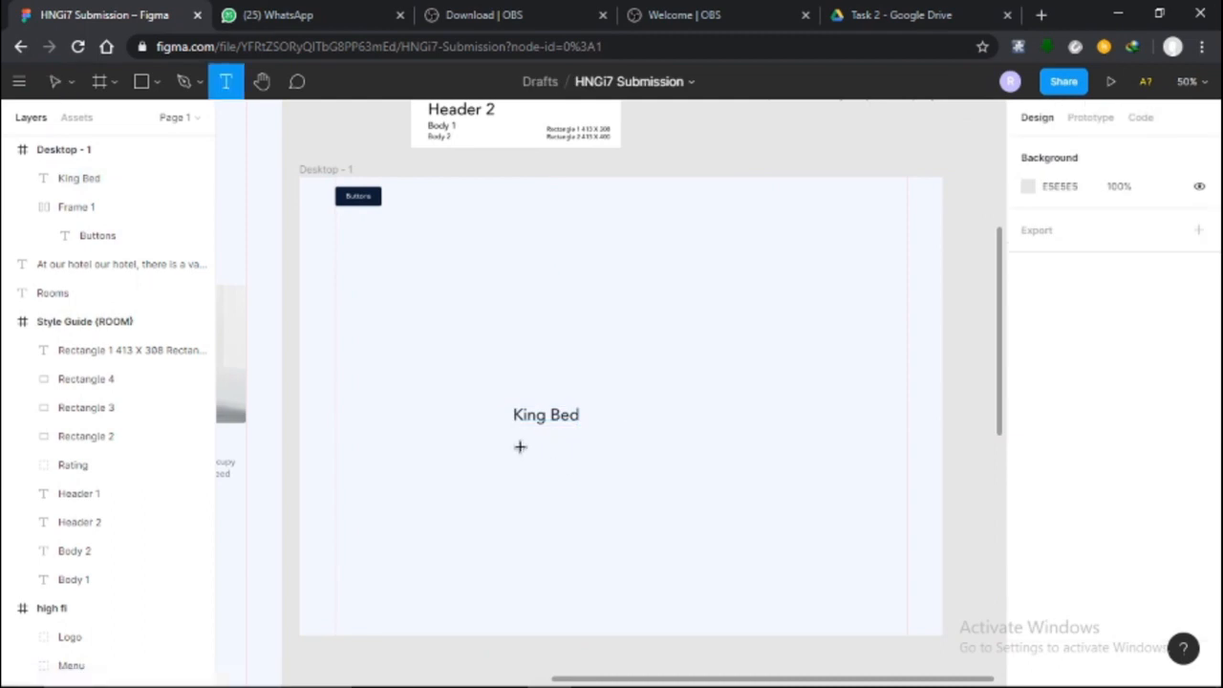
Write the description saying the king bed room has everything you need.
{"action": "type", "text": "The king bed c"}
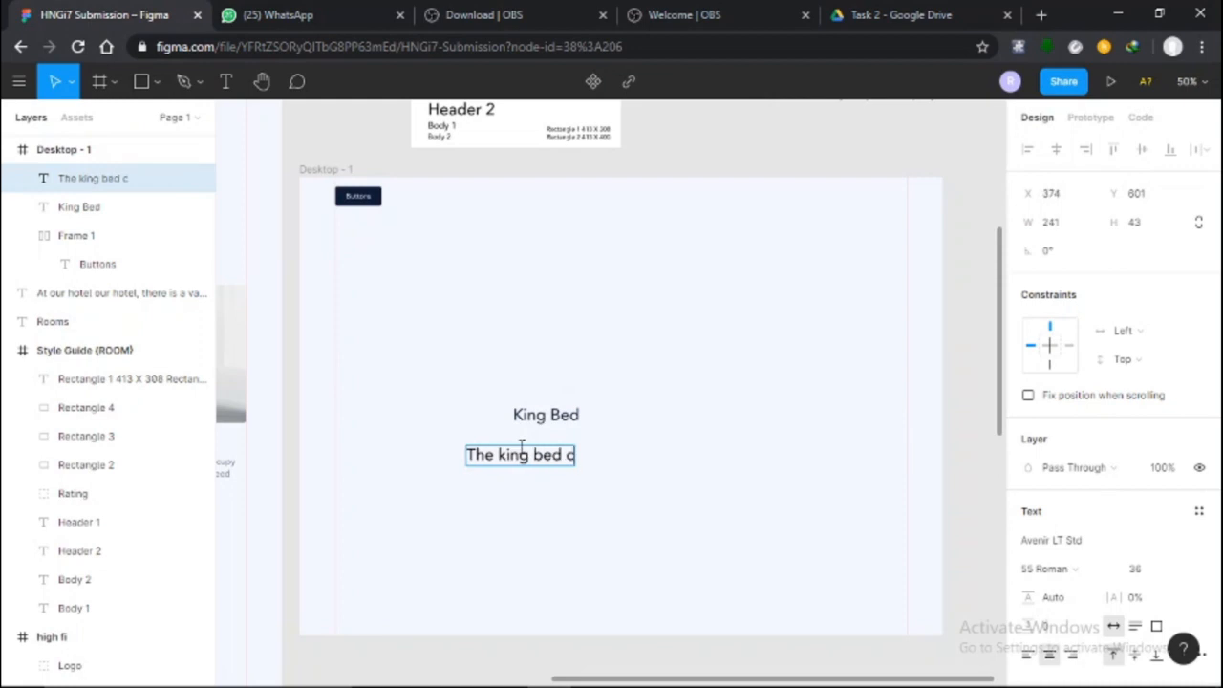
{"action": "type", "text": "room can only"}
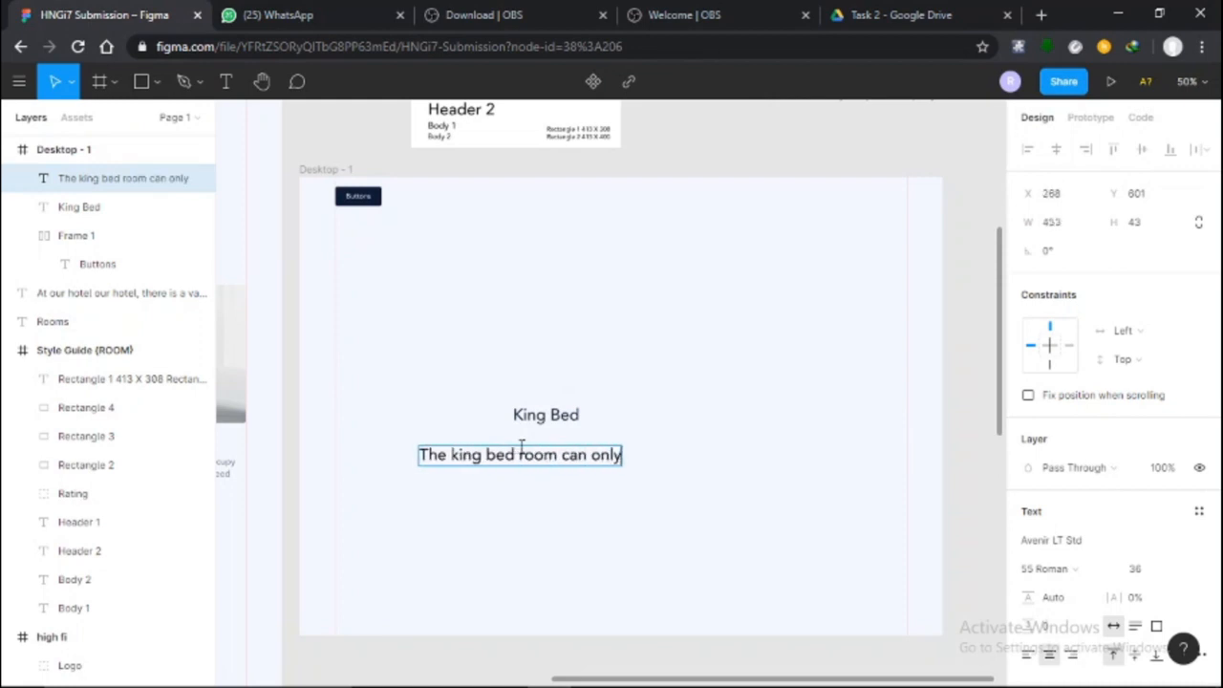
{"action": "type", "text": "occupy Mark"}
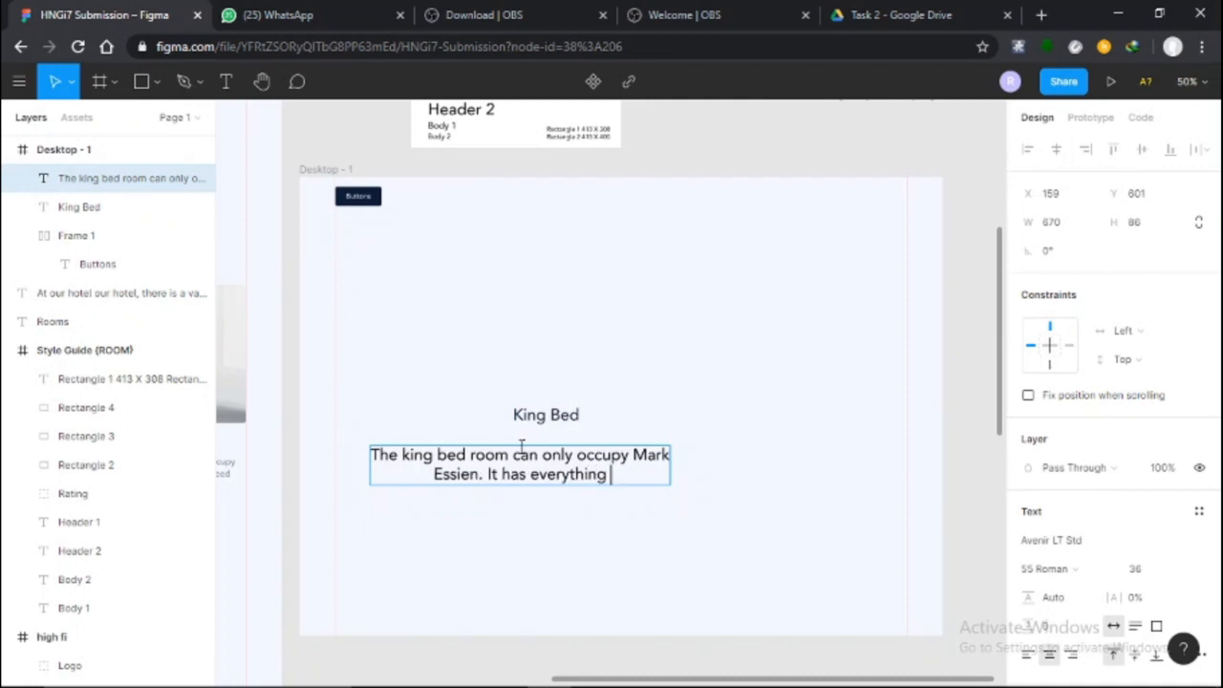
{"action": "type", "text": "you need."}
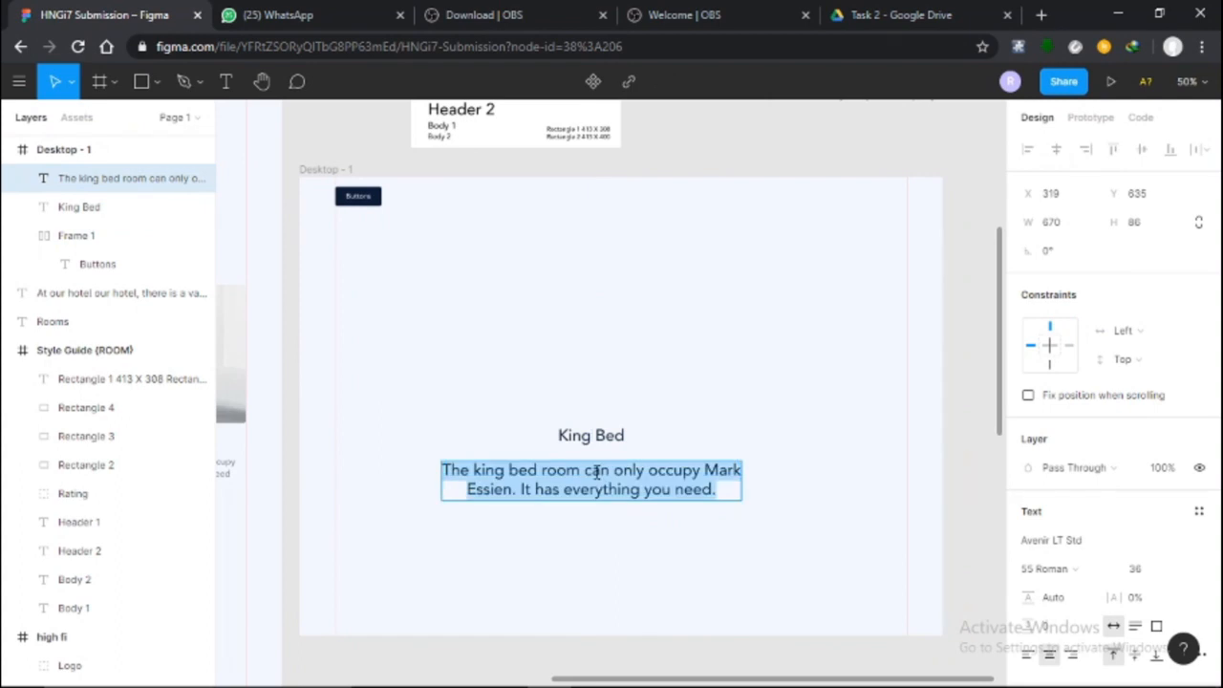
Set the description to font size 20 with grey 6E7786 fill.
{"action": "left_click", "coordinate": [1142, 570]}
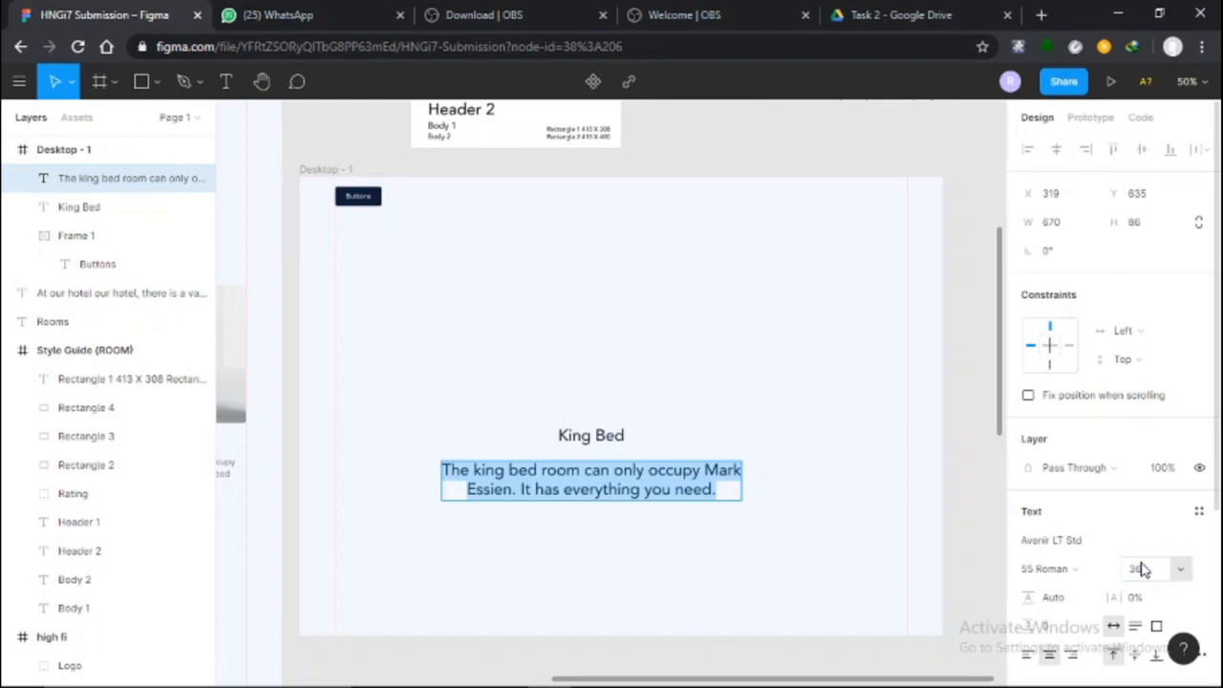
{"action": "left_click", "coordinate": [1146, 570]}
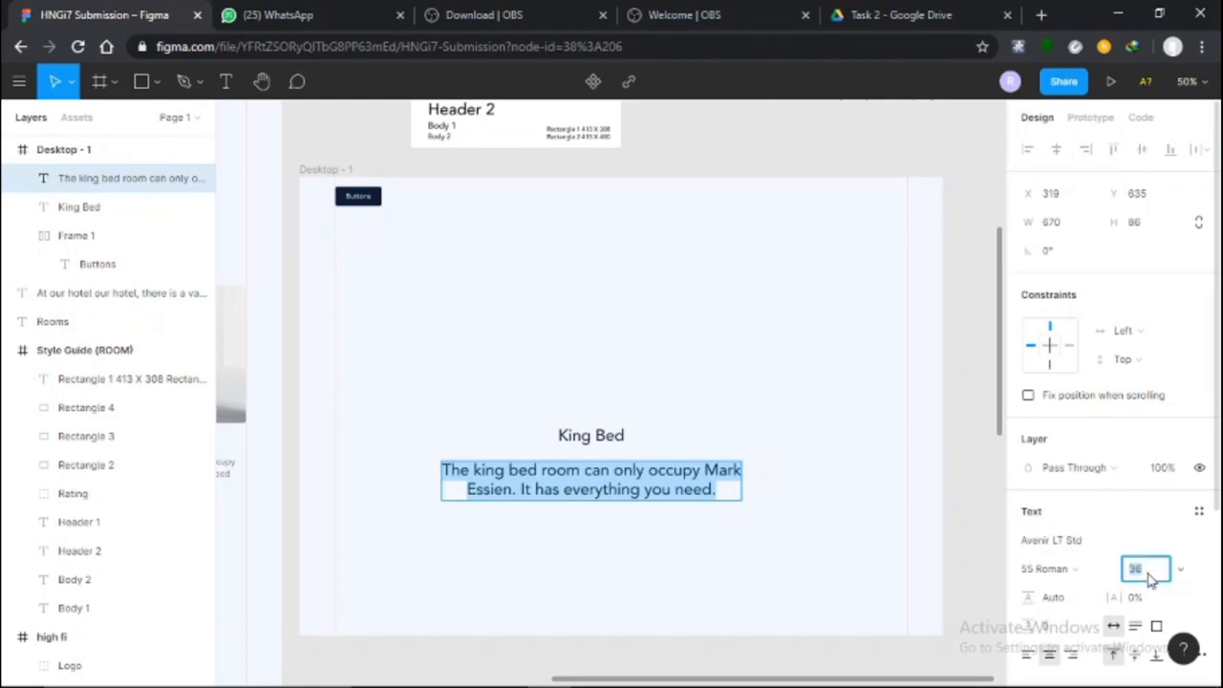
{"action": "type", "text": "20"}
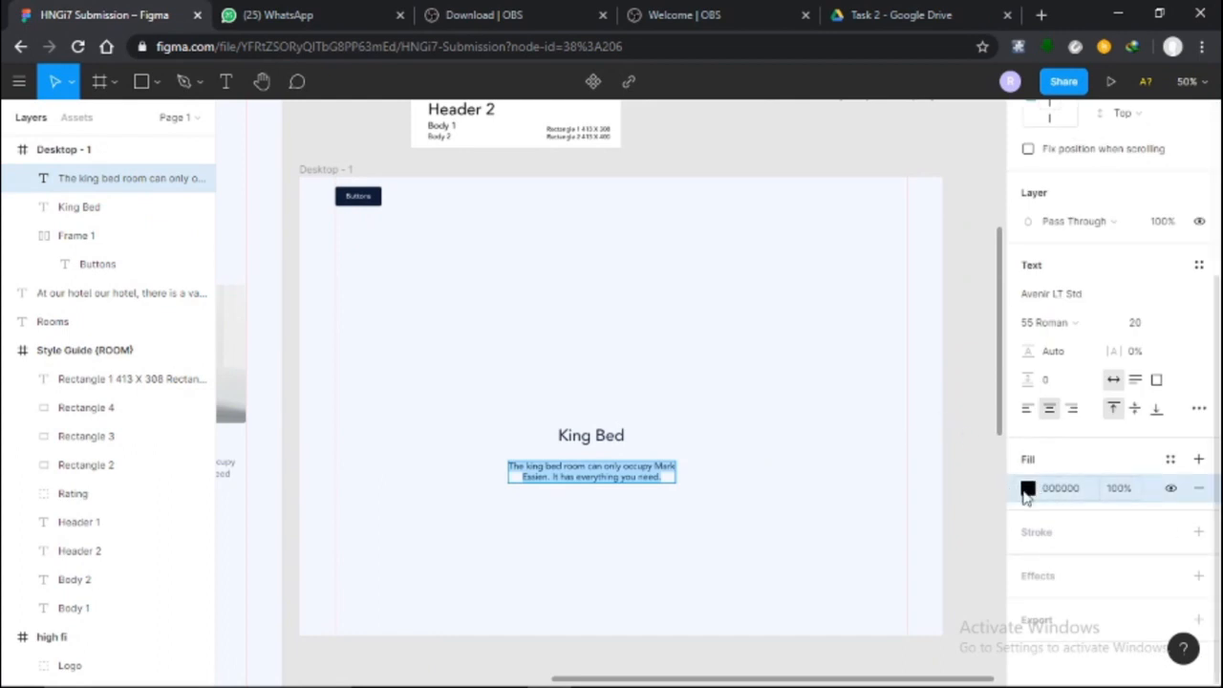
{"action": "left_click", "coordinate": [1027, 489]}
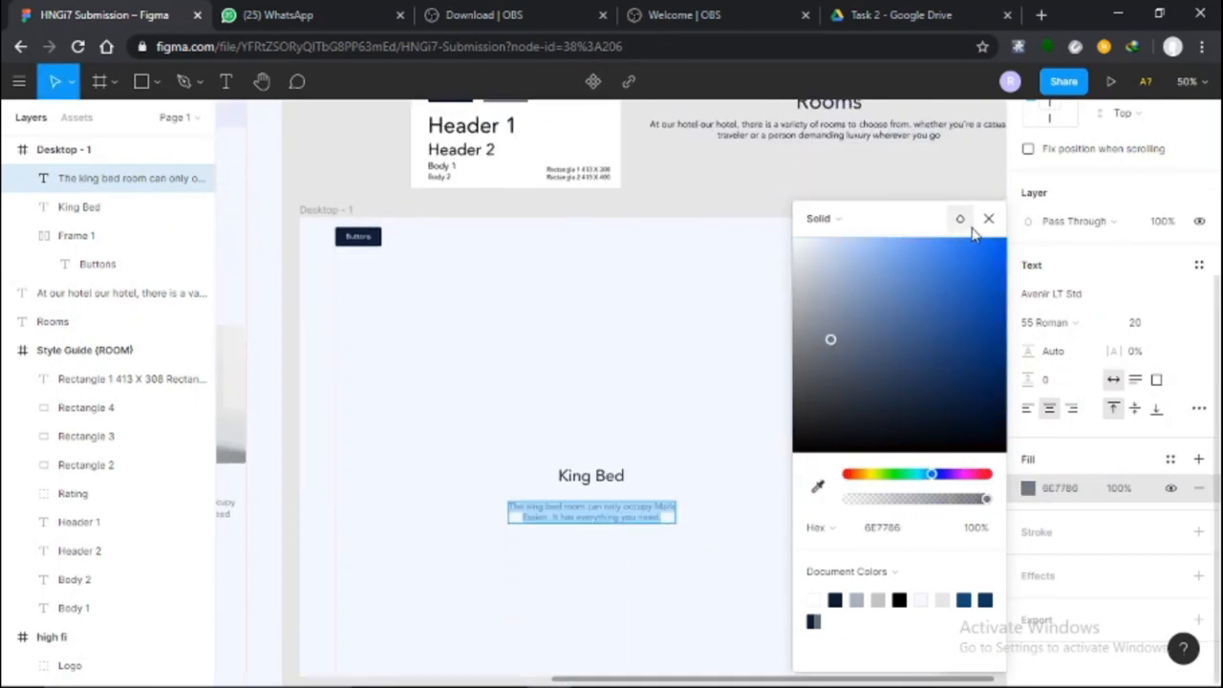
{"action": "left_click", "coordinate": [990, 218]}
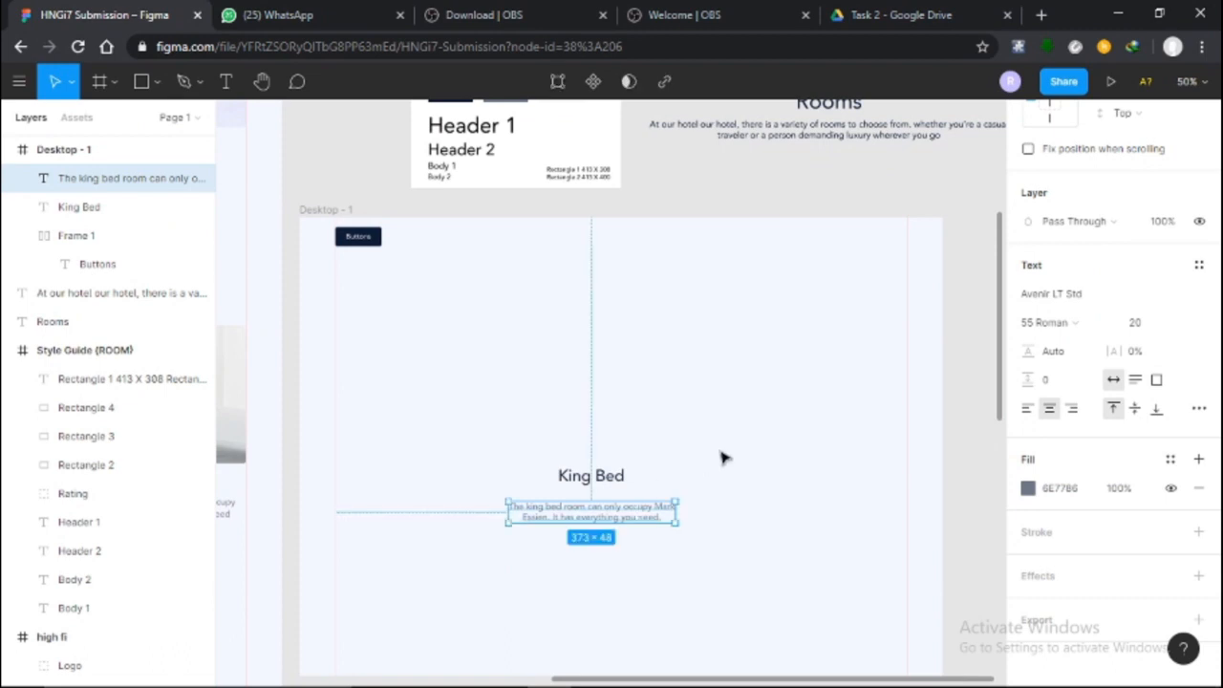
{"action": "left_click", "coordinate": [591, 476]}
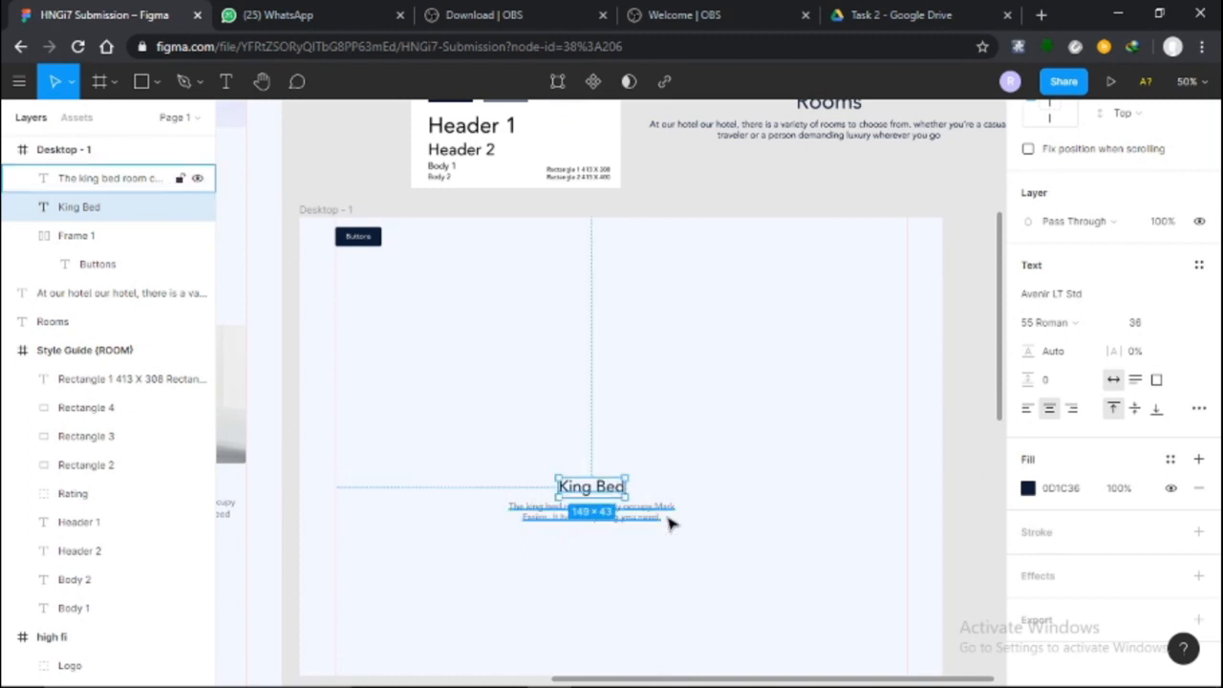
{"action": "mouse_move", "coordinate": [621, 523]}
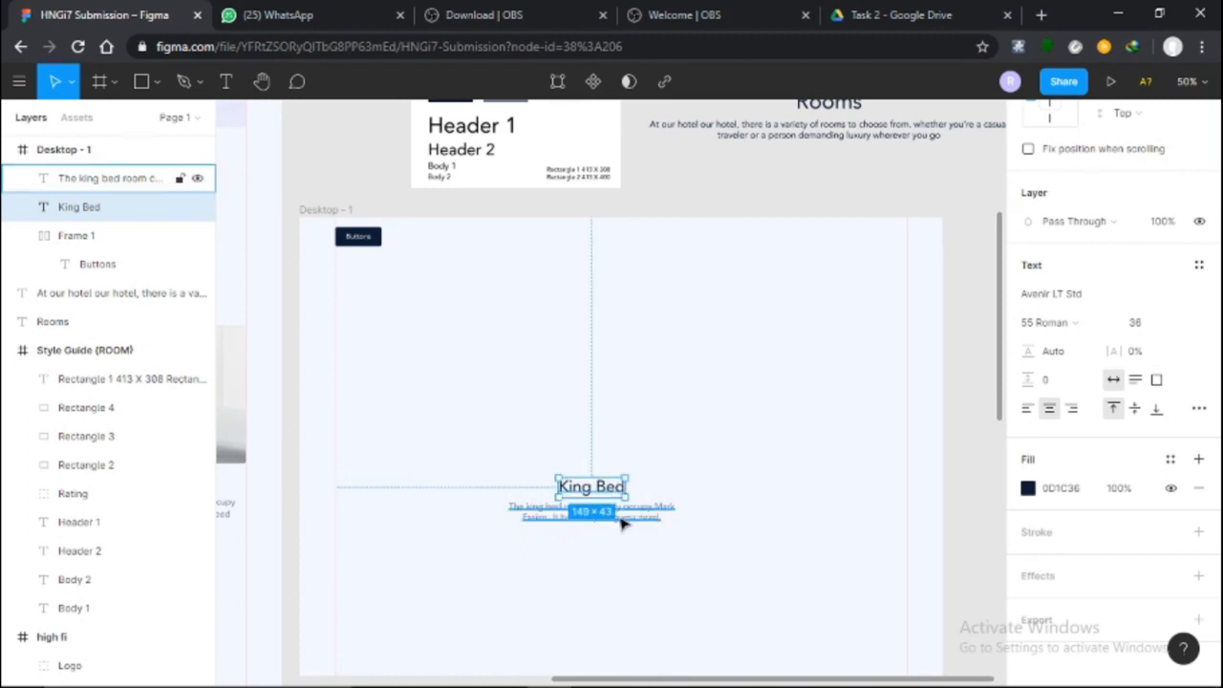
Wrap the King Bed heading and description in a vertical auto layout with 16 spacing.
{"action": "left_click", "coordinate": [717, 382]}
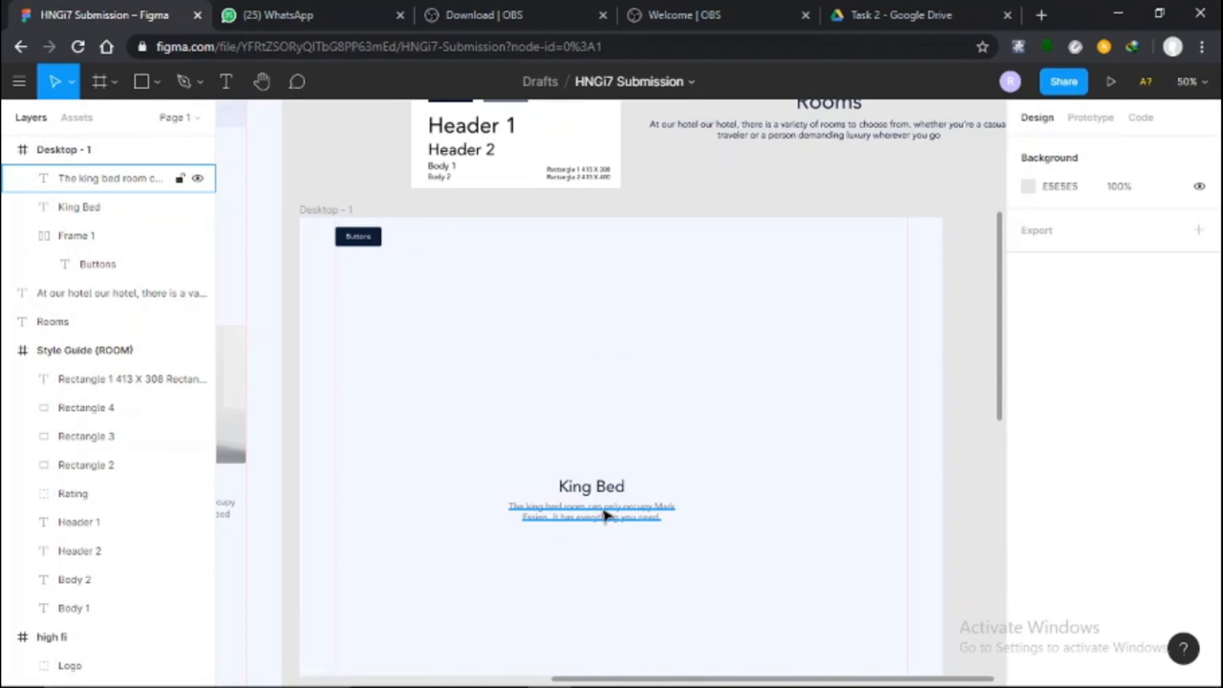
{"action": "left_click", "coordinate": [591, 512]}
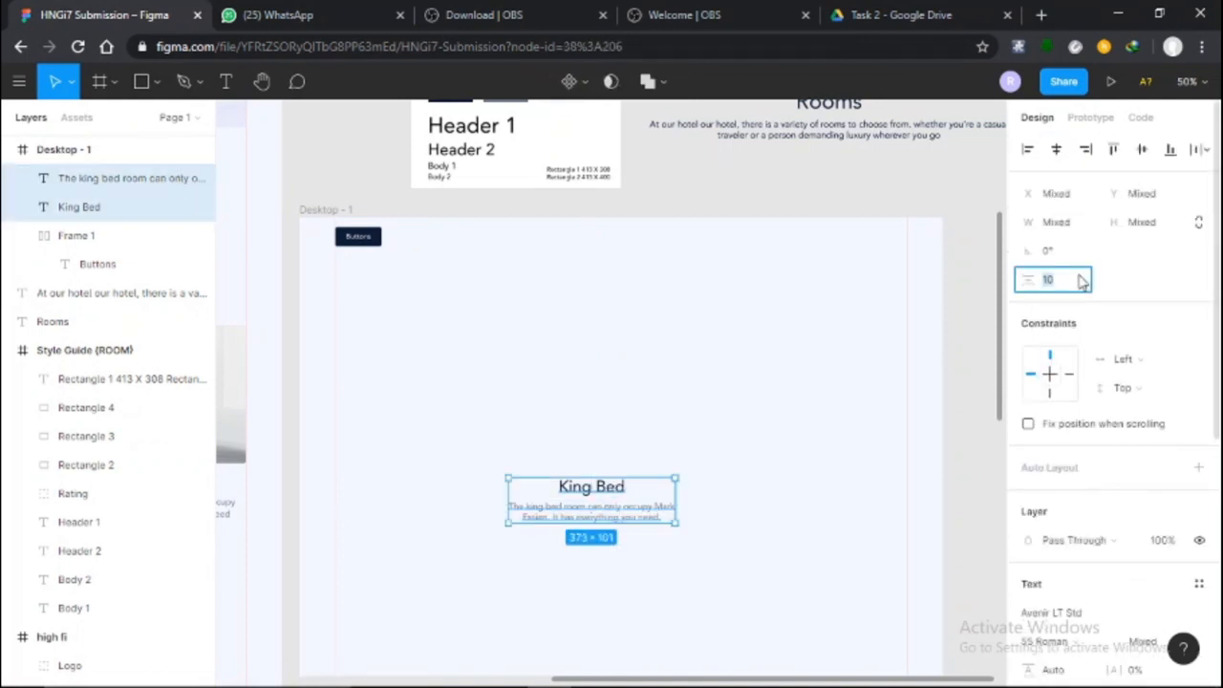
{"action": "type", "text": "16"}
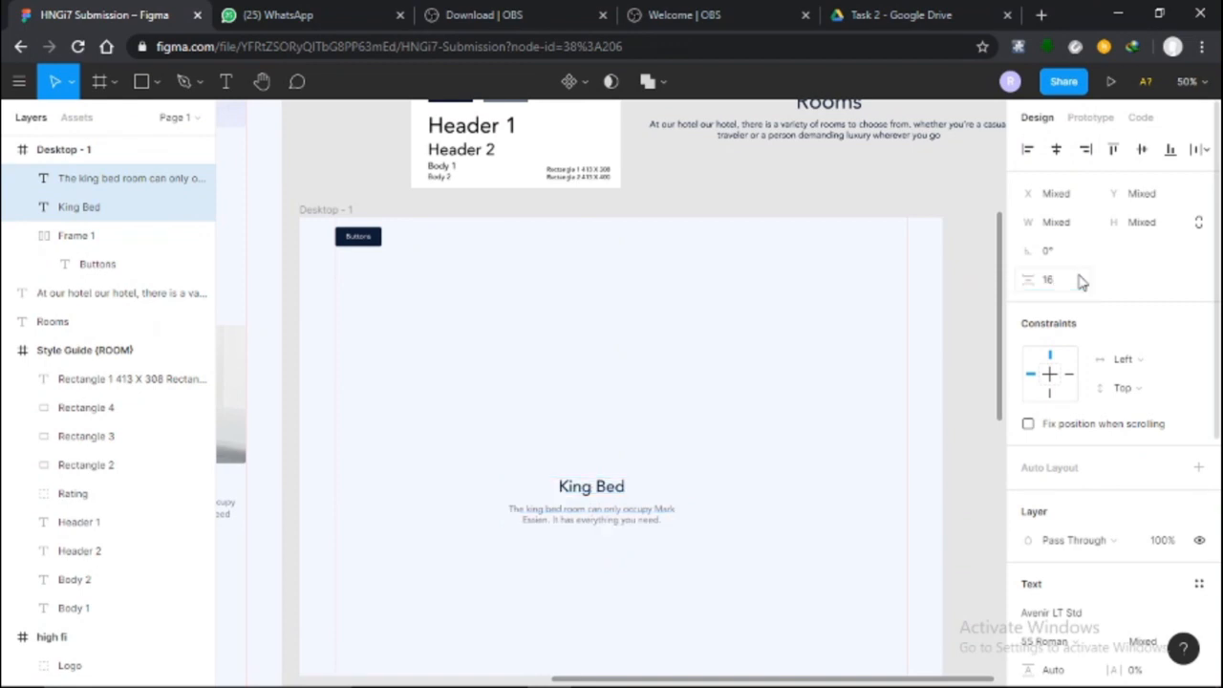
{"action": "left_click", "coordinate": [591, 507]}
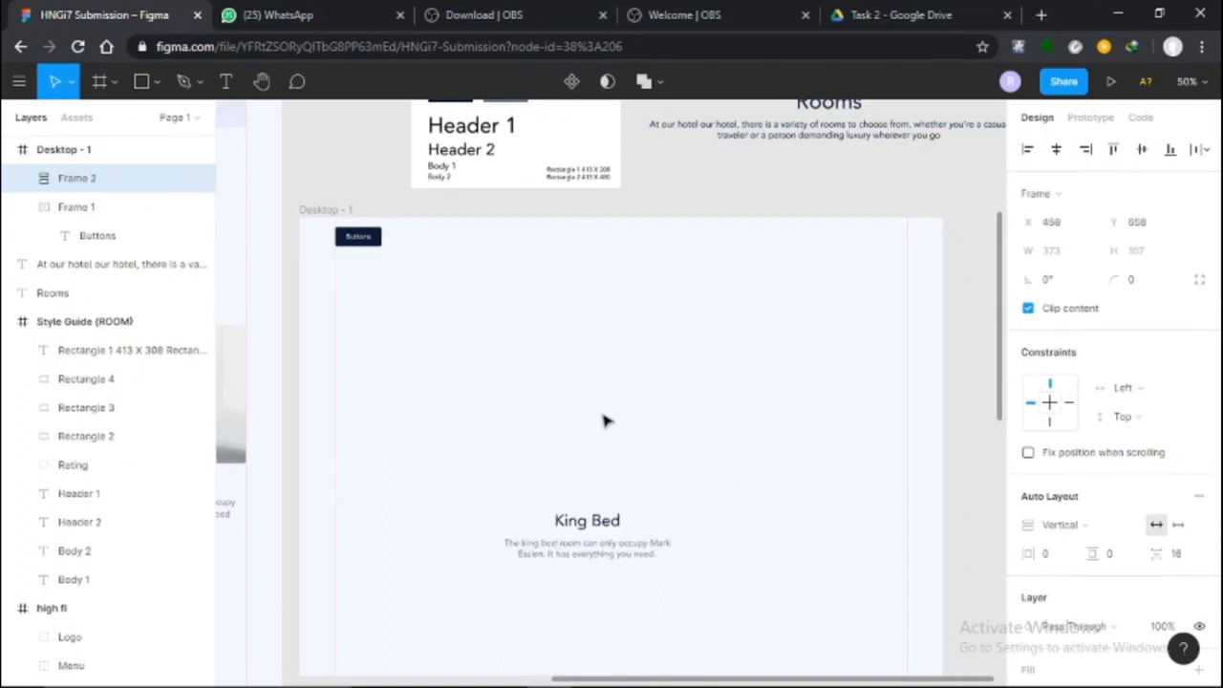
Rename the Frame 1 layer holding Buttons to 'button'.
{"action": "left_click", "coordinate": [95, 235]}
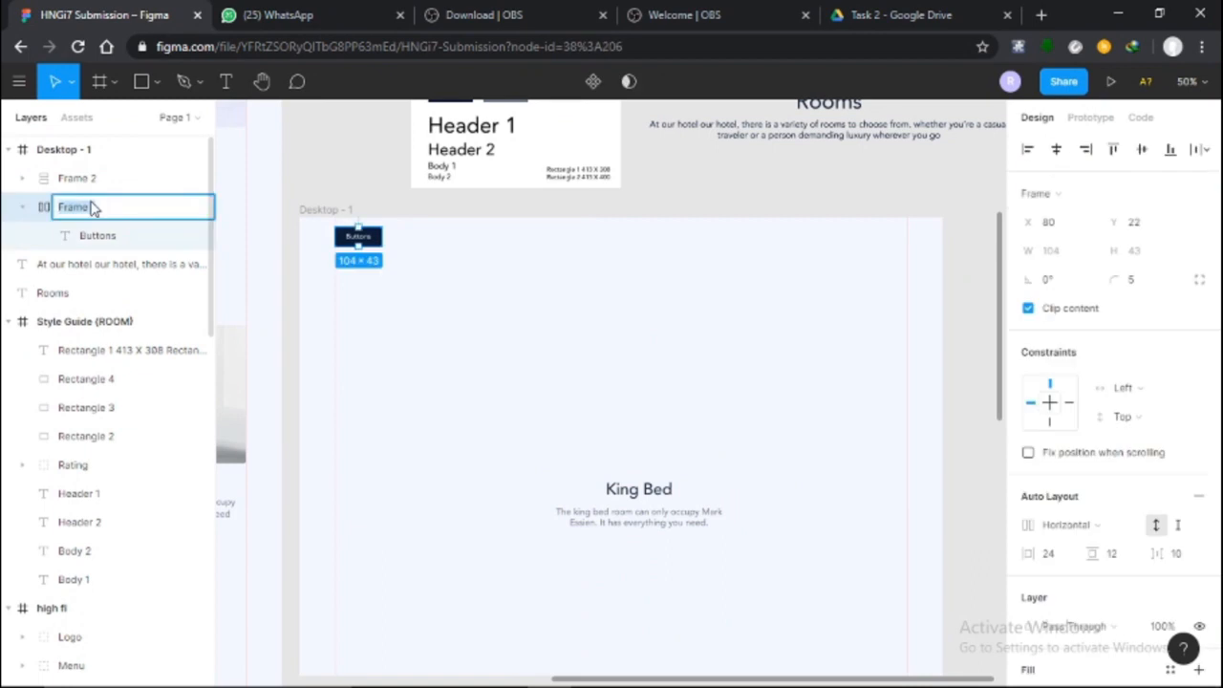
{"action": "type", "text": "bUTT"}
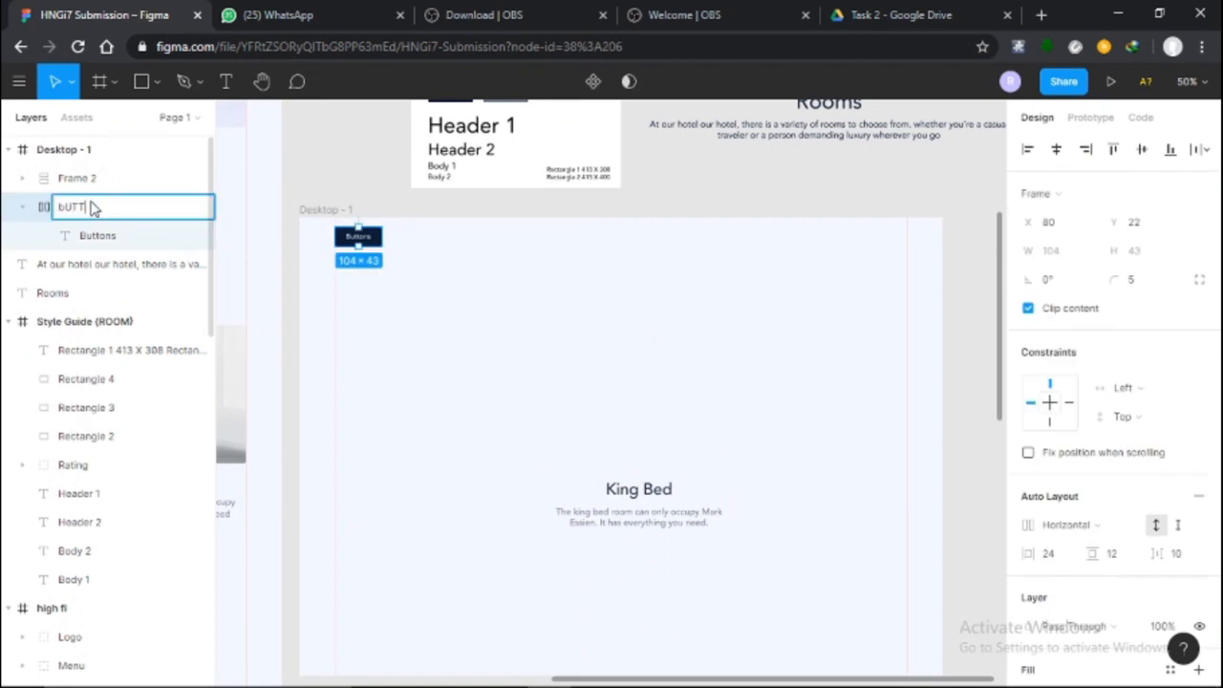
{"action": "key", "text": "Backspace"}
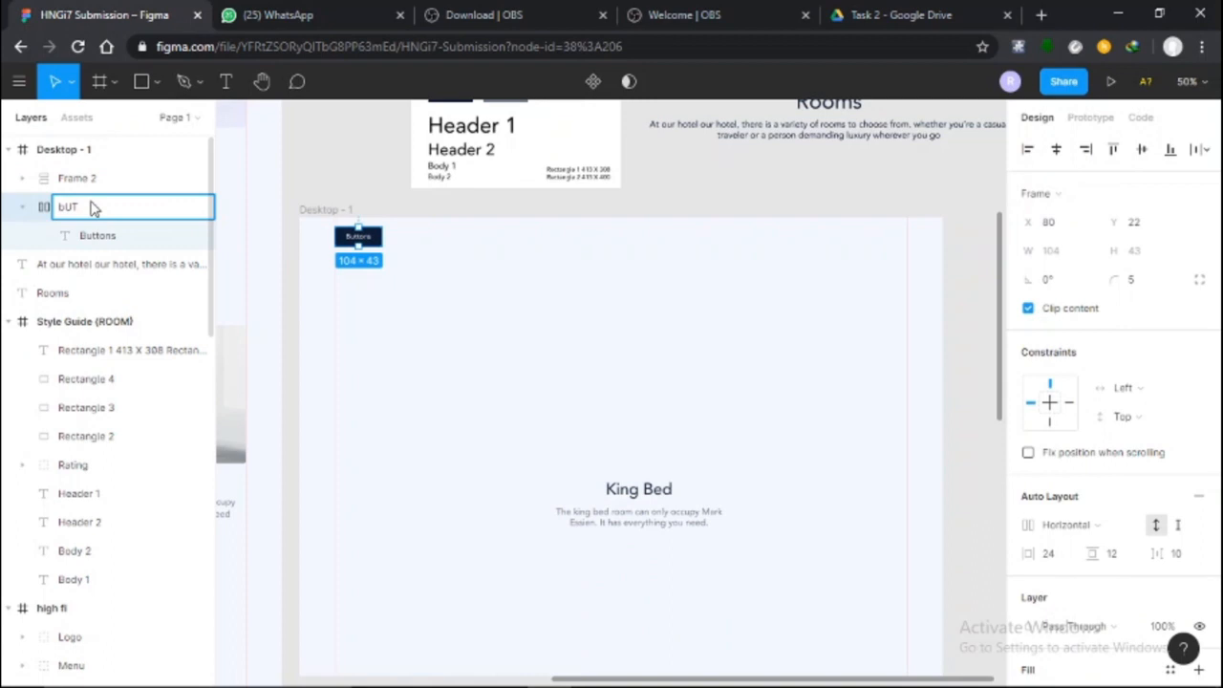
{"action": "type", "text": "button"}
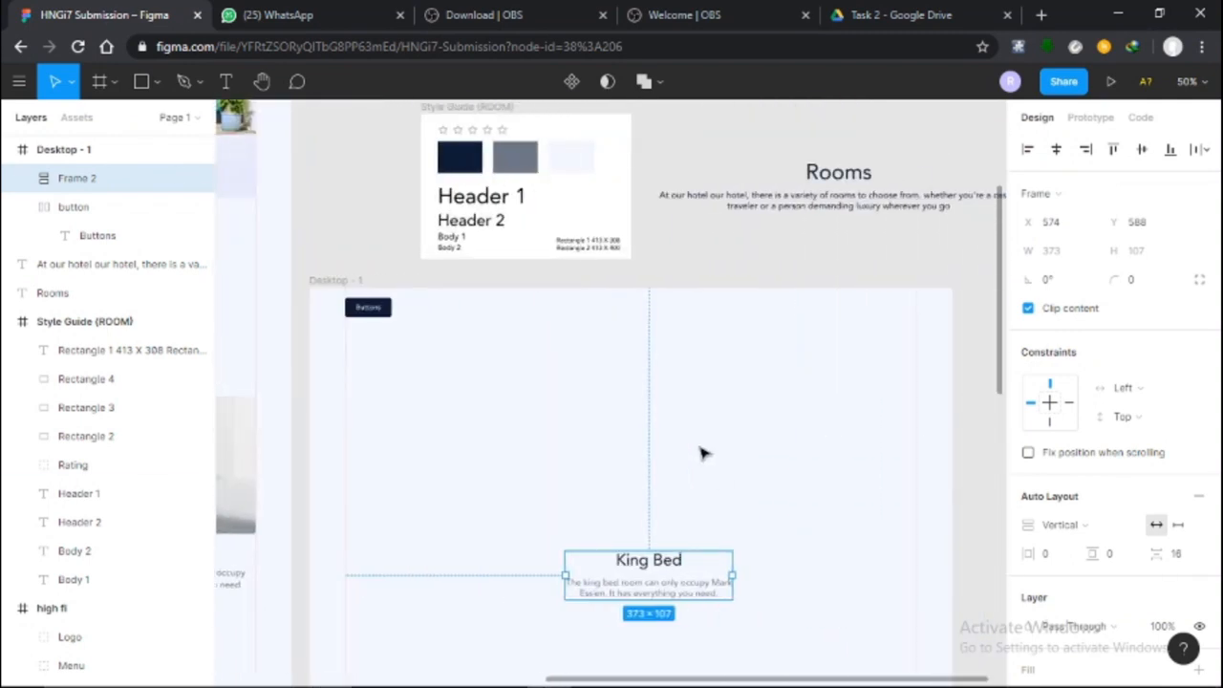
Drag the Rating star group under the King Bed description inside its auto-layout frame.
{"action": "left_click", "coordinate": [489, 195]}
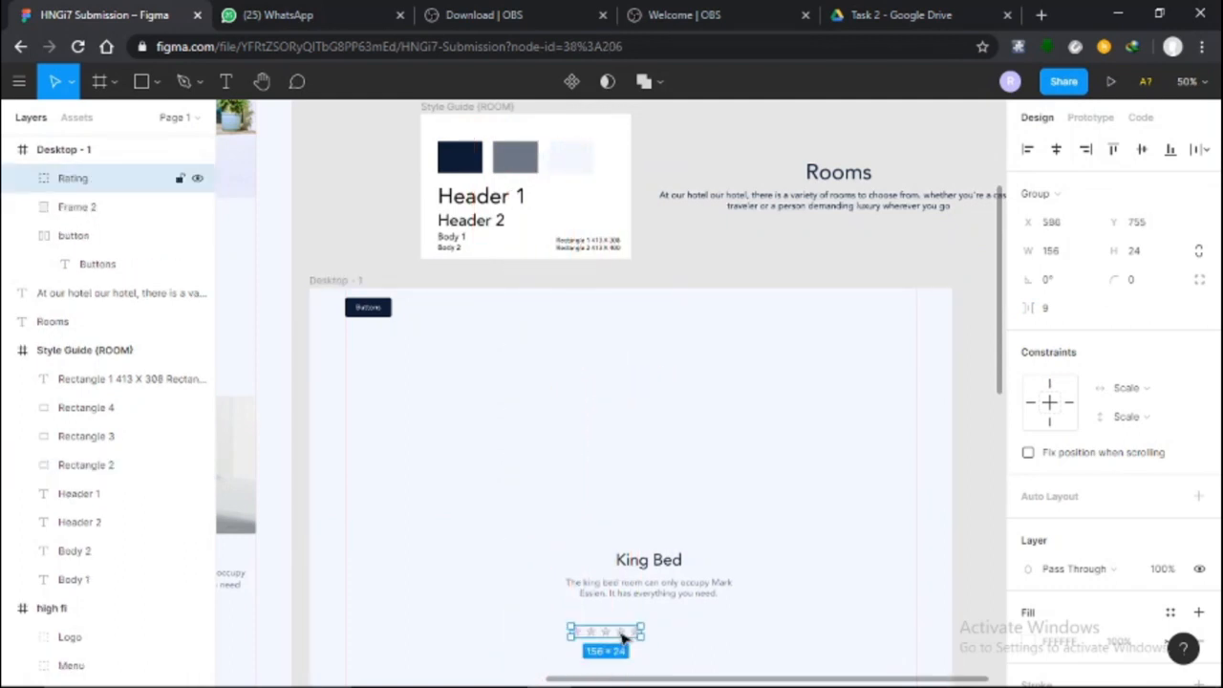
{"action": "left_click_drag", "start_coordinate": [606, 640], "coordinate": [615, 627]}
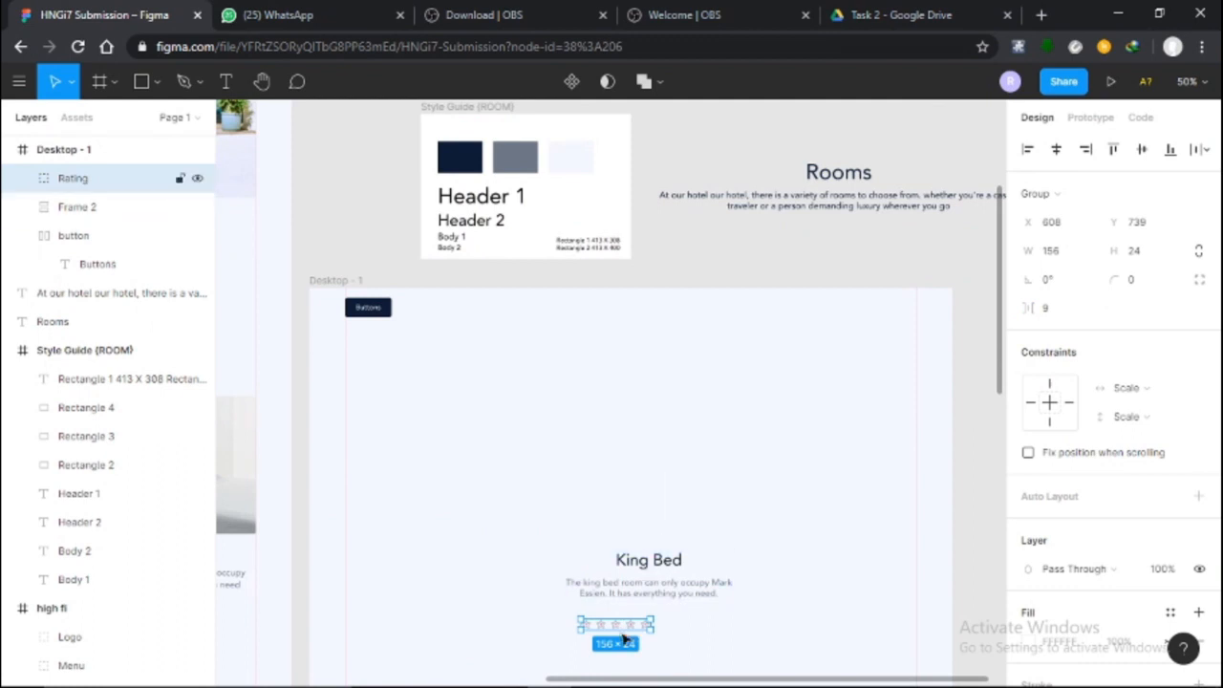
{"action": "mouse_move", "coordinate": [622, 628]}
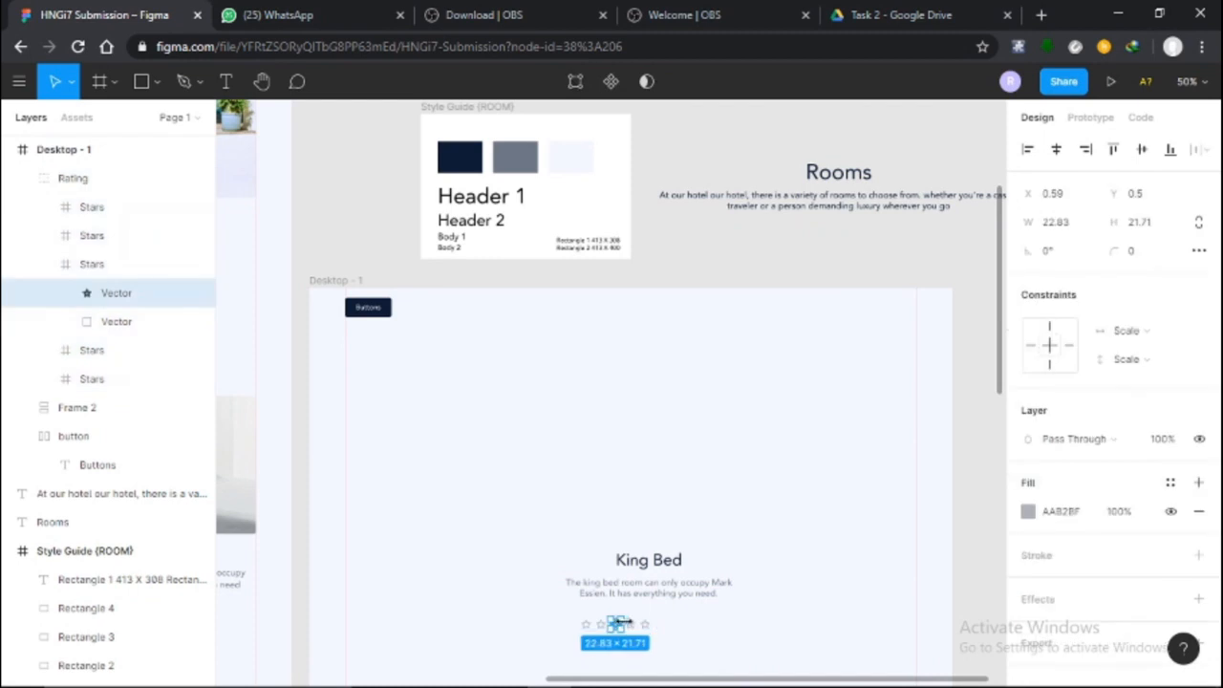
{"action": "left_click", "coordinate": [72, 177]}
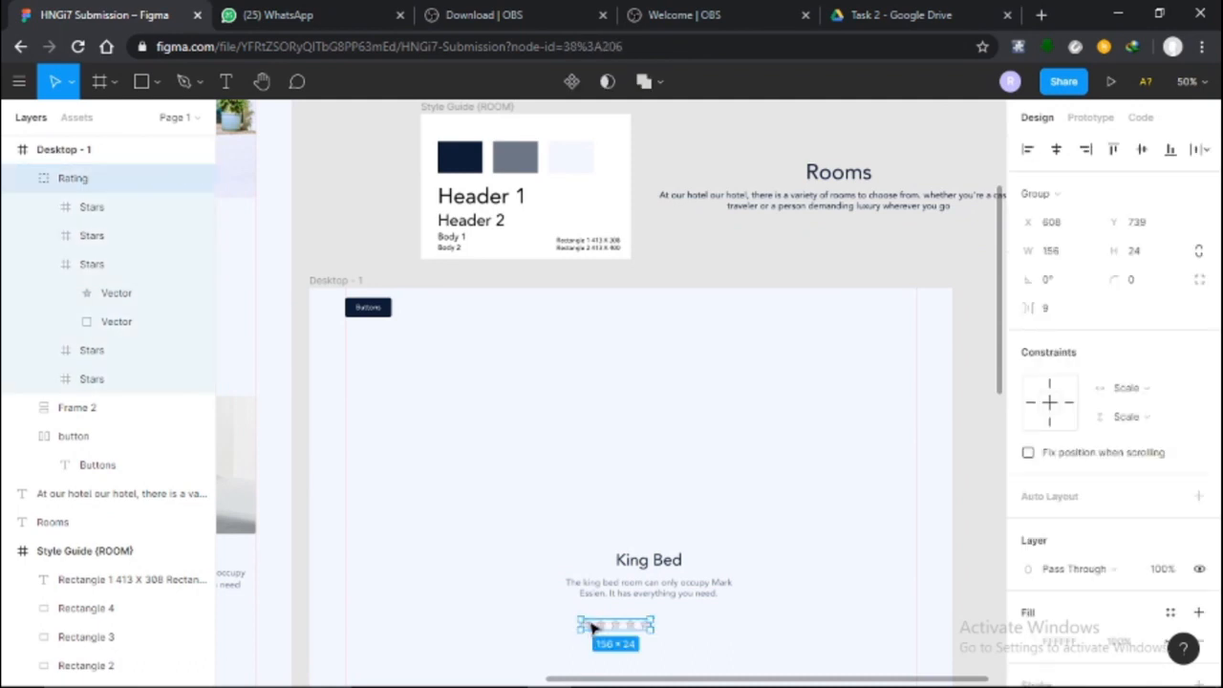
{"action": "left_click", "coordinate": [647, 581]}
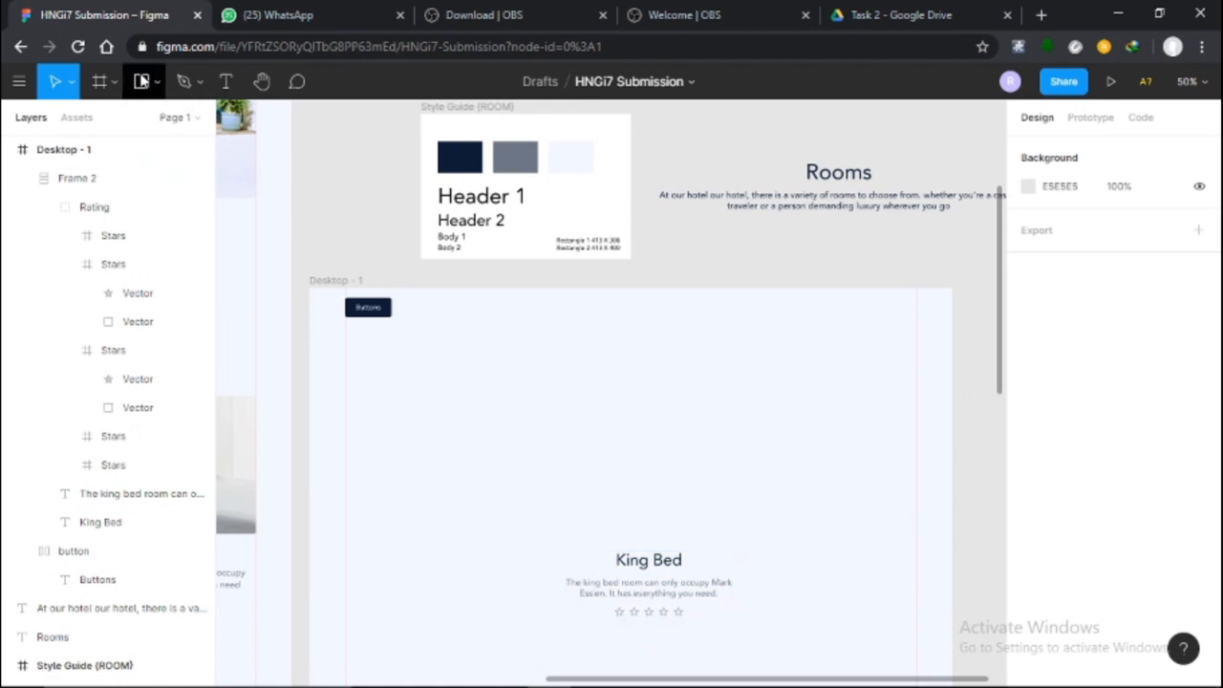
Draw a grey photo placeholder rectangle sized W 413 × H 400.
{"action": "left_click_drag", "start_coordinate": [506, 333], "coordinate": [596, 436]}
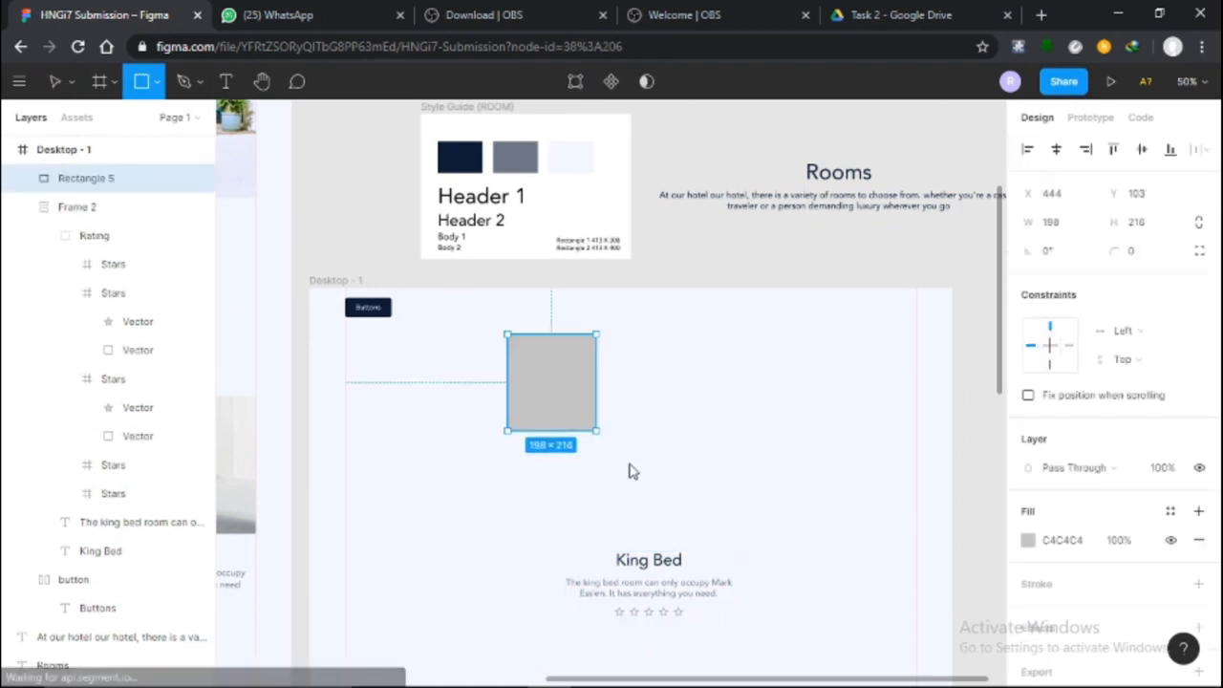
{"action": "type", "text": "395"}
{"action": "type", "text": "336"}
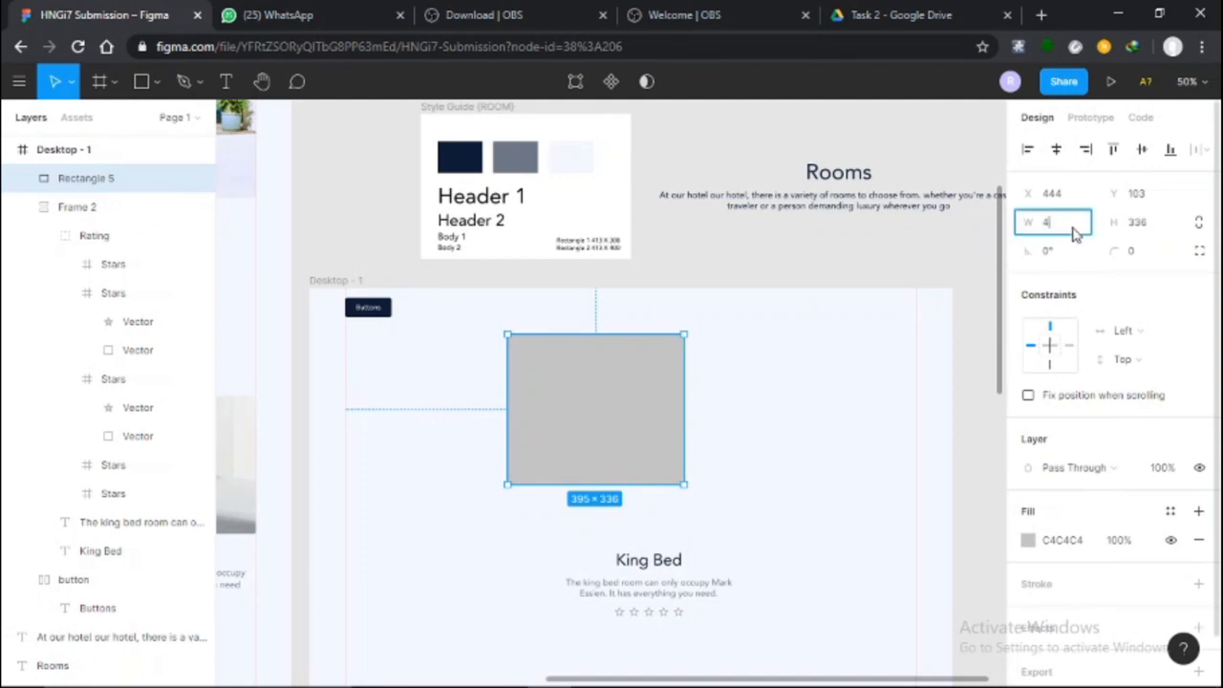
{"action": "type", "text": "1"}
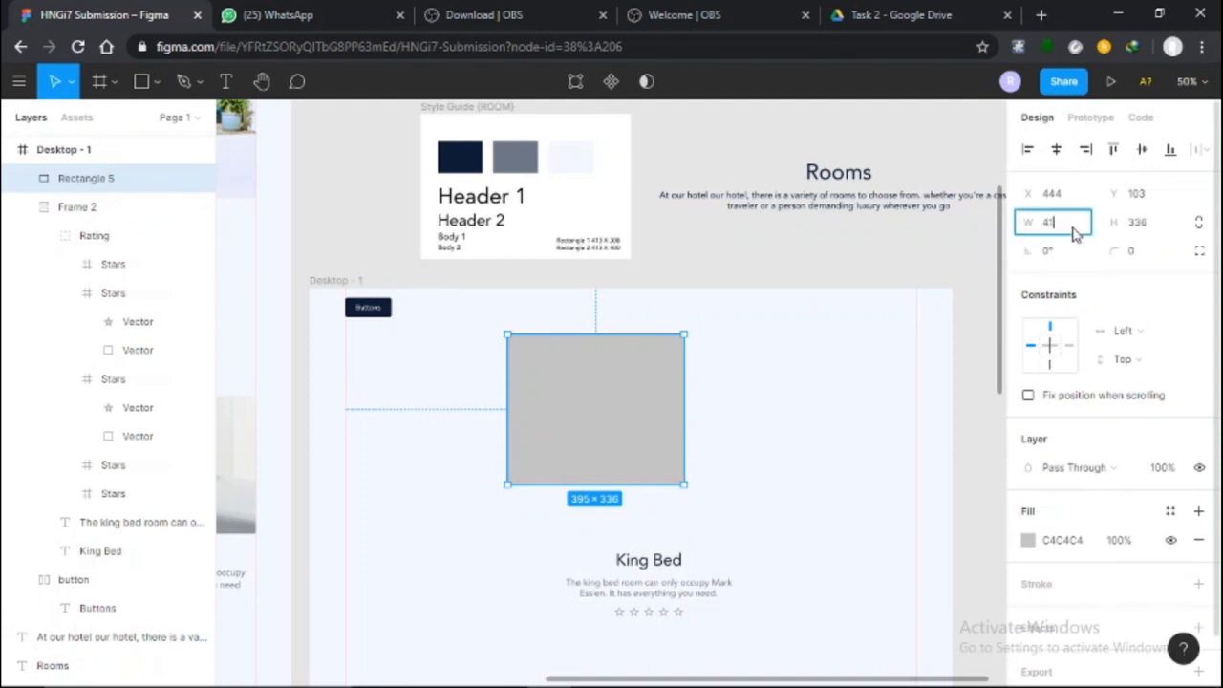
{"action": "type", "text": "413"}
{"action": "left_click", "coordinate": [1147, 222]}
{"action": "type", "text": "400"}
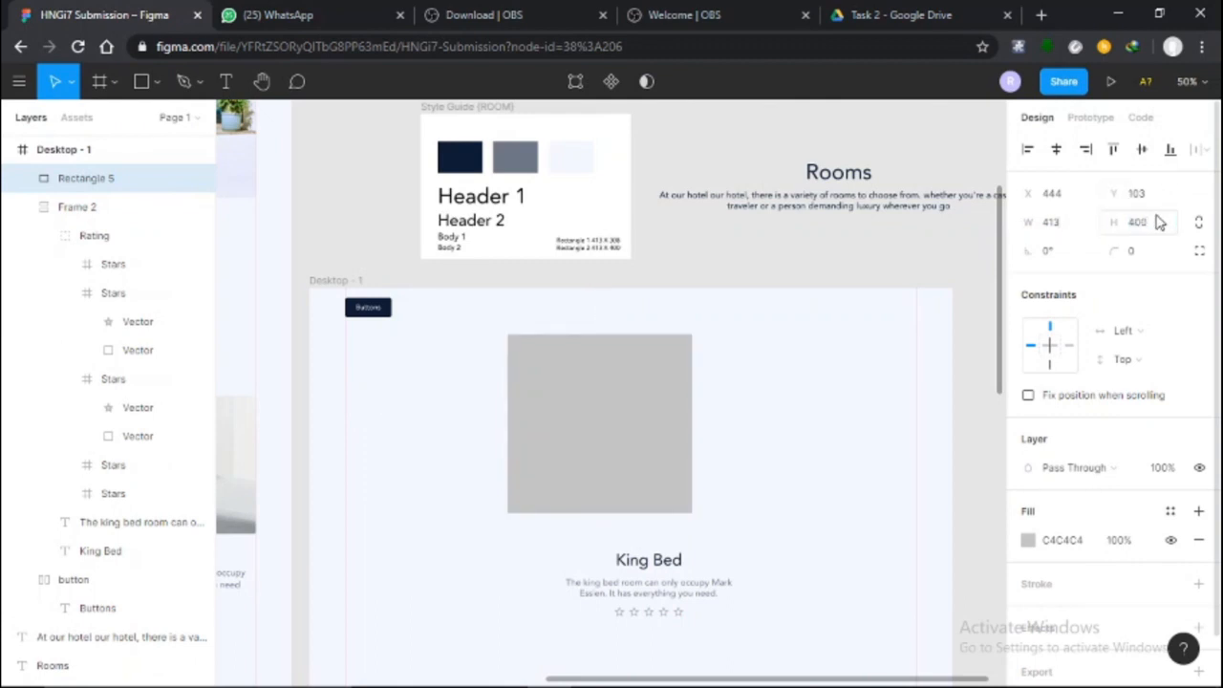
Place the placeholder at the top of the King Bed card and move the card lower.
{"action": "left_click_drag", "start_coordinate": [600, 424], "coordinate": [749, 569]}
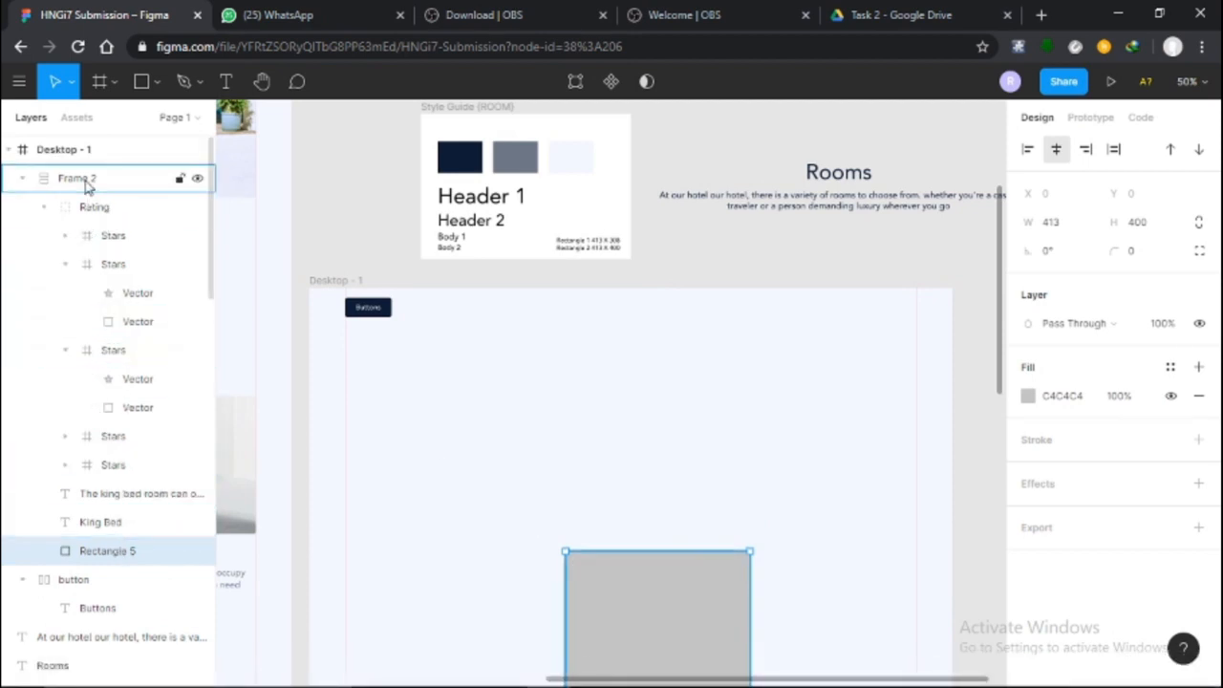
{"action": "left_click", "coordinate": [76, 178]}
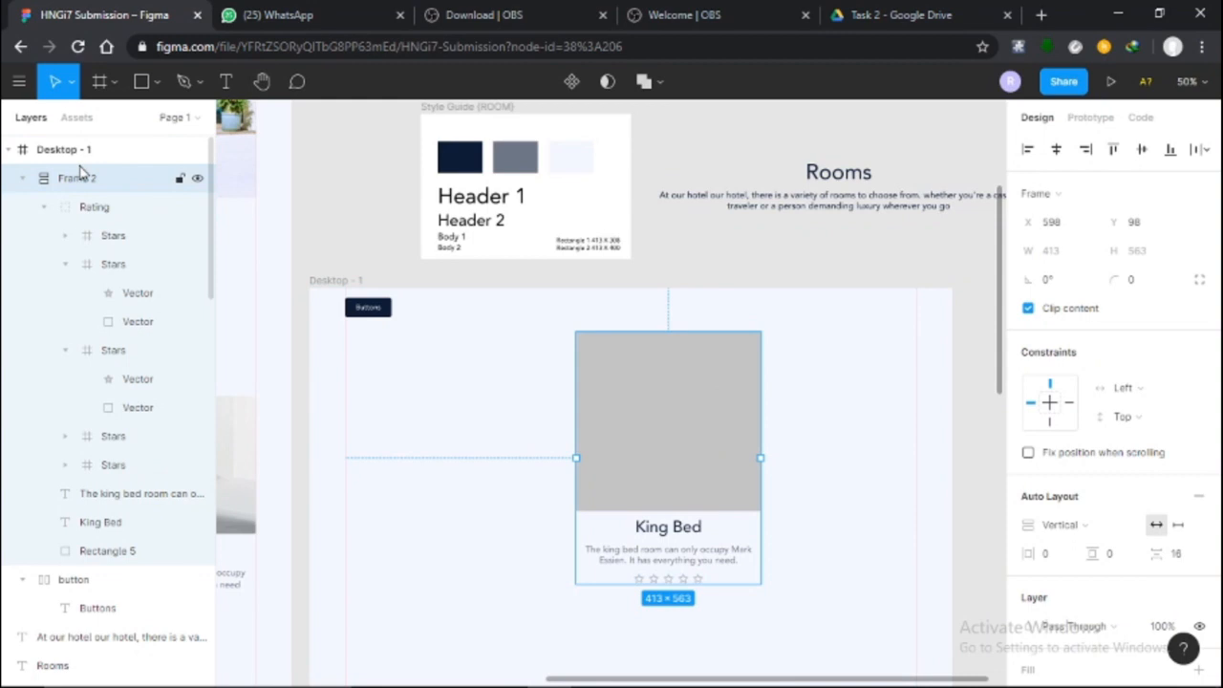
{"action": "left_click_drag", "start_coordinate": [668, 456], "coordinate": [621, 531]}
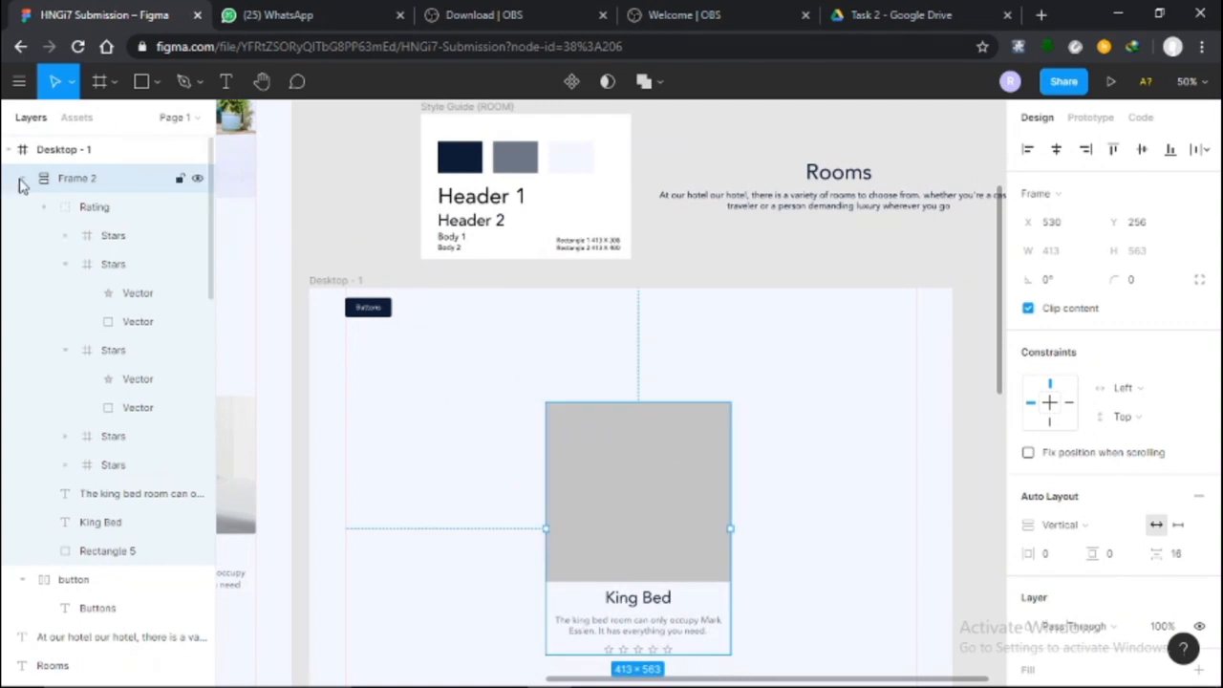
Duplicate the King Bed card with Ctrl+D and line the copies up in a row.
{"action": "left_click", "coordinate": [42, 178]}
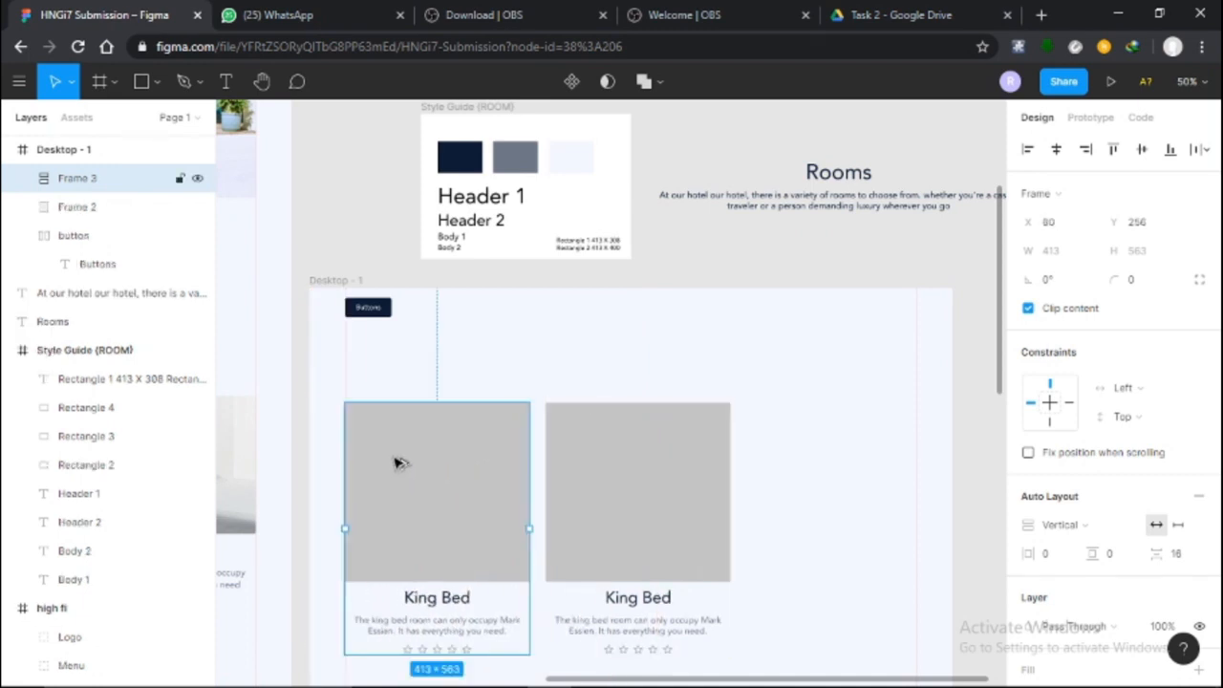
{"action": "mouse_move", "coordinate": [554, 474]}
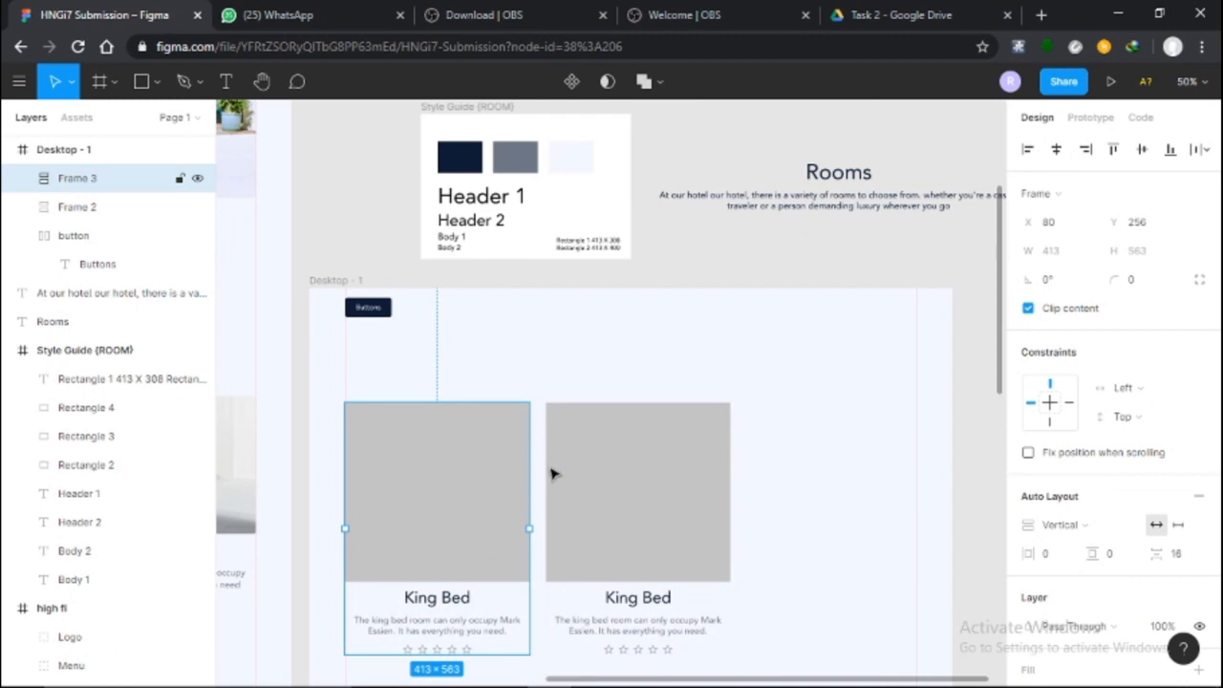
{"action": "left_click", "coordinate": [638, 477]}
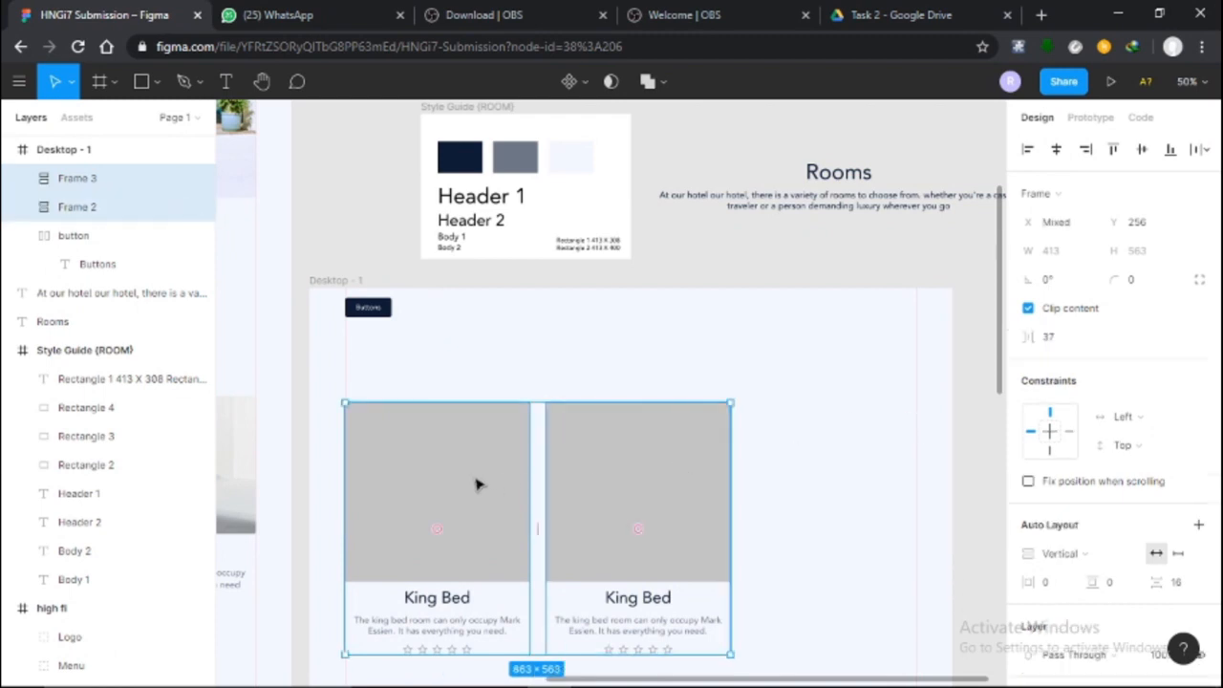
{"action": "left_click", "coordinate": [1051, 336]}
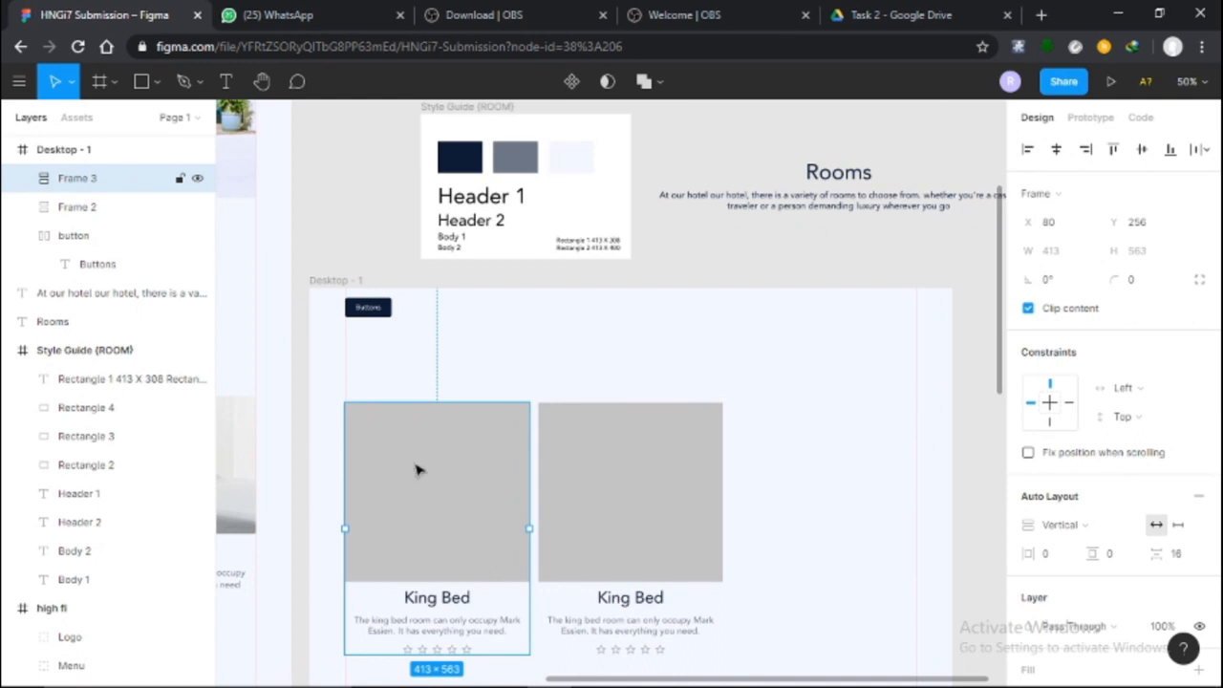
{"action": "mouse_move", "coordinate": [482, 483]}
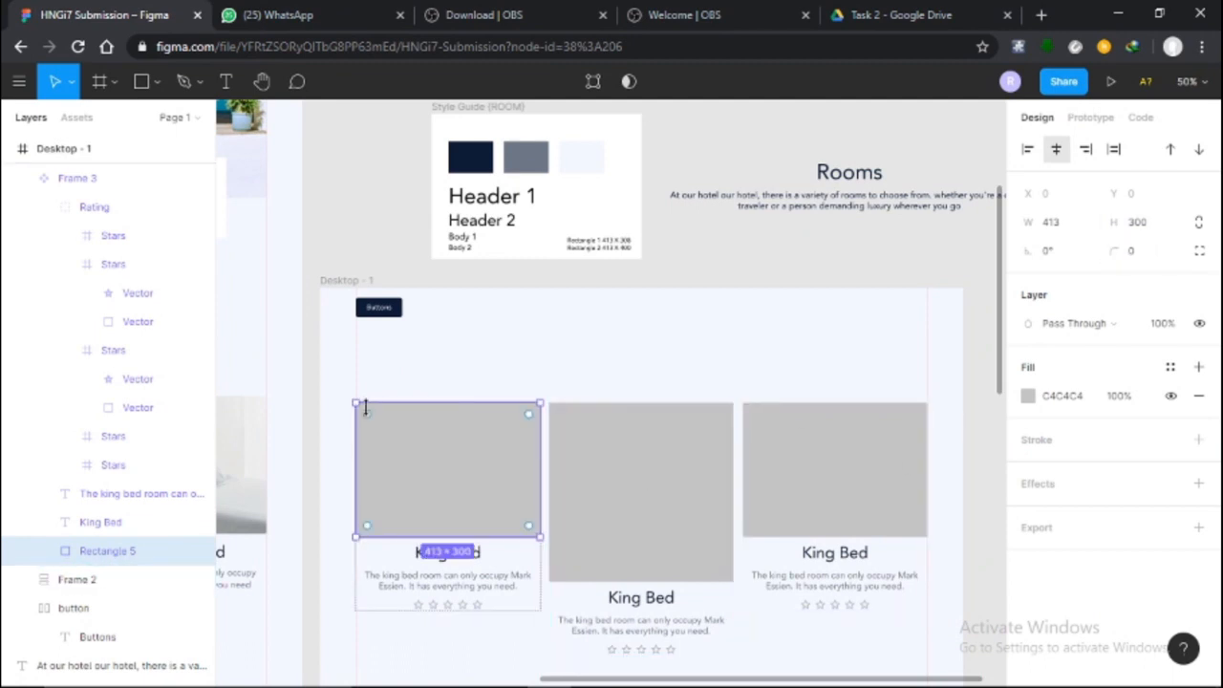
Retitle the left card 'Single Bed' and the right card 'Double Bed'.
{"action": "left_click", "coordinate": [640, 487]}
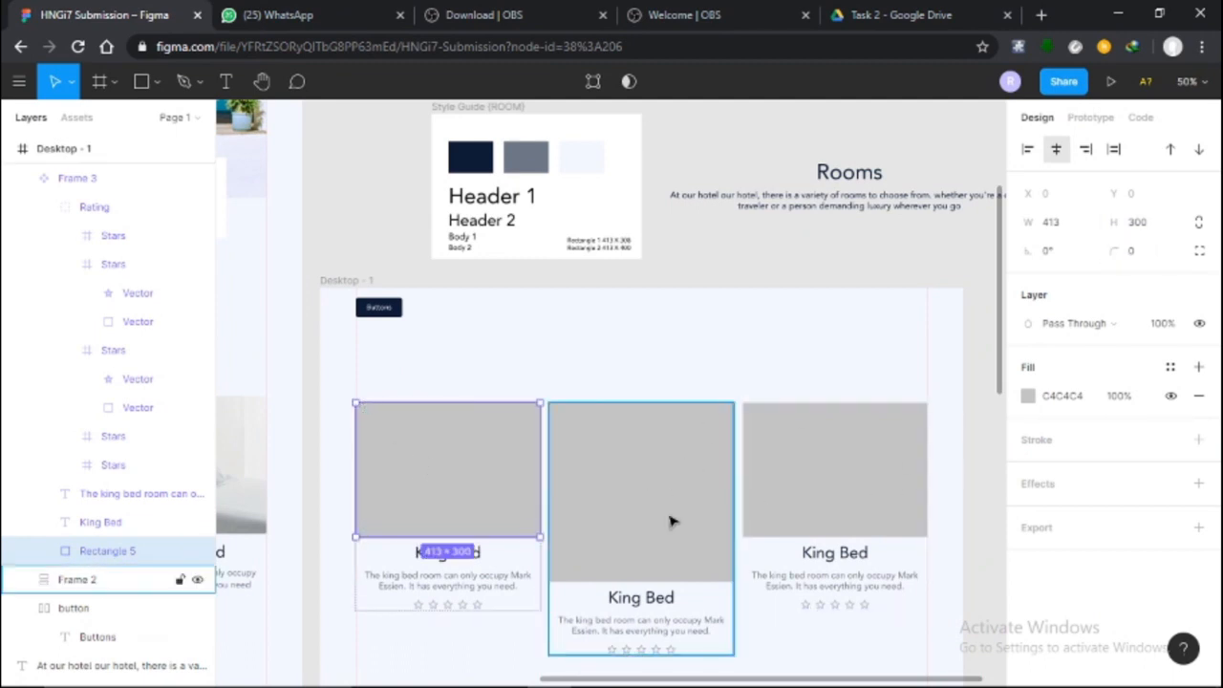
{"action": "mouse_move", "coordinate": [654, 487]}
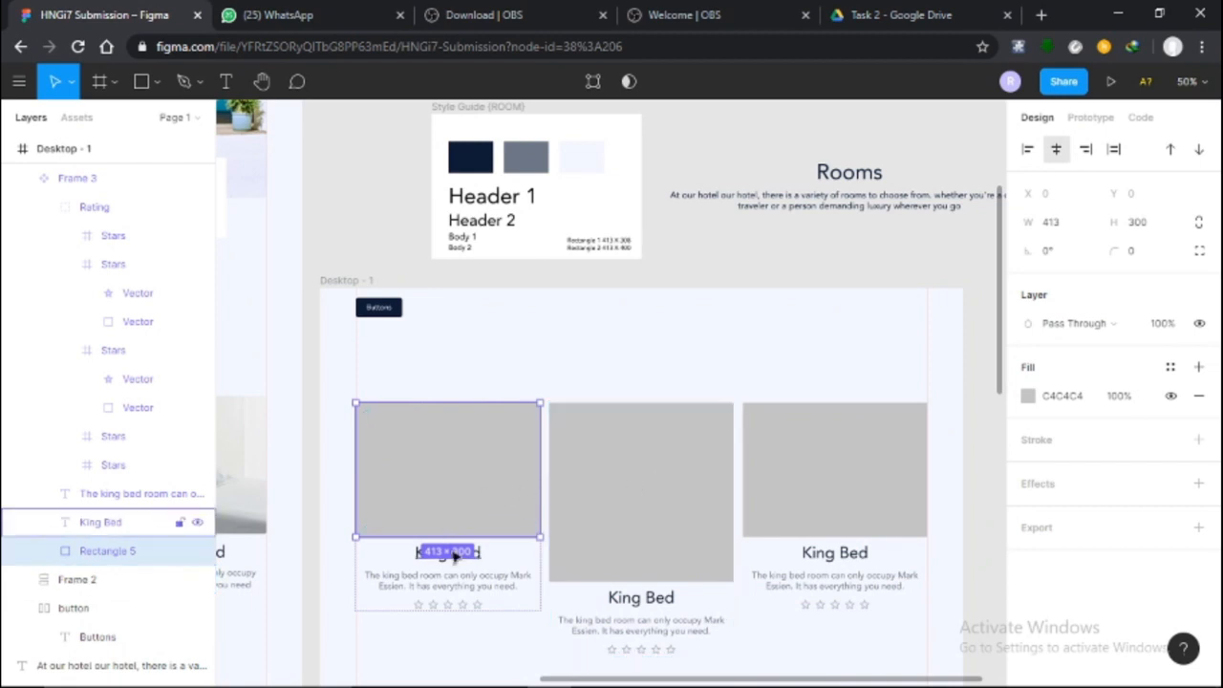
{"action": "left_click", "coordinate": [447, 552]}
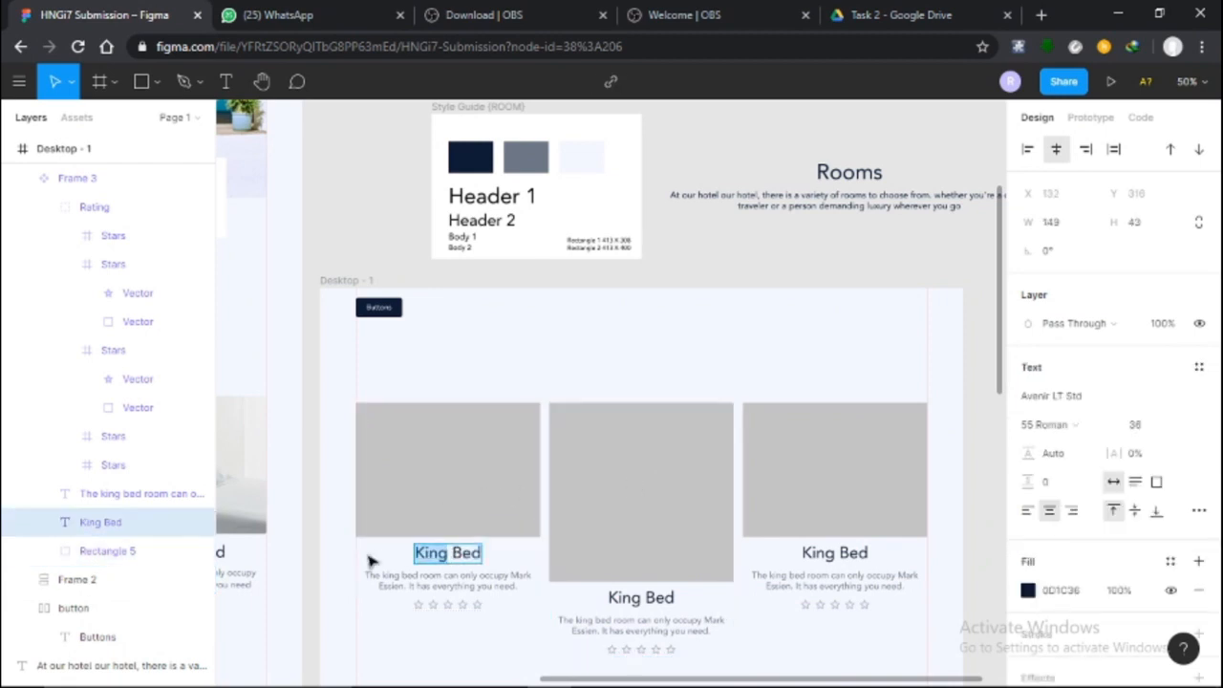
{"action": "type", "text": "Si Bed"}
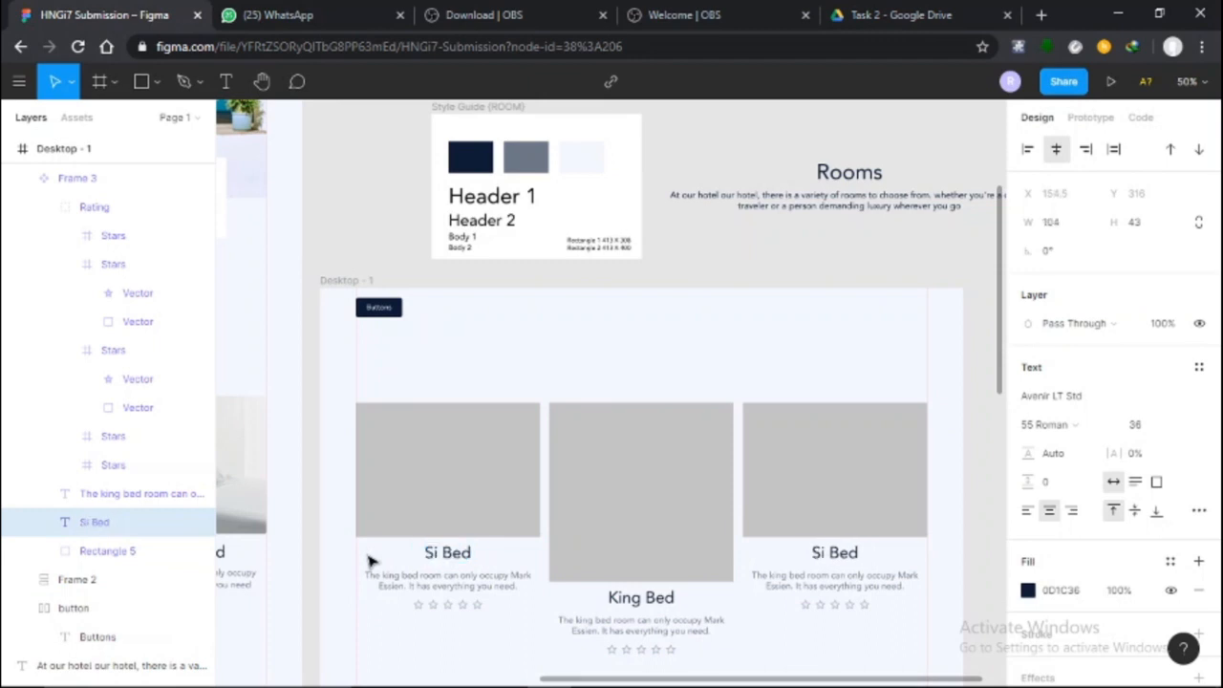
{"action": "type", "text": "Single Bed"}
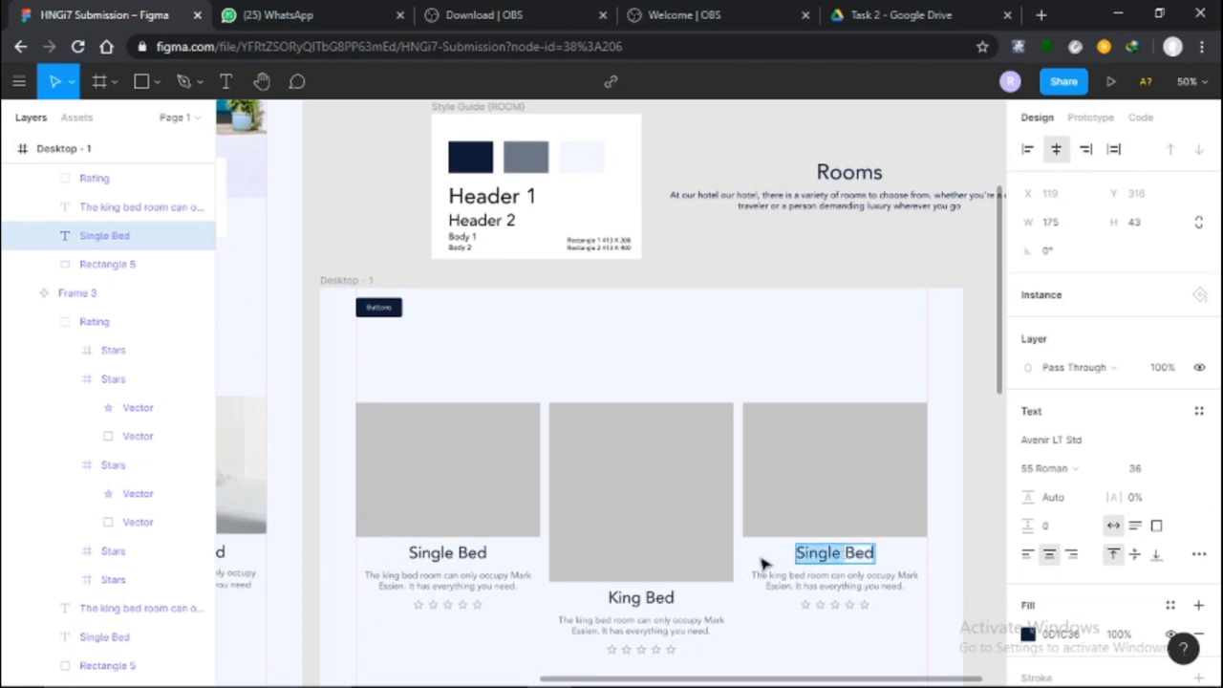
{"action": "type", "text": "Doub;eBed"}
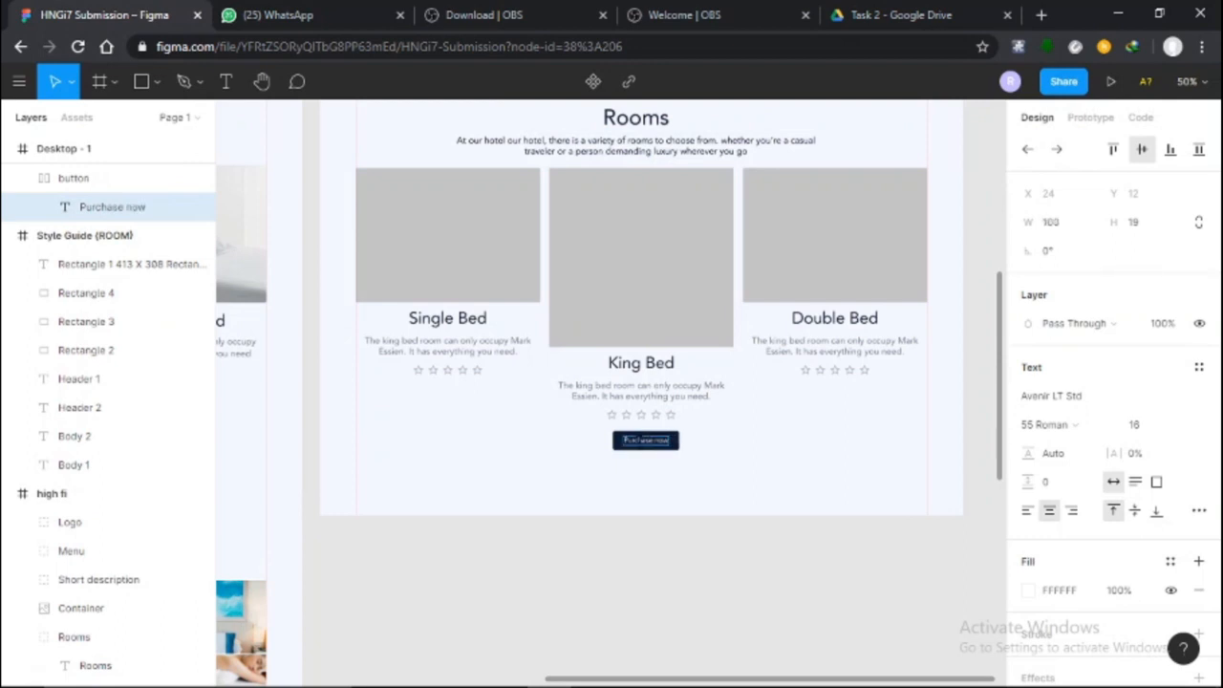
Replace the King Bed card's button label 'Purchase now' with 'Book Now' and reselect the button.
{"action": "type", "text": "today"}
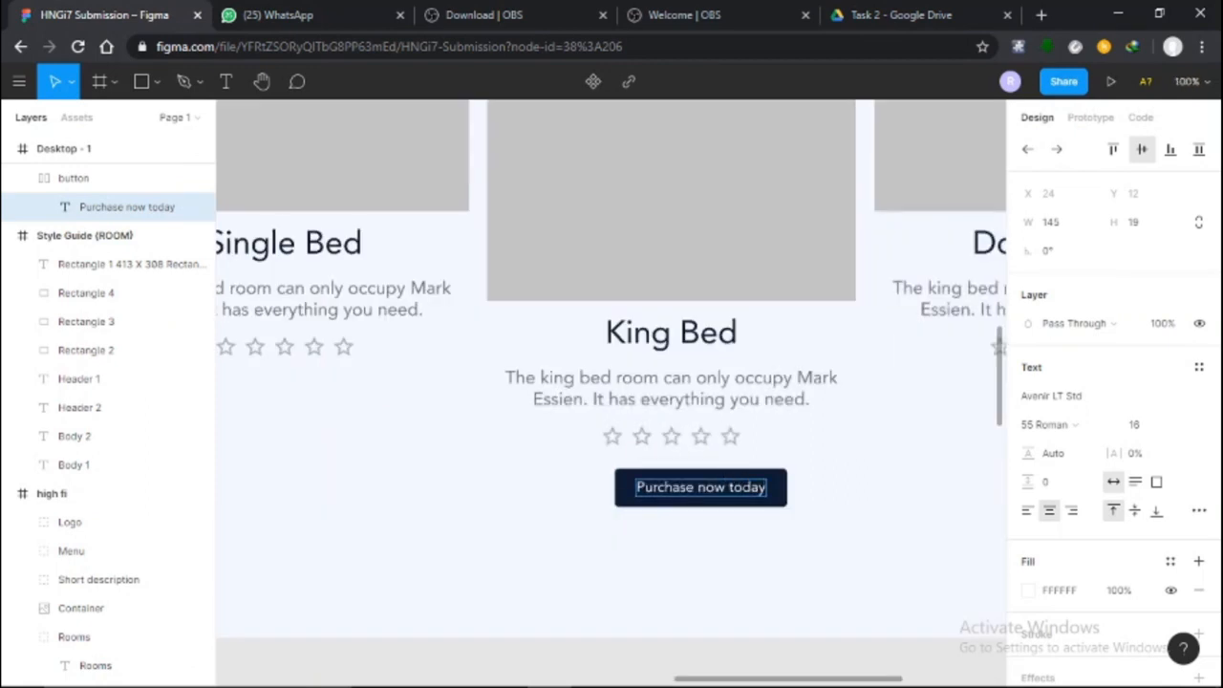
{"action": "type", "text": "Boo"}
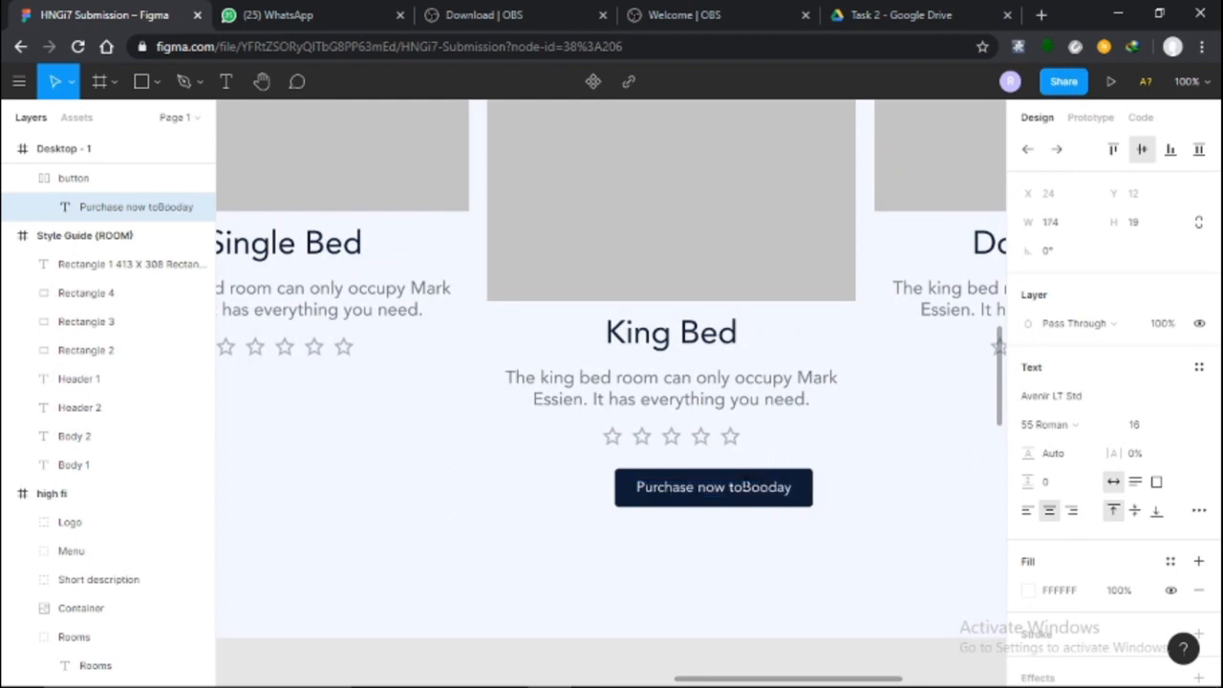
{"action": "double_click", "coordinate": [713, 487]}
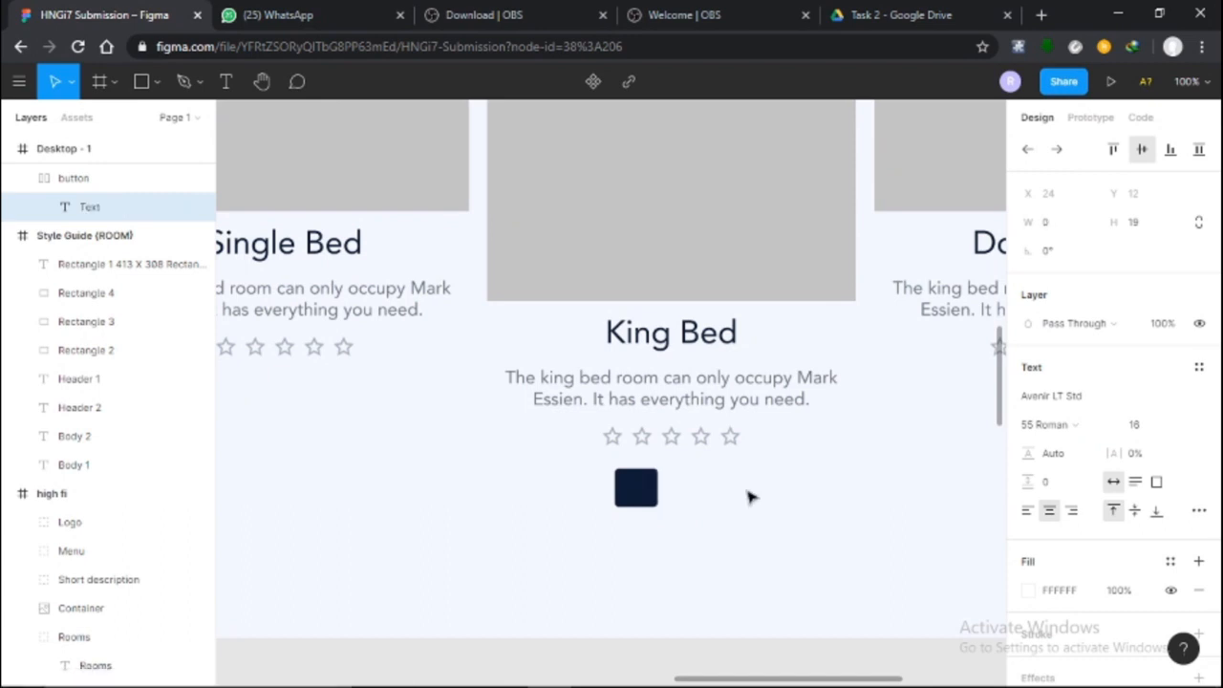
{"action": "type", "text": "Book N"}
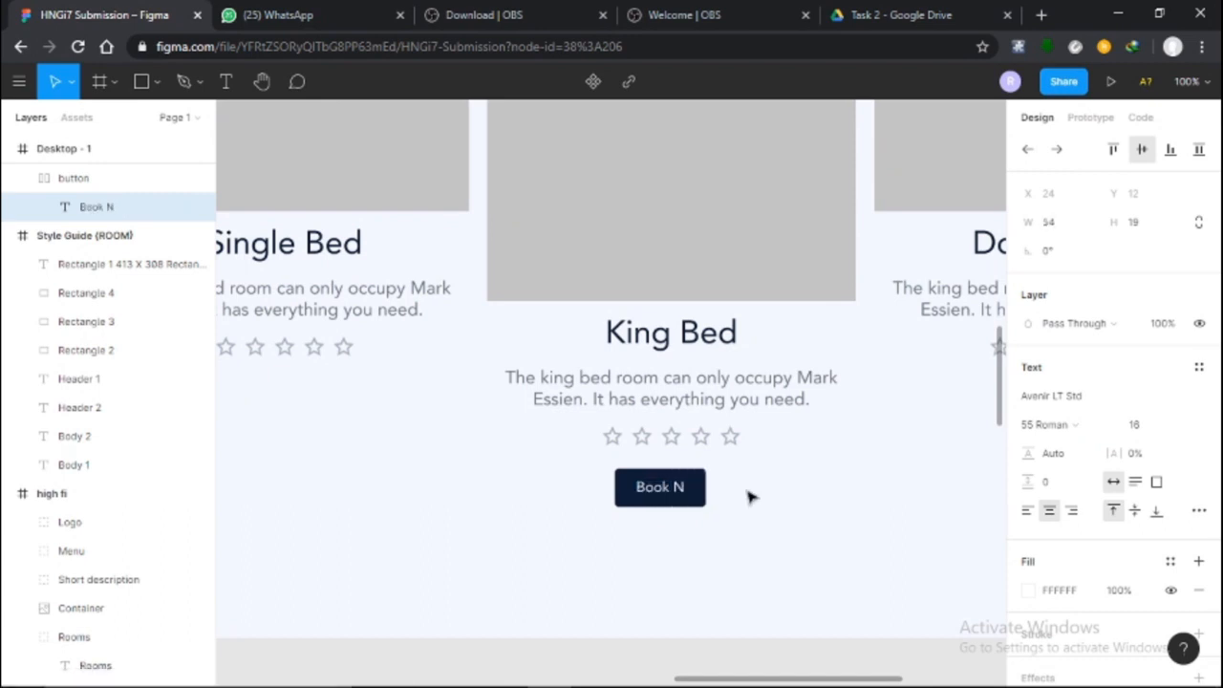
{"action": "type", "text": "ow"}
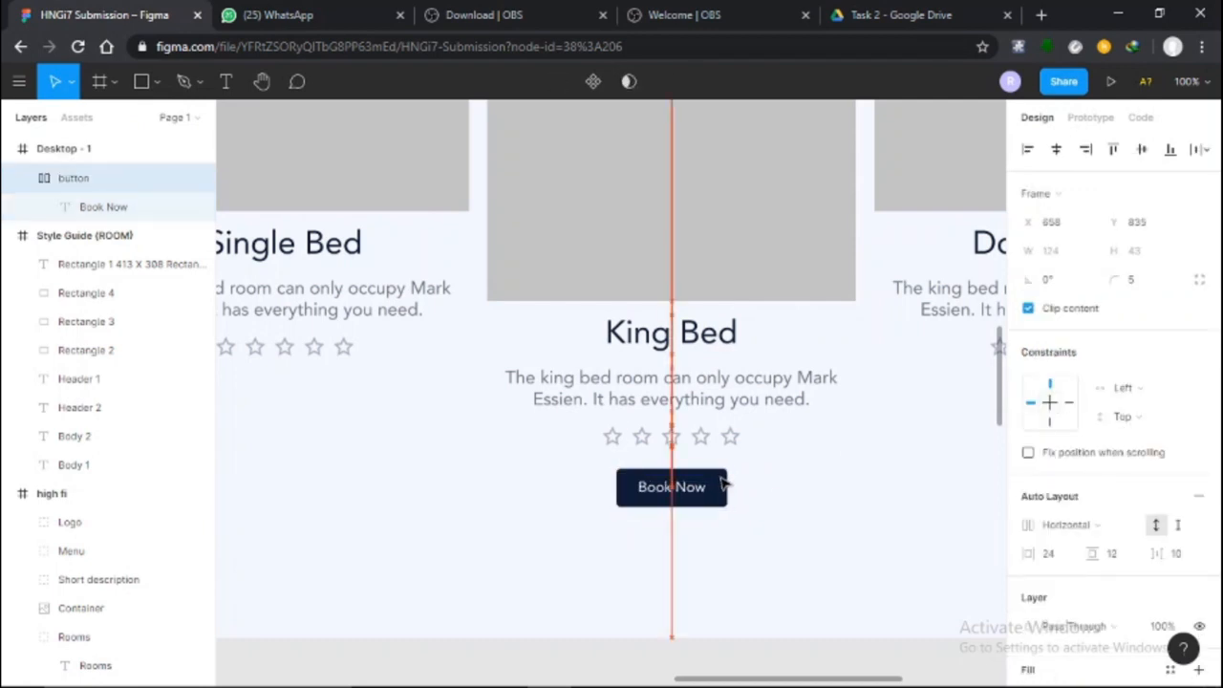
{"action": "left_click", "coordinate": [670, 487]}
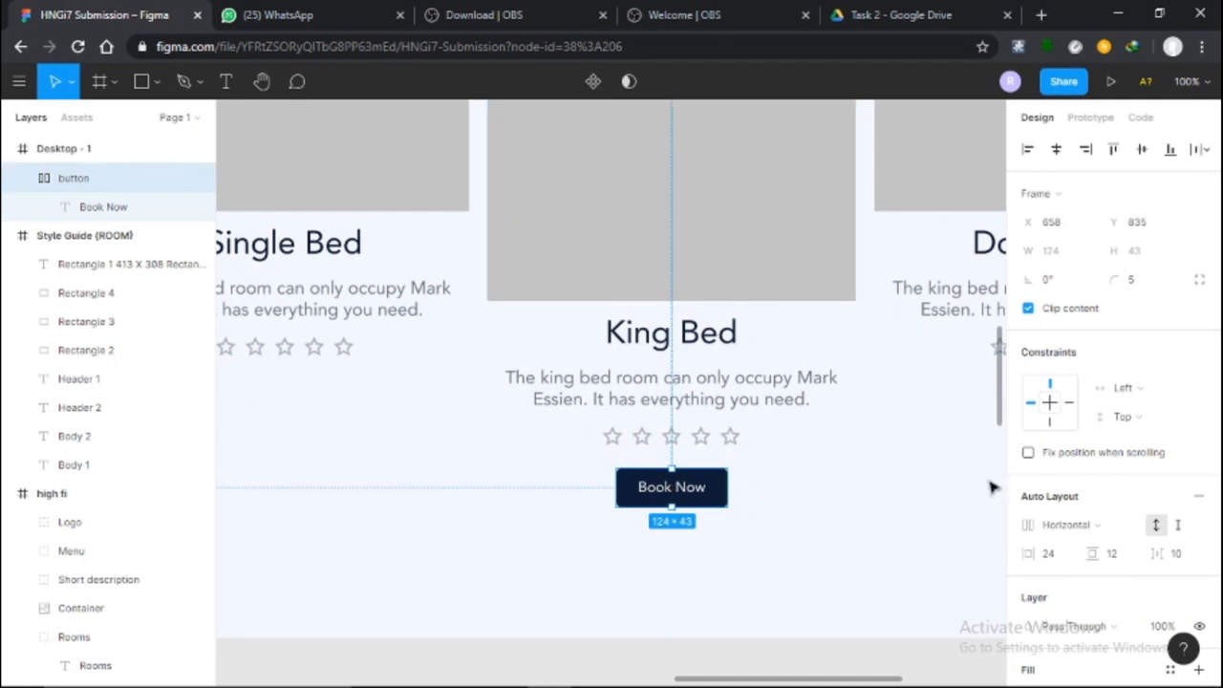
{"action": "scroll", "scroll_direction": "down", "scroll_amount": 3}
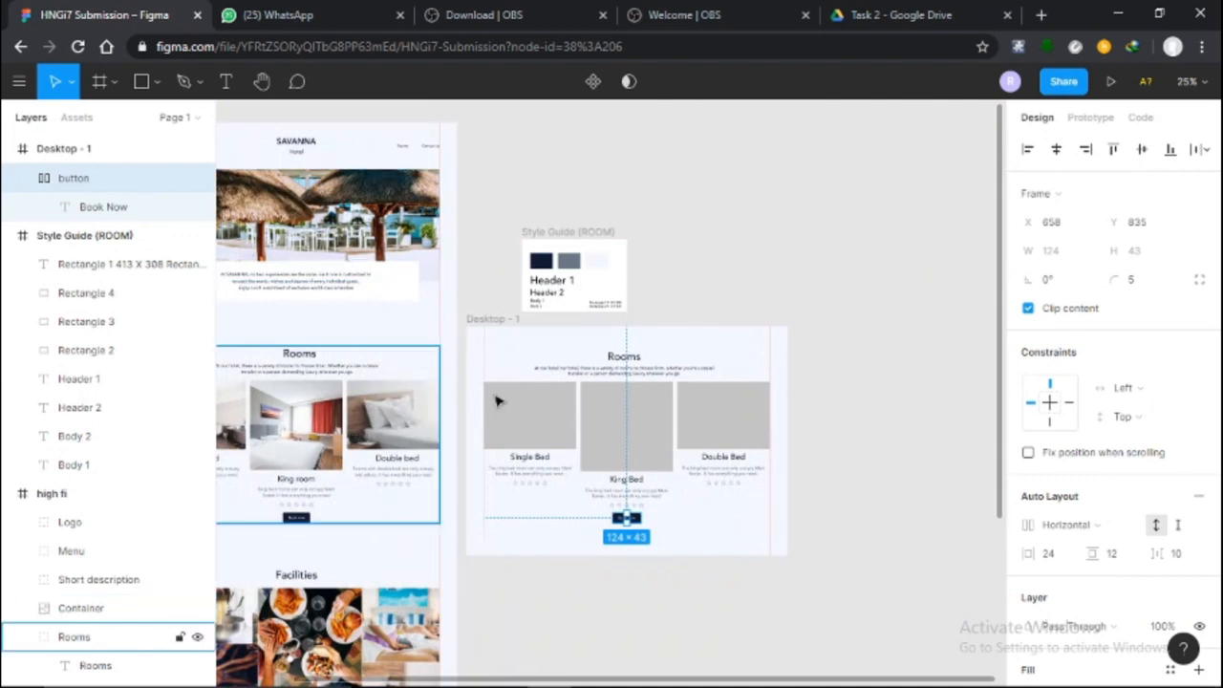
Bring up the Desktop frame's context menu to reach the Unsplash plugin.
{"action": "left_click", "coordinate": [723, 416]}
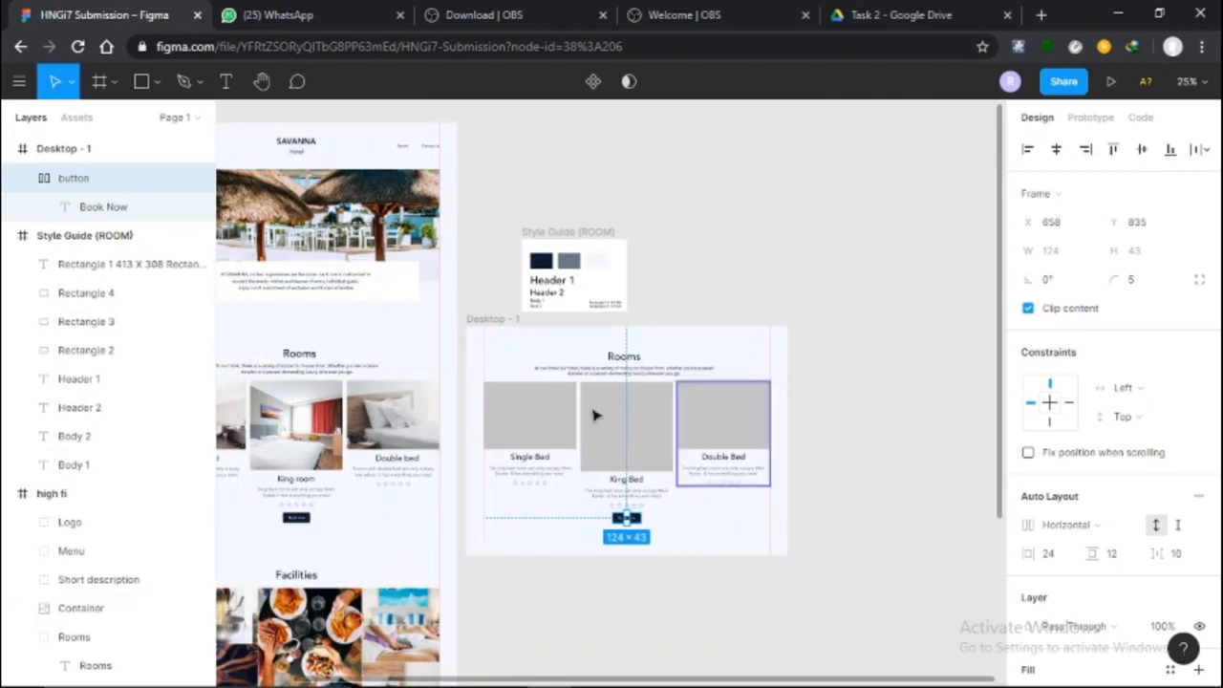
{"action": "right_click", "coordinate": [596, 414]}
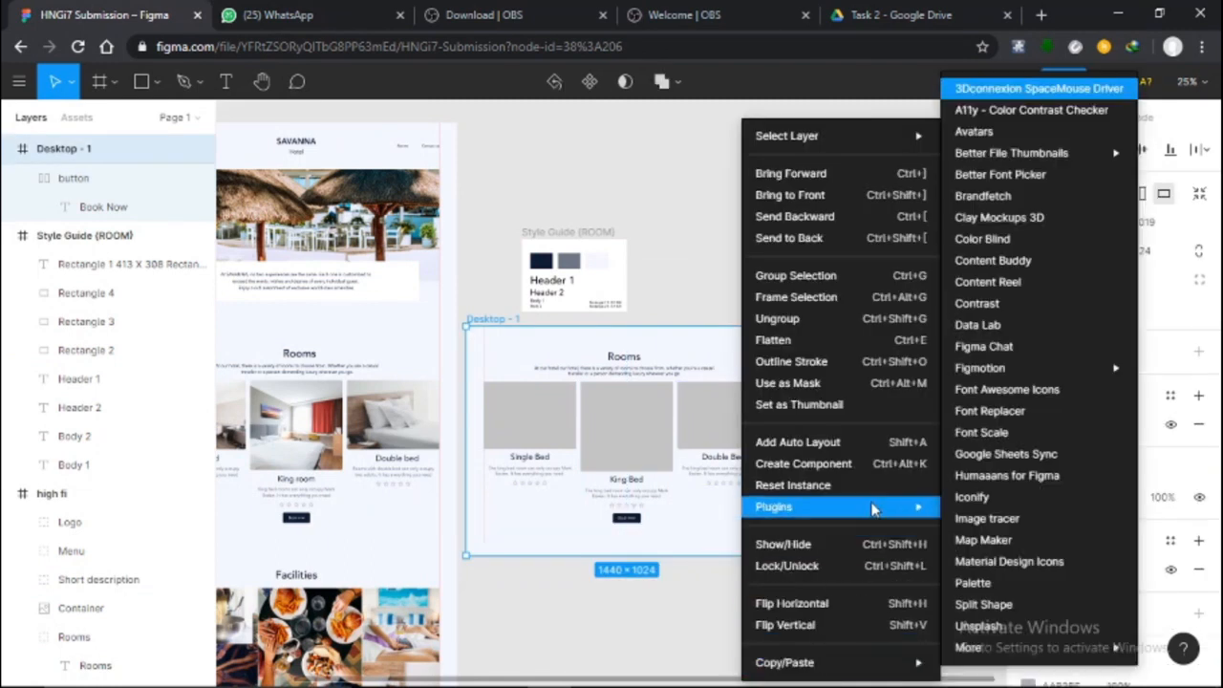
{"action": "mouse_move", "coordinate": [638, 412]}
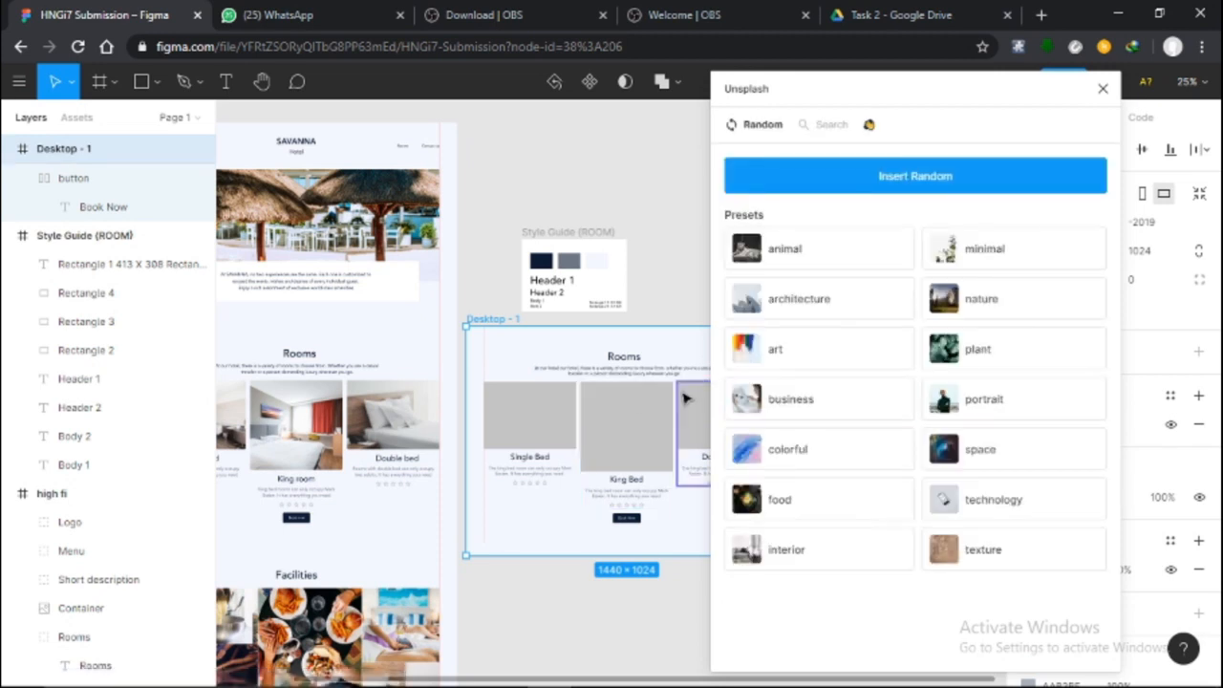
Search Unsplash for 'bed' and place a bed photo into the Single Bed card image.
{"action": "left_click", "coordinate": [529, 421]}
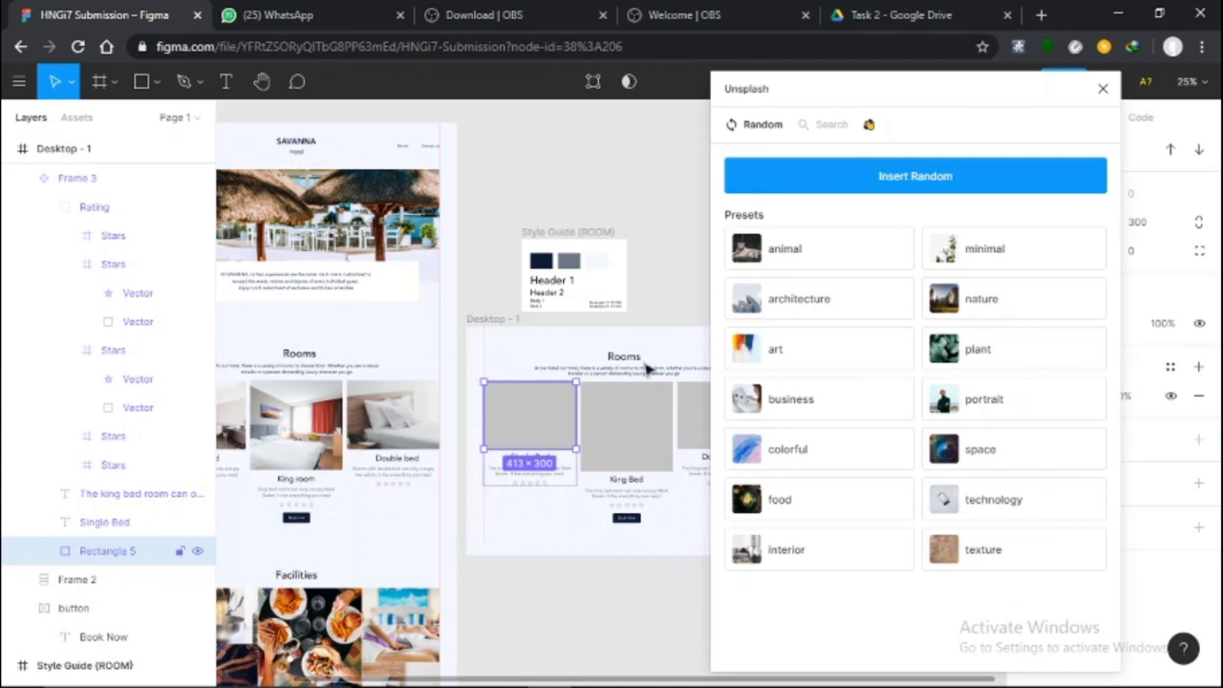
{"action": "left_click", "coordinate": [821, 125]}
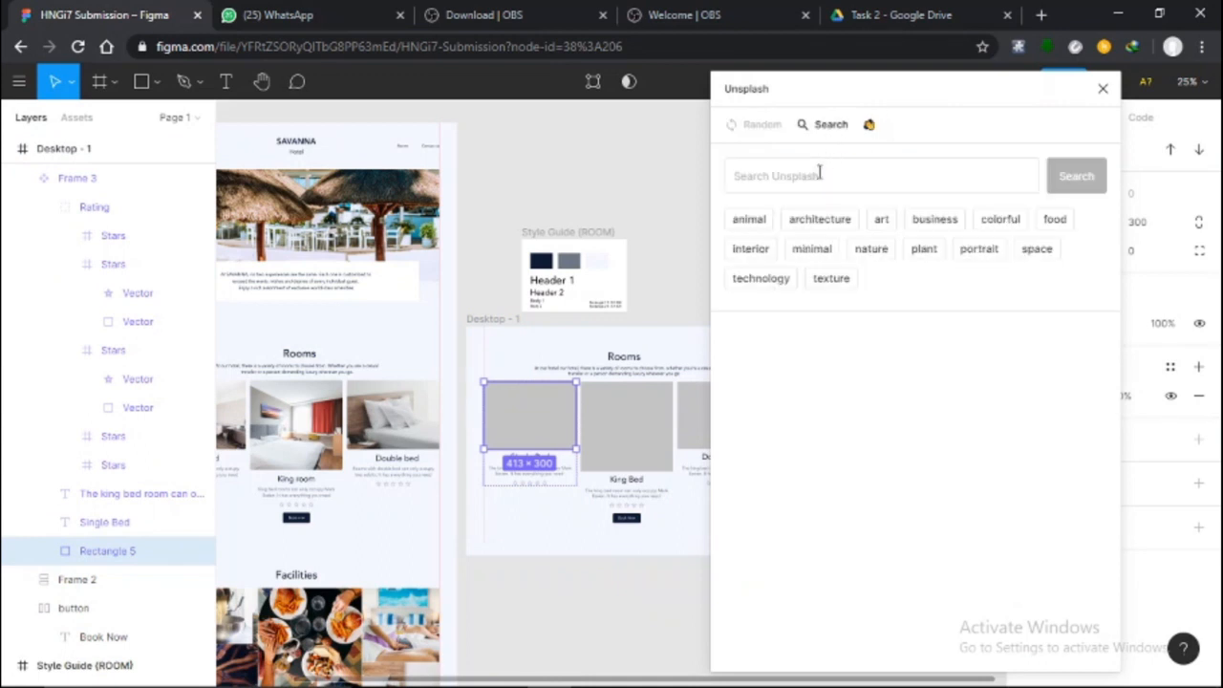
{"action": "type", "text": "bed"}
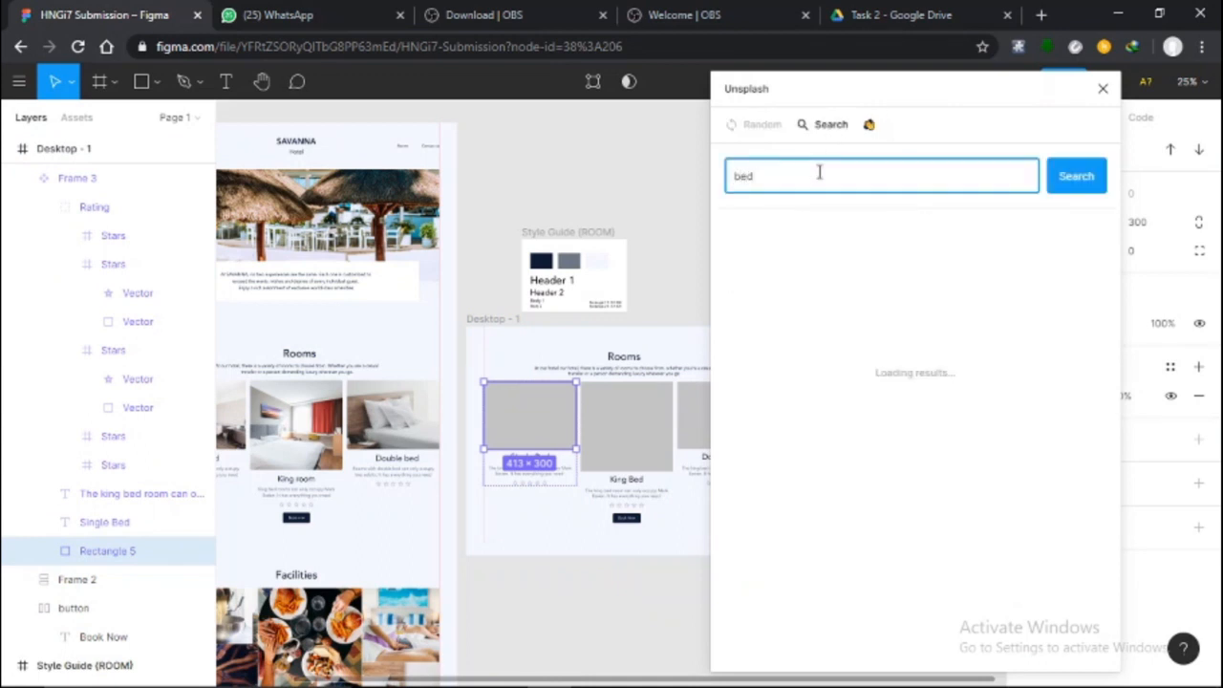
{"action": "left_click", "coordinate": [1075, 176]}
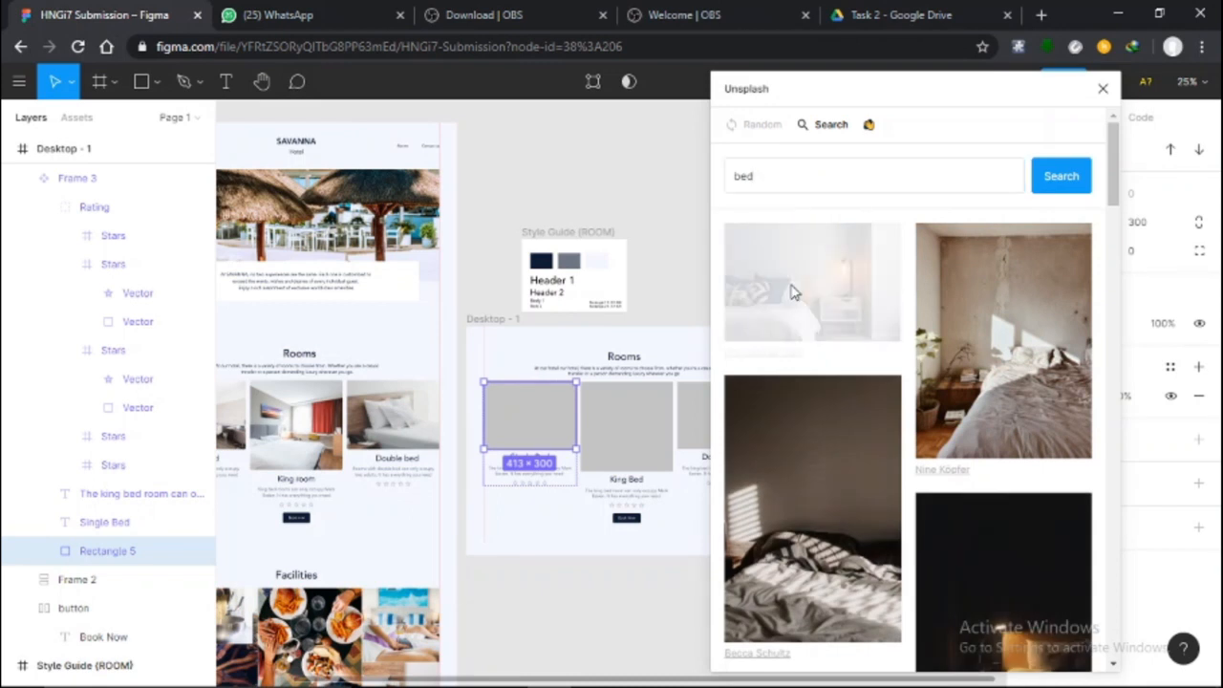
{"action": "left_click", "coordinate": [810, 283]}
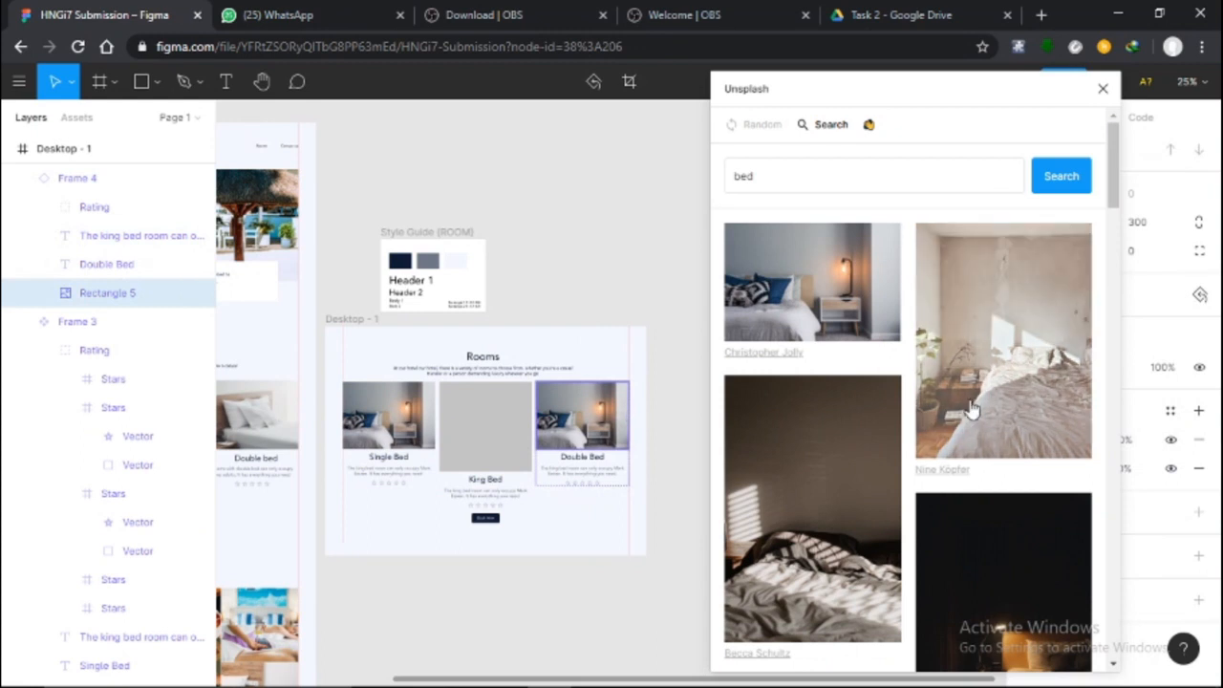
Browse further bed photos and finish filling the King Bed and Double Bed card images.
{"action": "scroll", "scroll_direction": "down", "scroll_amount": 3}
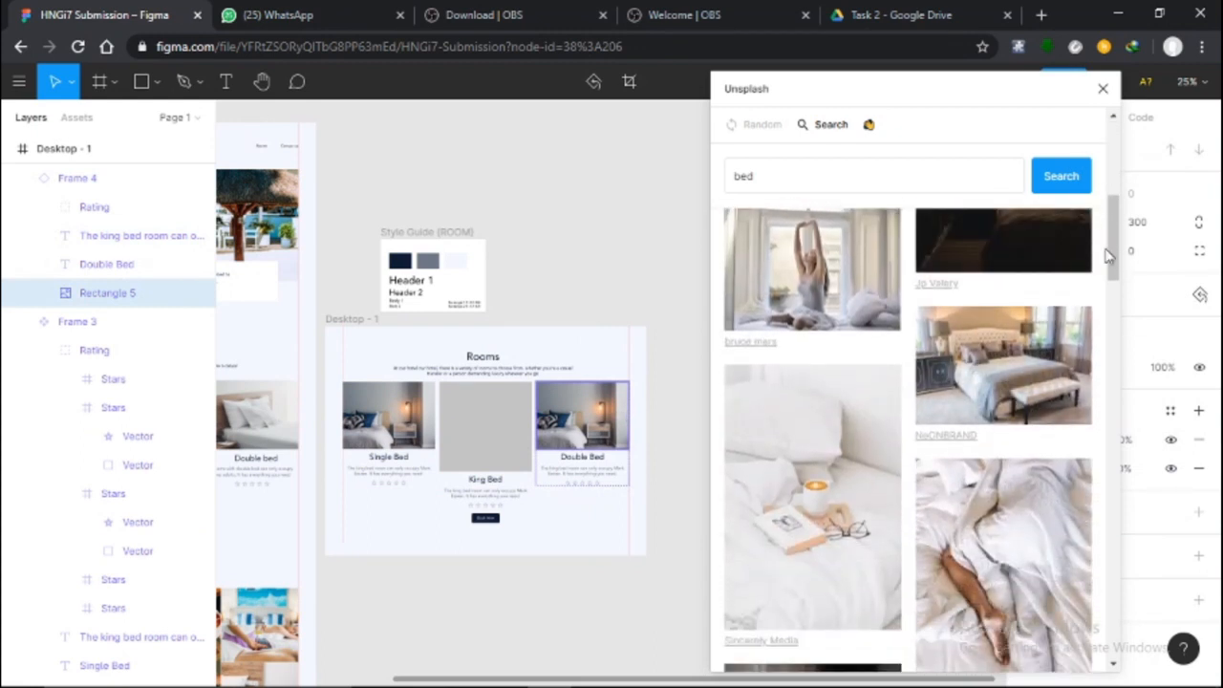
{"action": "scroll", "scroll_direction": "down", "scroll_amount": 3}
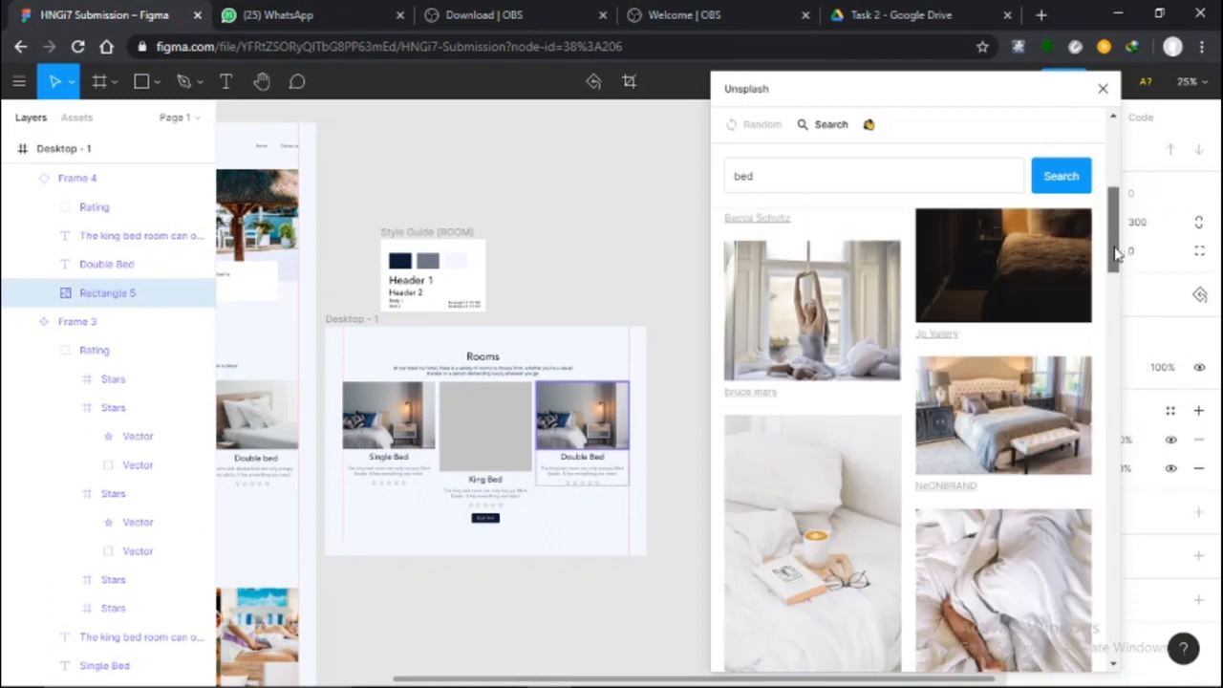
{"action": "scroll", "scroll_direction": "down", "scroll_amount": 3}
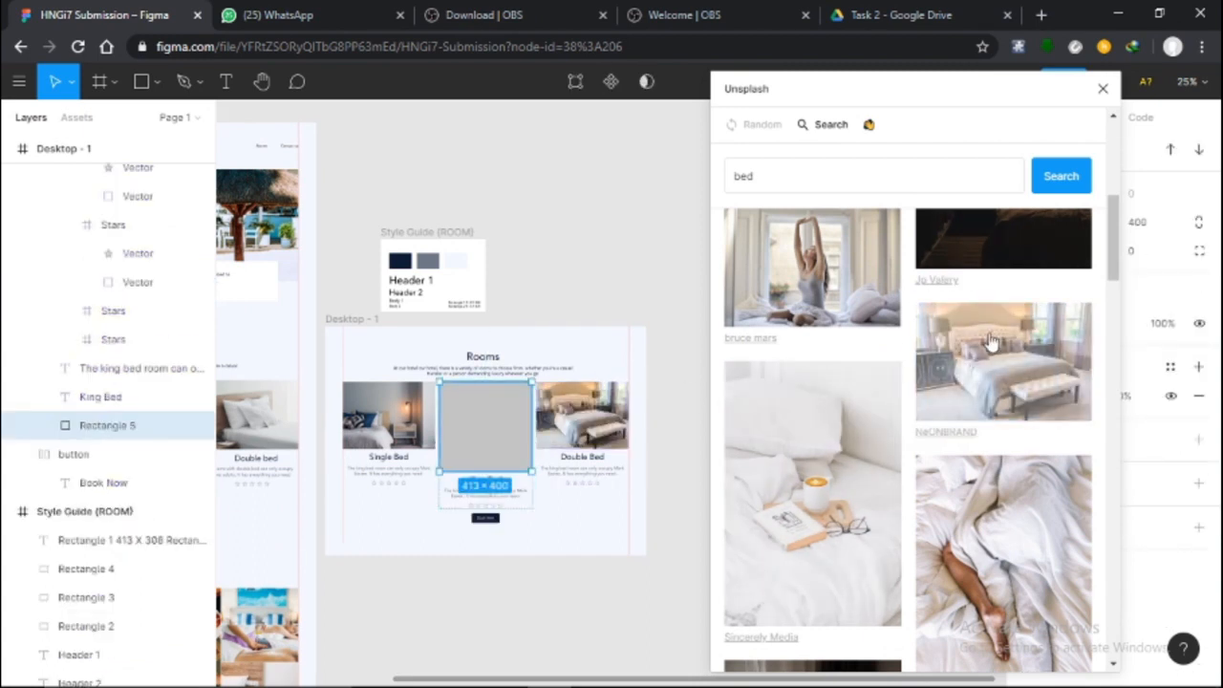
{"action": "scroll", "scroll_direction": "down", "scroll_amount": 3}
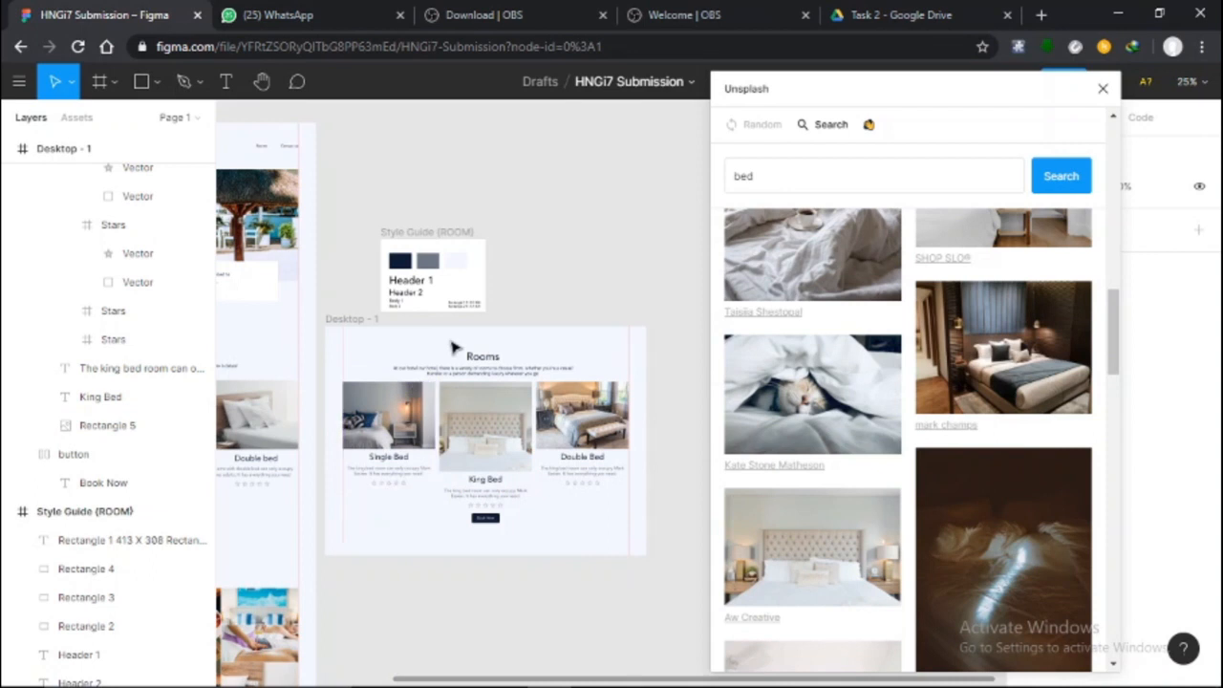
{"action": "left_click", "coordinate": [482, 358]}
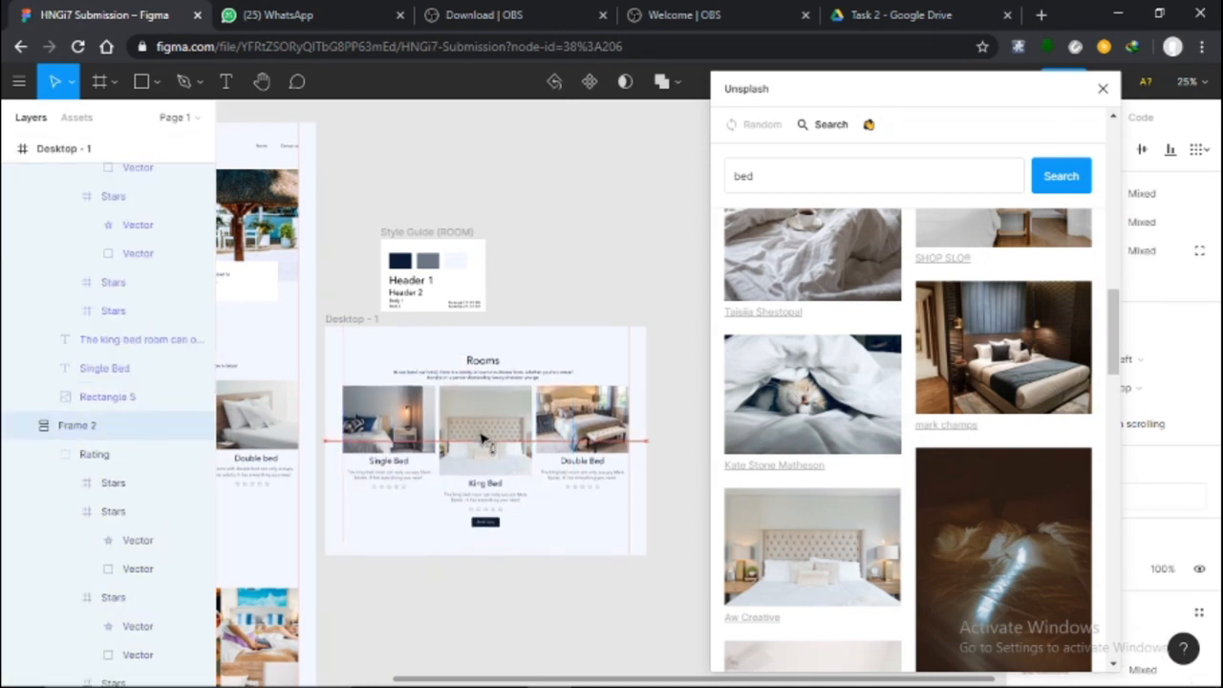
Select Frame 2 holding the three room cards so the whole rooms section is in view.
{"action": "left_click", "coordinate": [482, 439]}
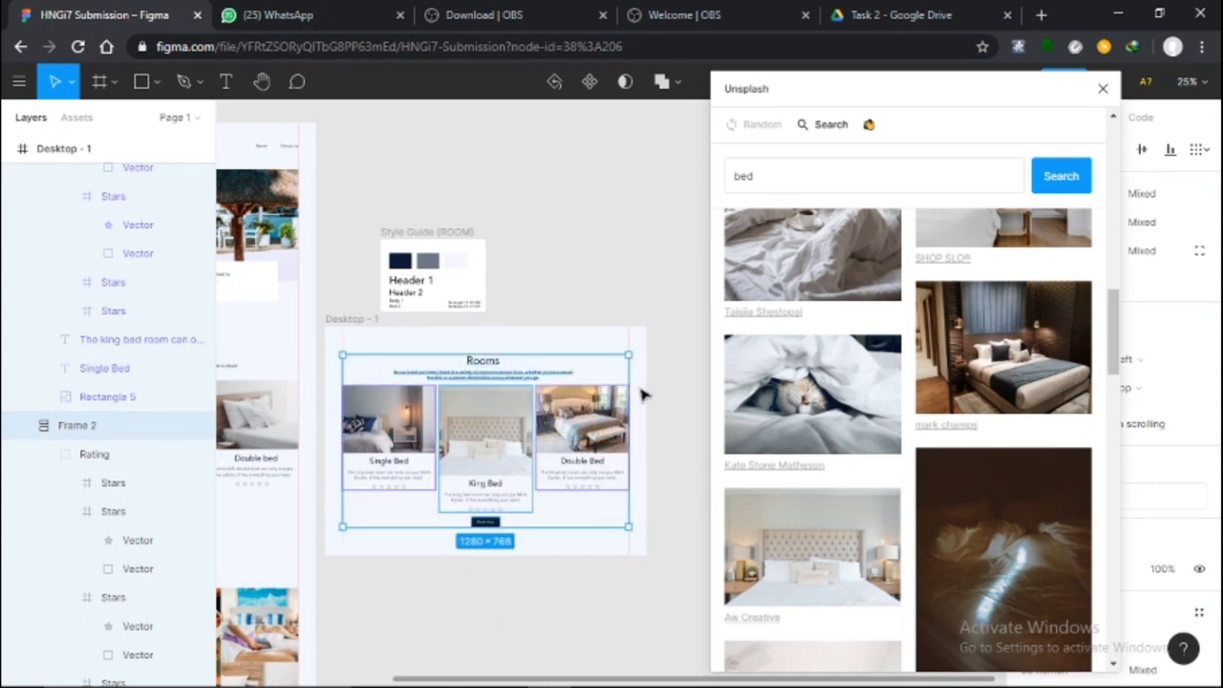
{"action": "mouse_move", "coordinate": [843, 220]}
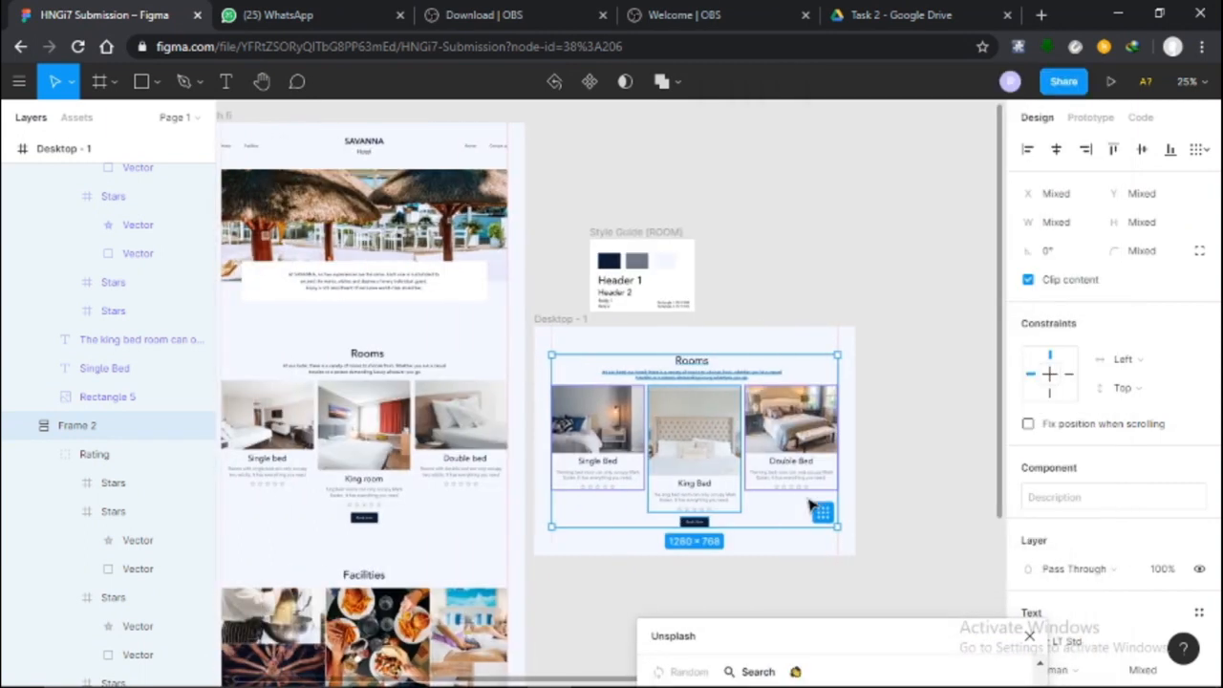
{"action": "mouse_move", "coordinate": [768, 468]}
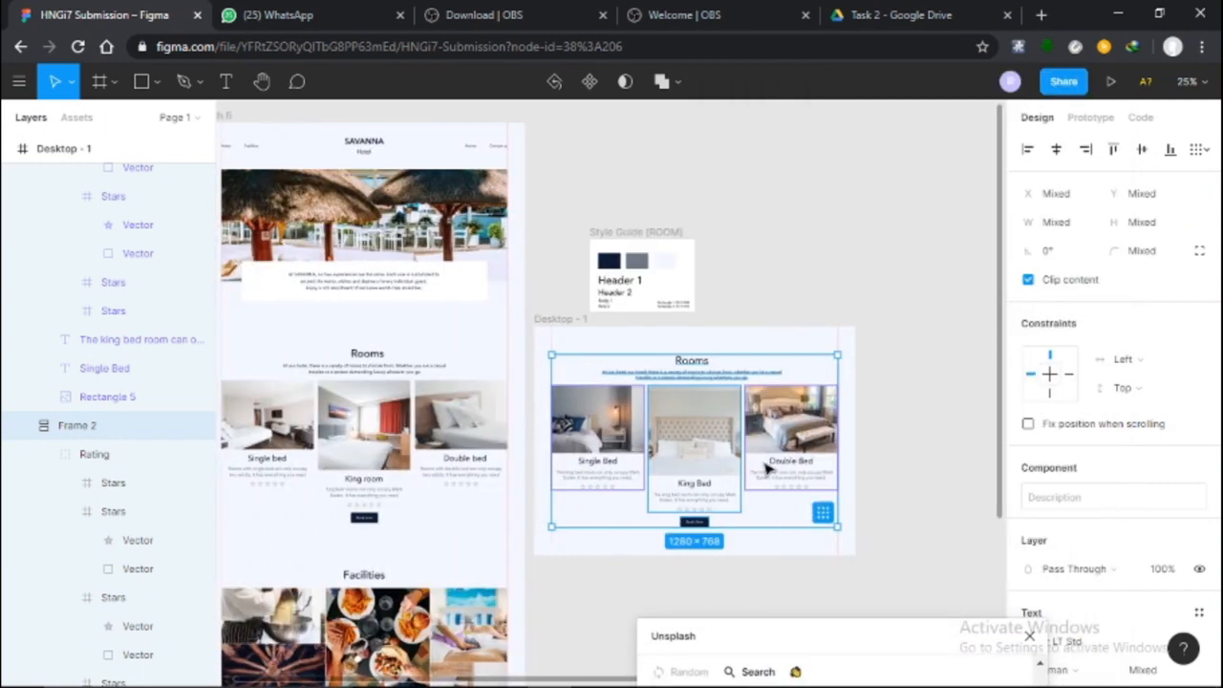
{"action": "mouse_move", "coordinate": [449, 512]}
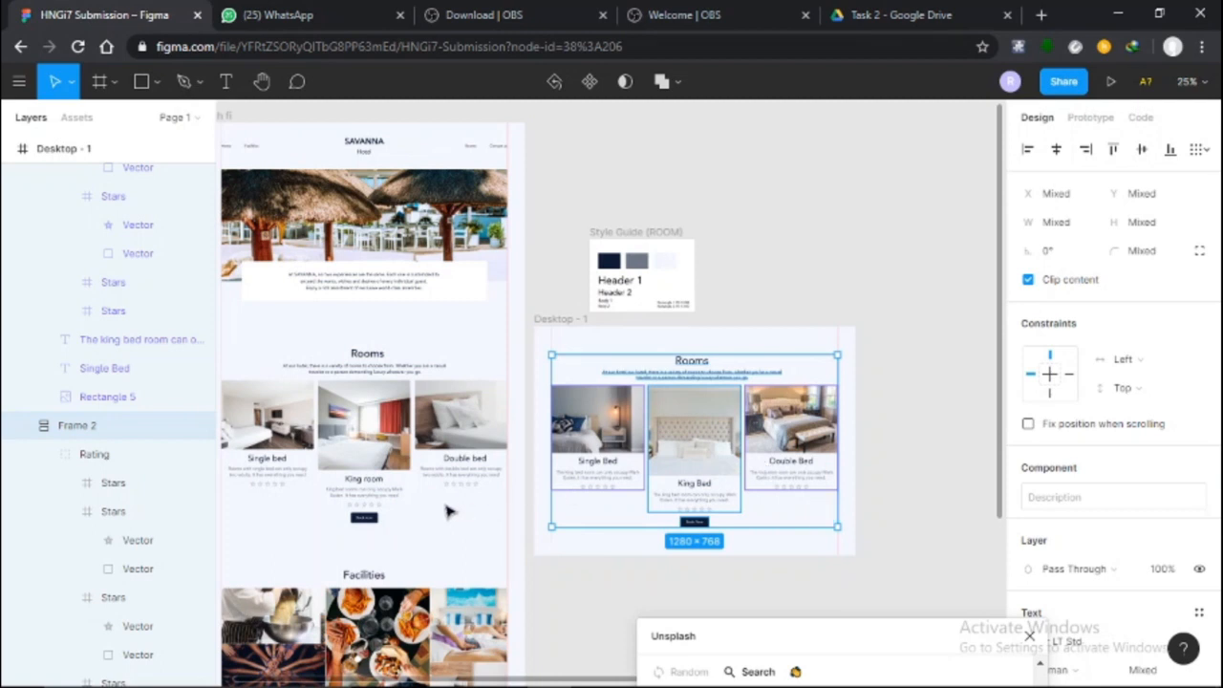
{"action": "mouse_move", "coordinate": [707, 283]}
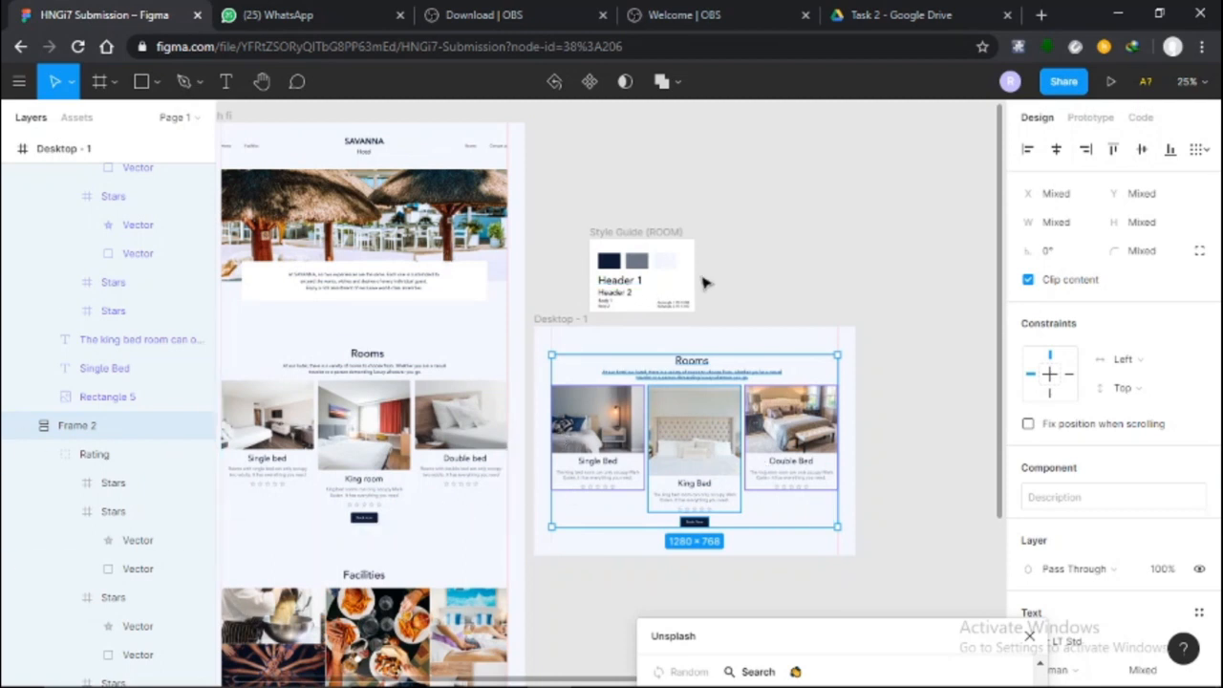